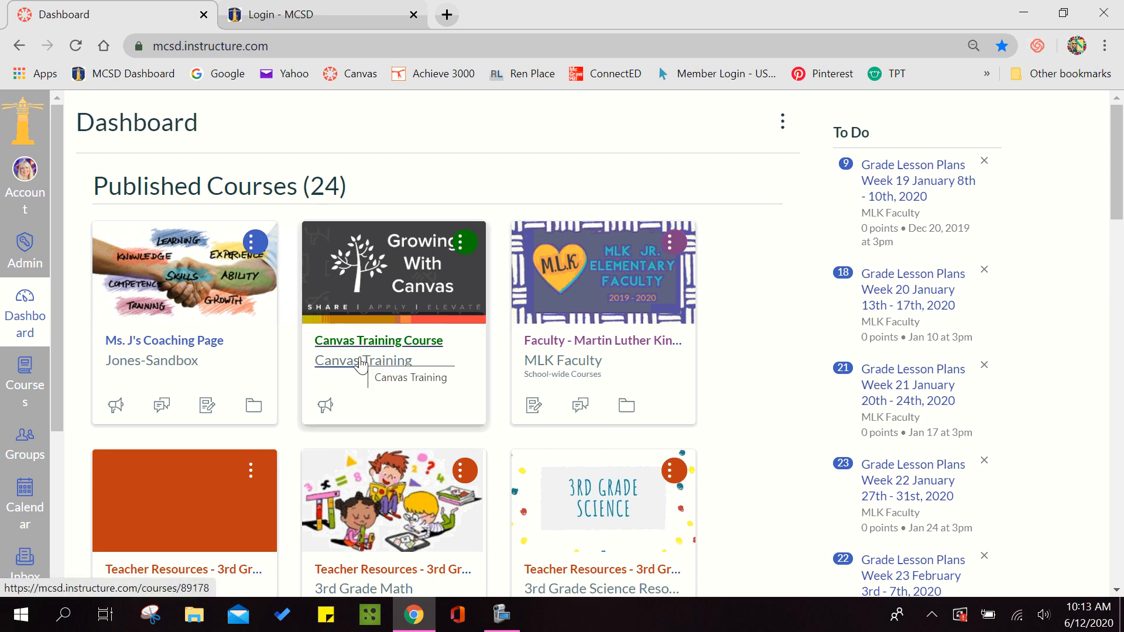
# Open the Canvas Training Course from the dashboard course cards.
pyautogui.click(379, 340)
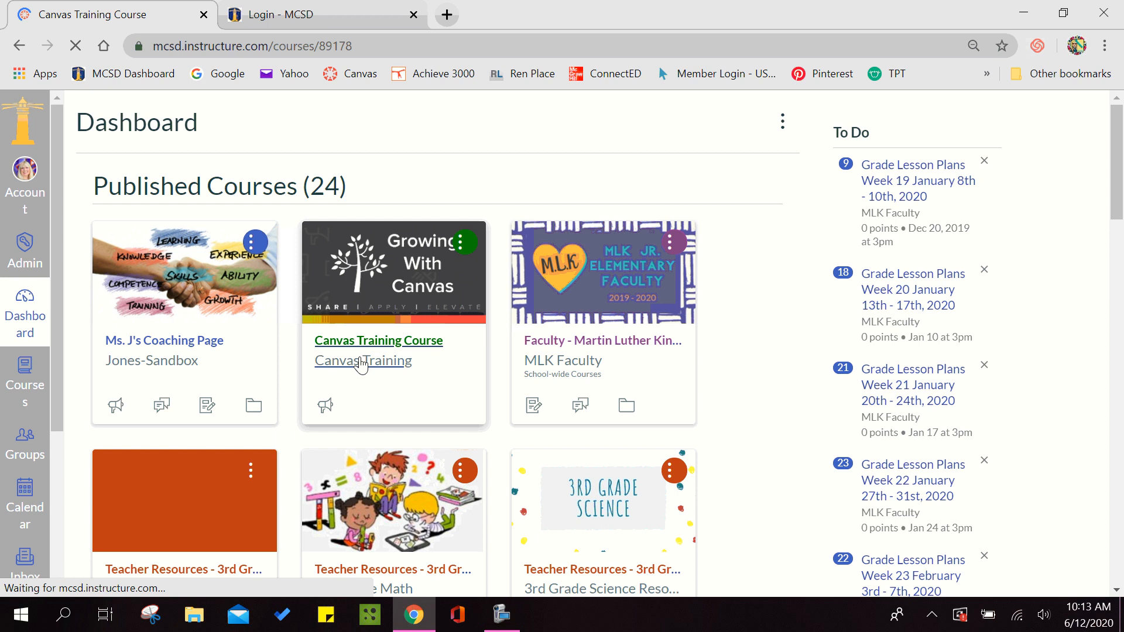
pyautogui.click(378, 339)
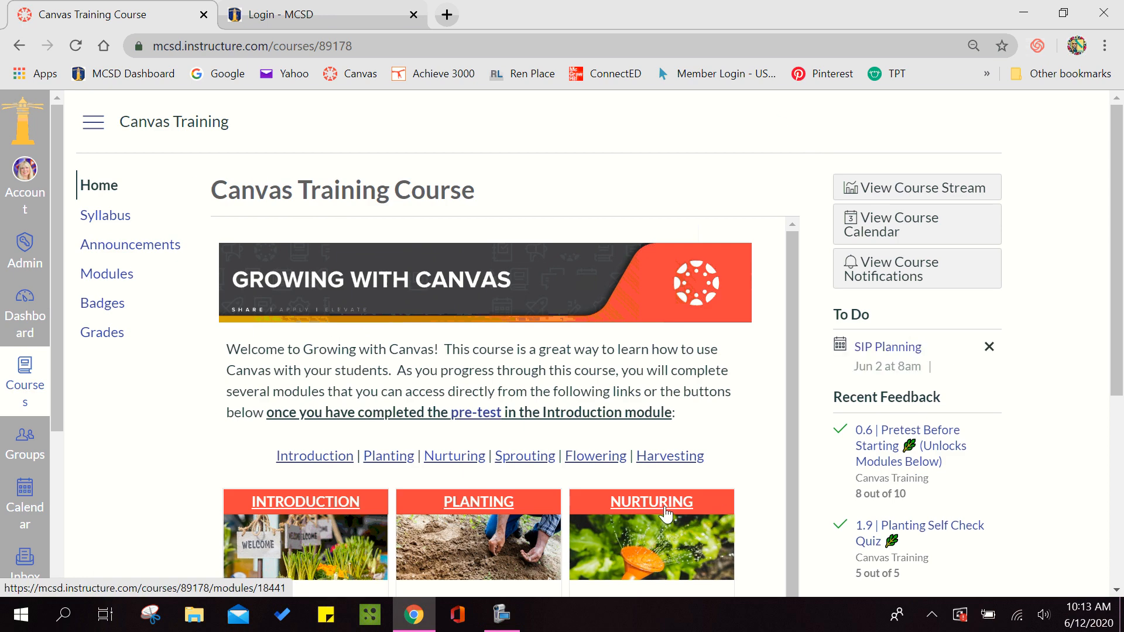
# Open the Nurturing module and scroll the Modules list down to 2.9 Home Page Submission.
pyautogui.click(651, 502)
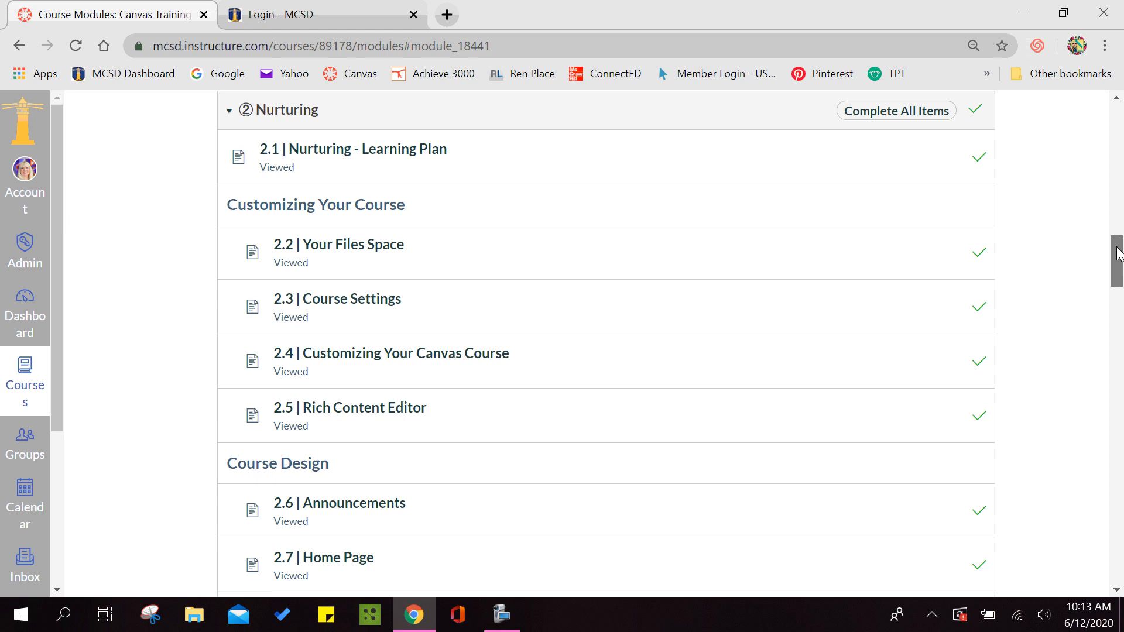
pyautogui.scroll(-3)
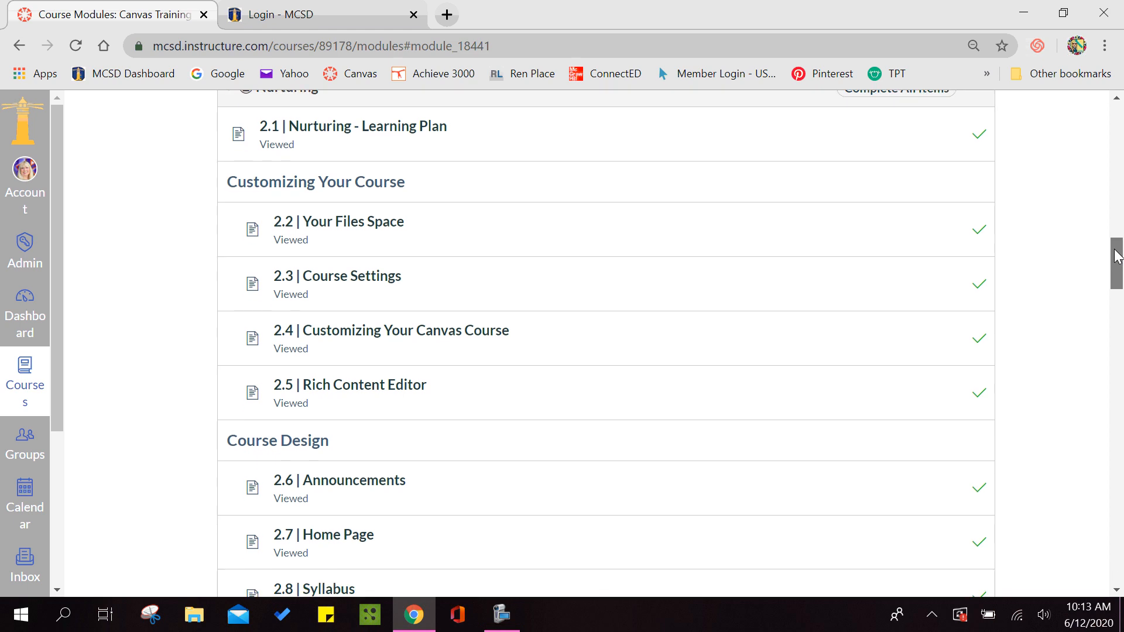
pyautogui.scroll(-3)
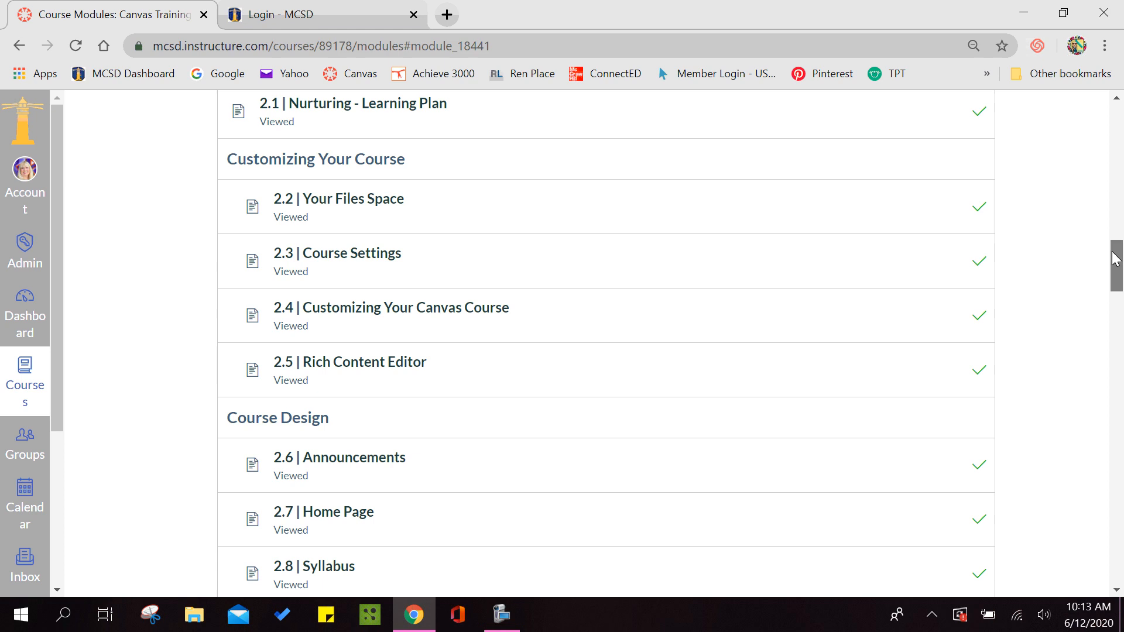
pyautogui.scroll(-3)
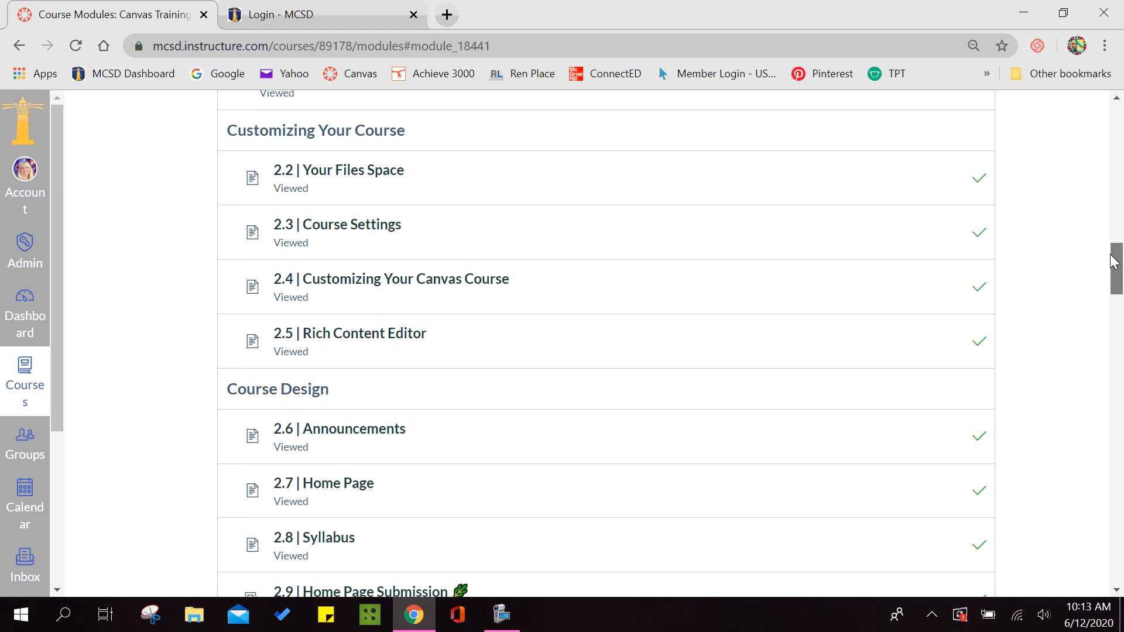
pyautogui.scroll(-3)
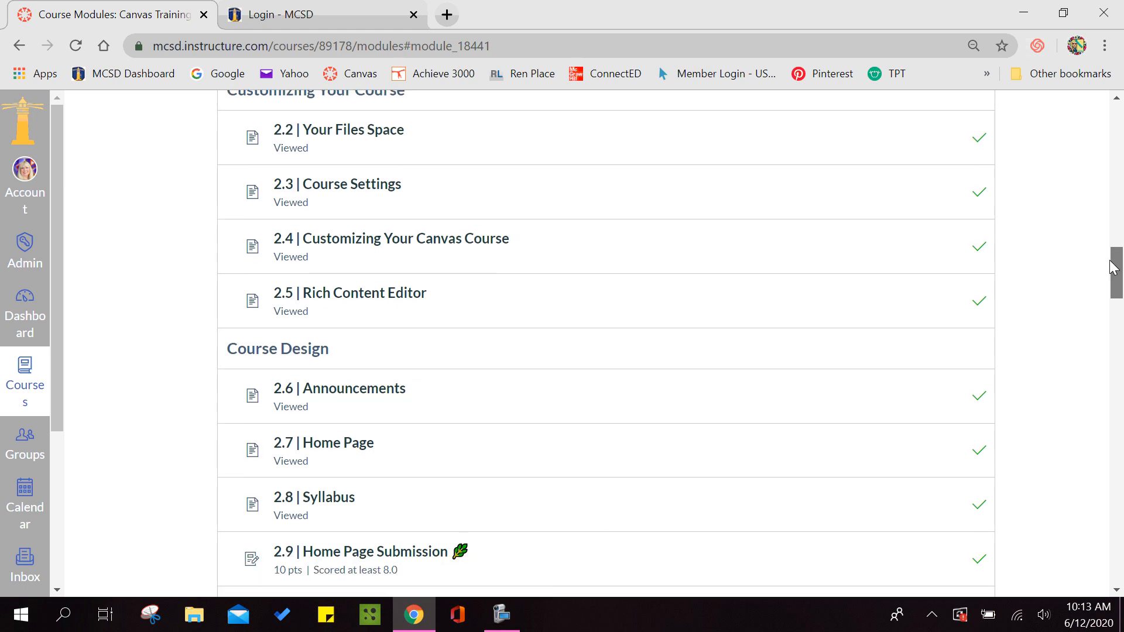
pyautogui.scroll(-3)
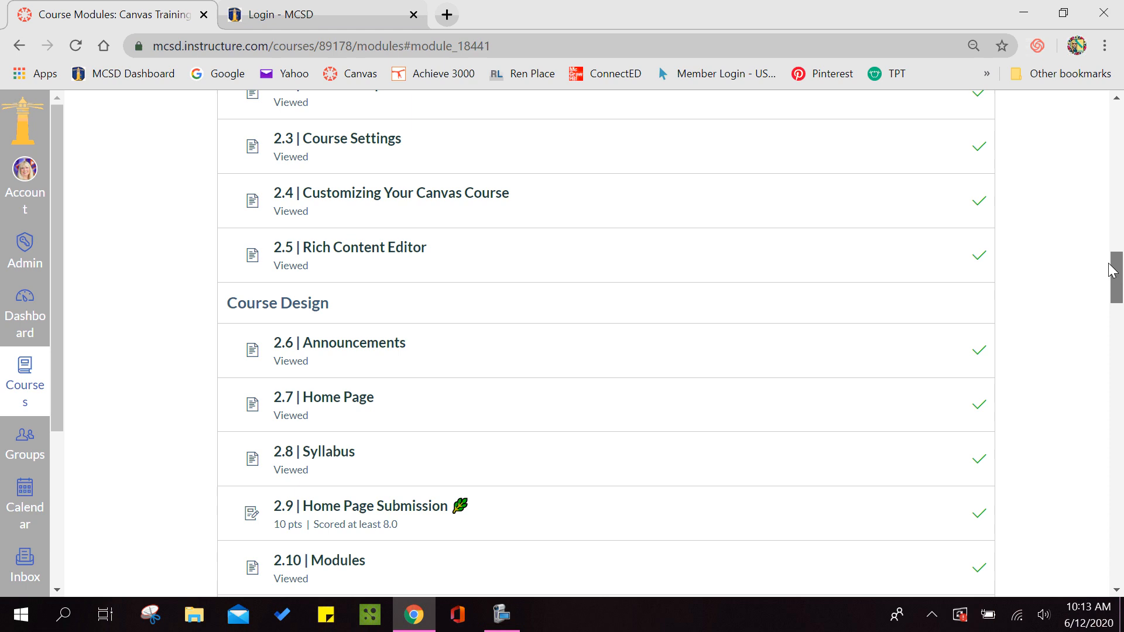
pyautogui.scroll(-3)
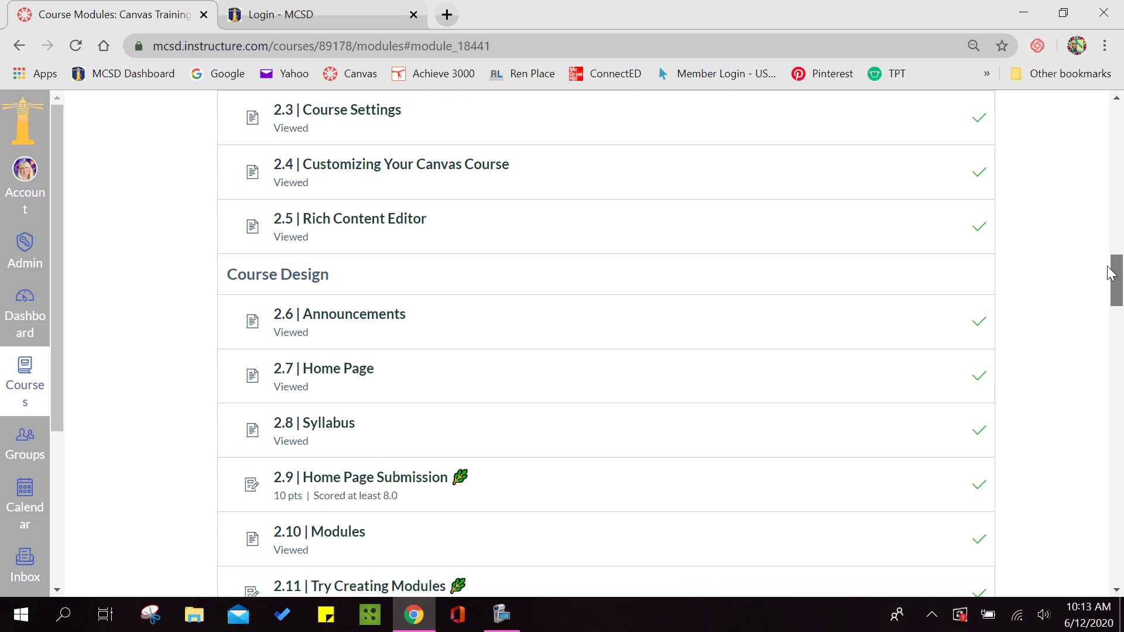
pyautogui.scroll(-3)
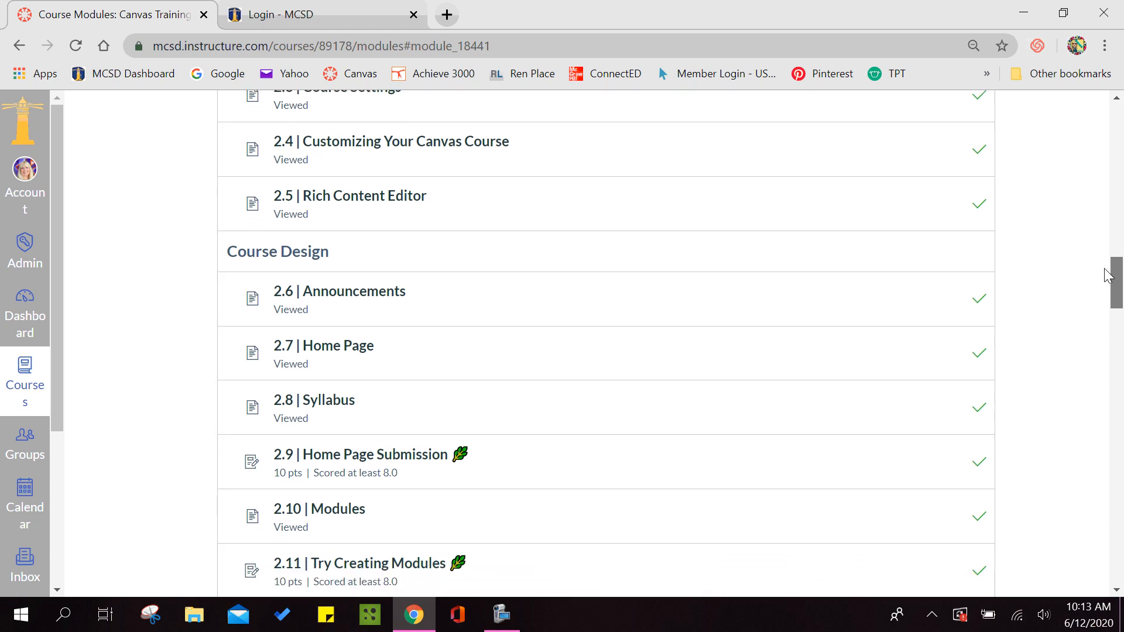
pyautogui.scroll(-3)
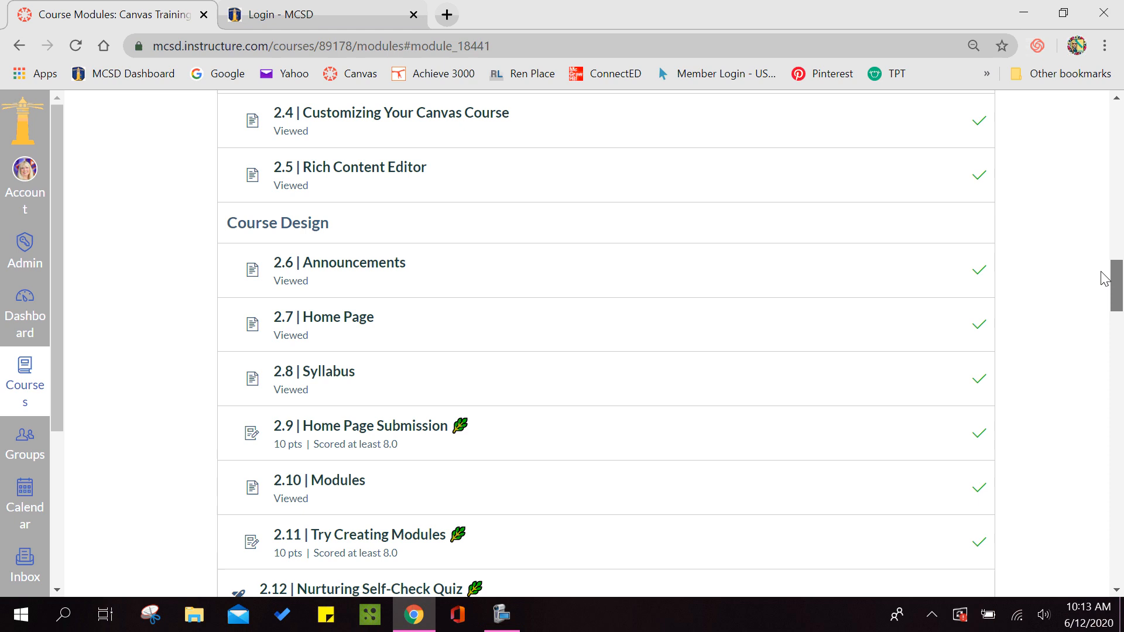
pyautogui.scroll(-3)
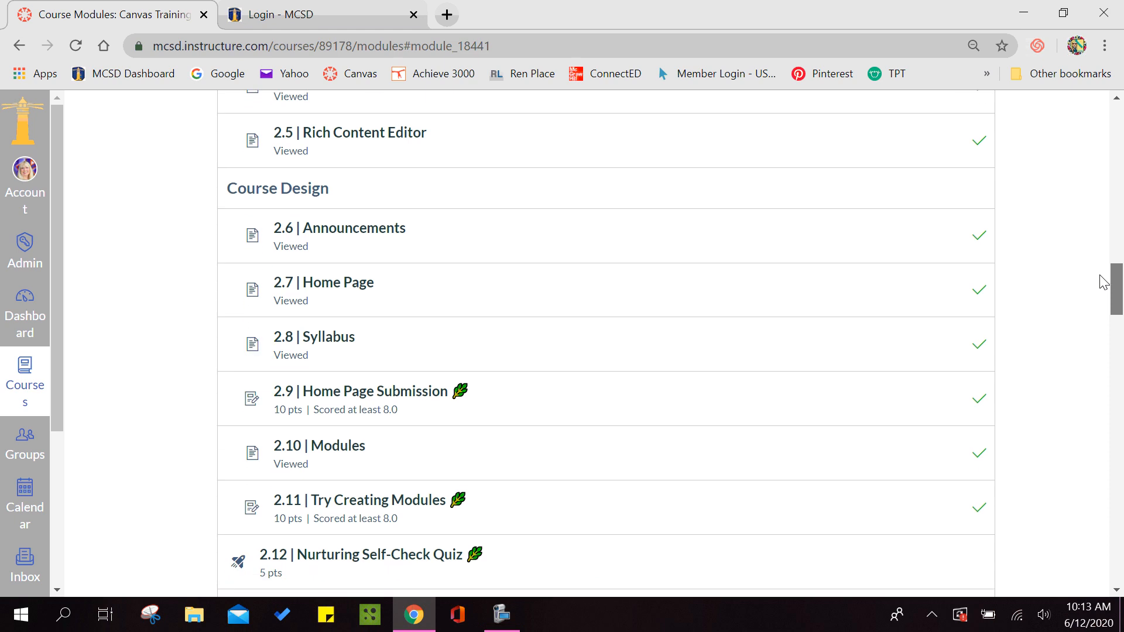
pyautogui.scroll(-3)
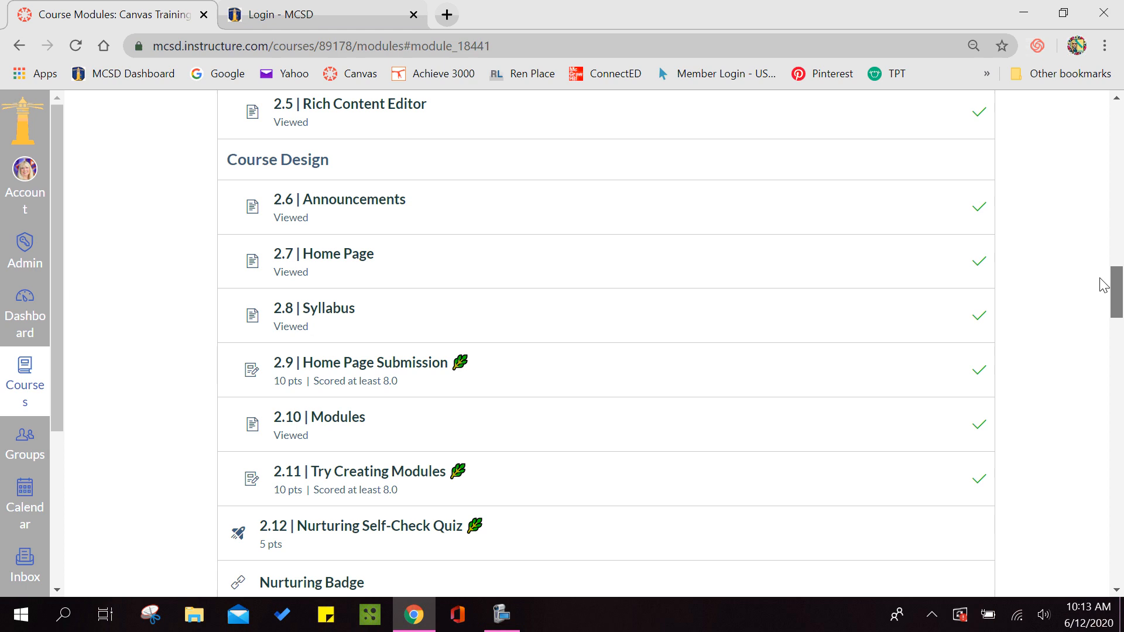
pyautogui.scroll(-3)
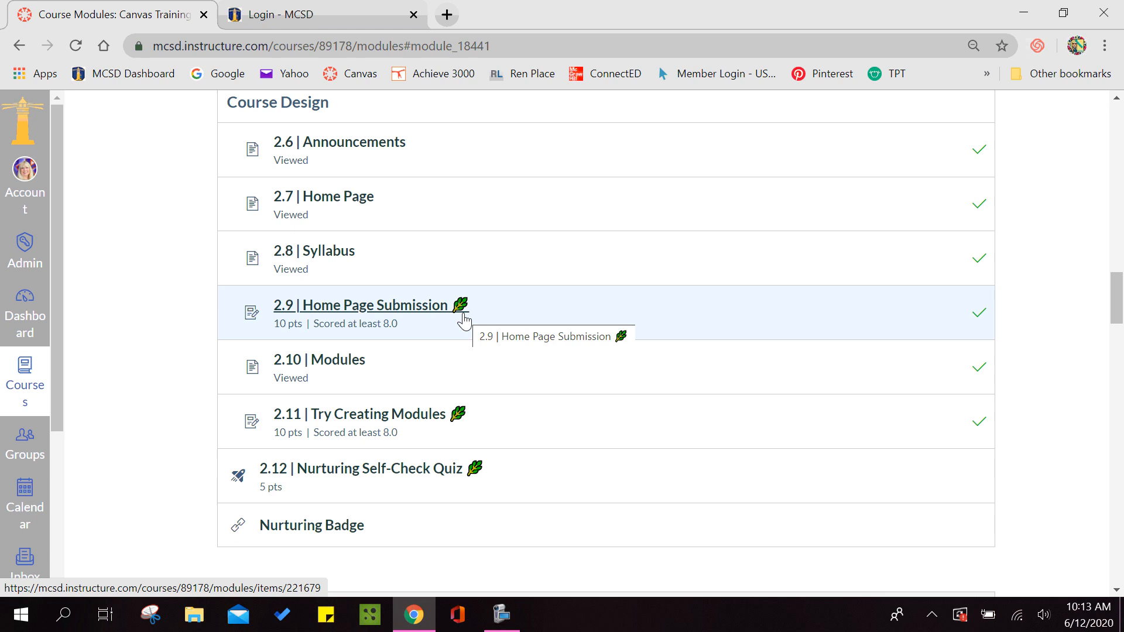
pyautogui.moveTo(398, 314)
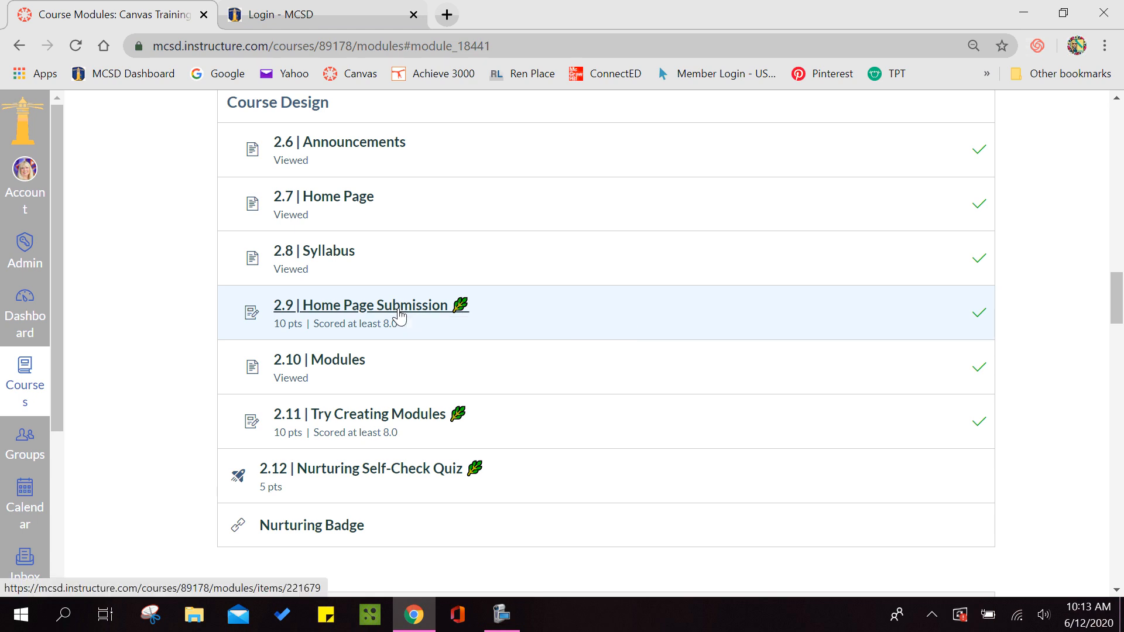
pyautogui.click(370, 305)
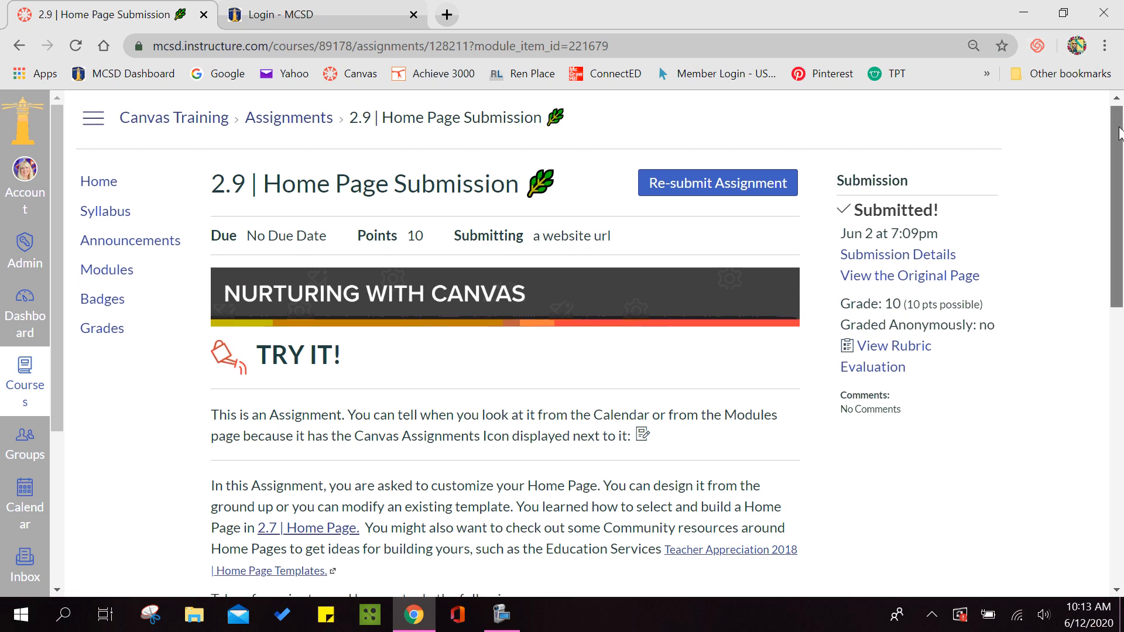
pyautogui.scroll(-3)
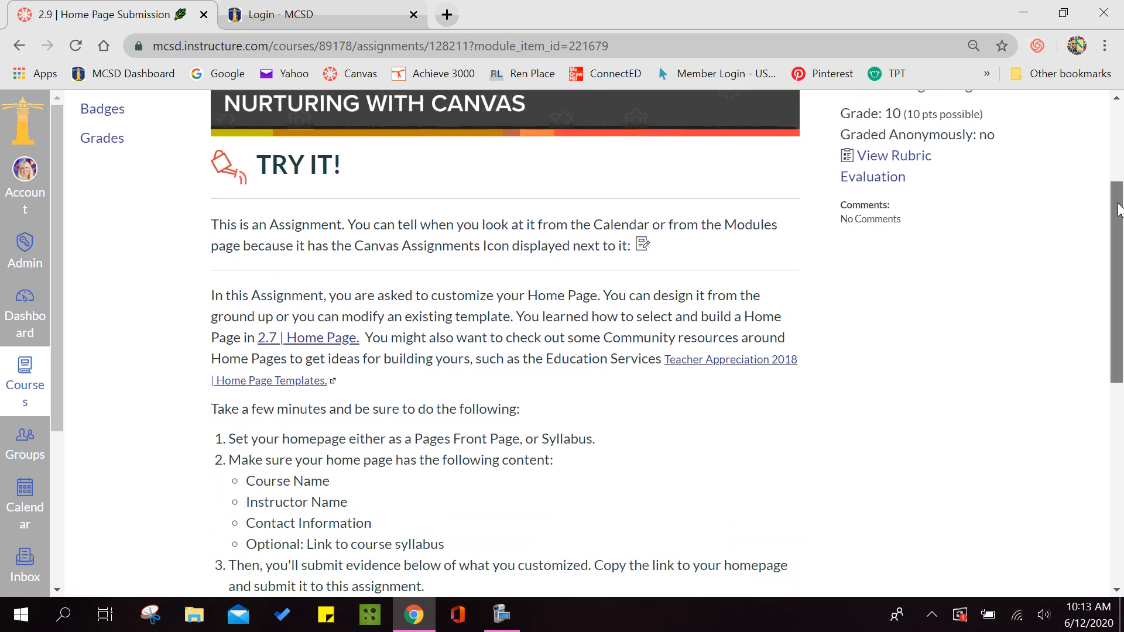
pyautogui.scroll(-3)
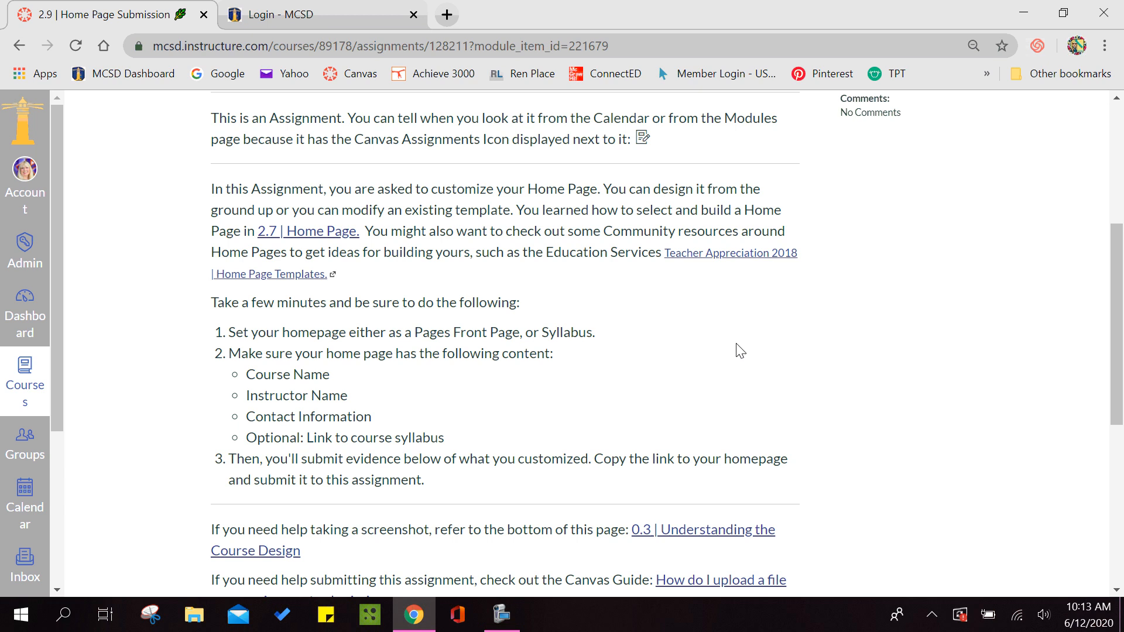
pyautogui.moveTo(315, 336)
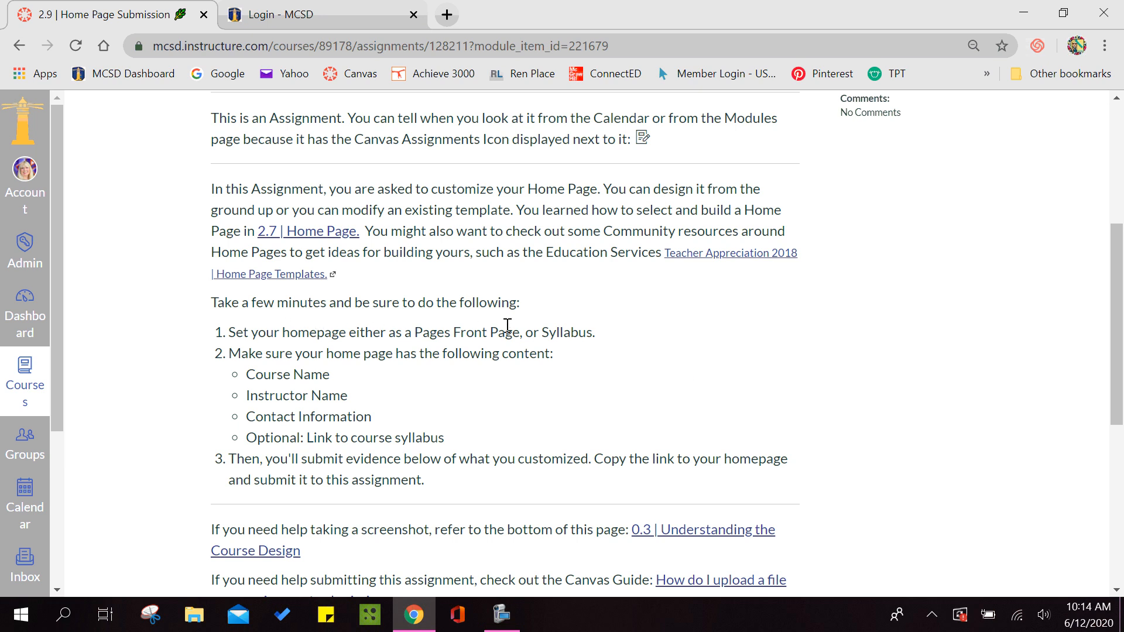
pyautogui.moveTo(492, 350)
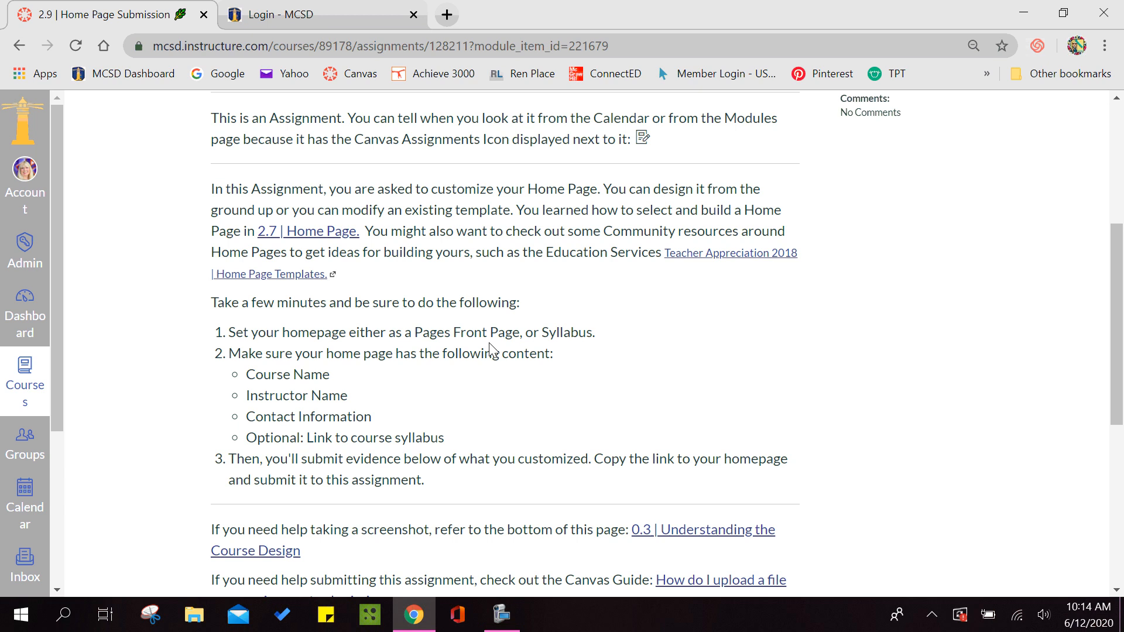
pyautogui.moveTo(505, 348)
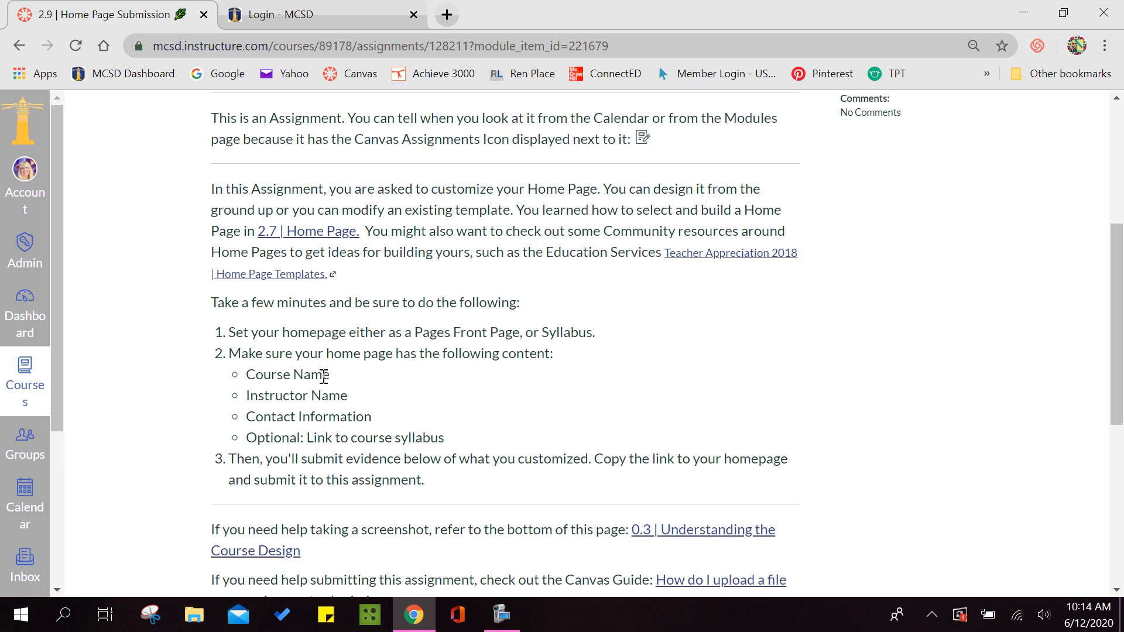
pyautogui.moveTo(346, 382)
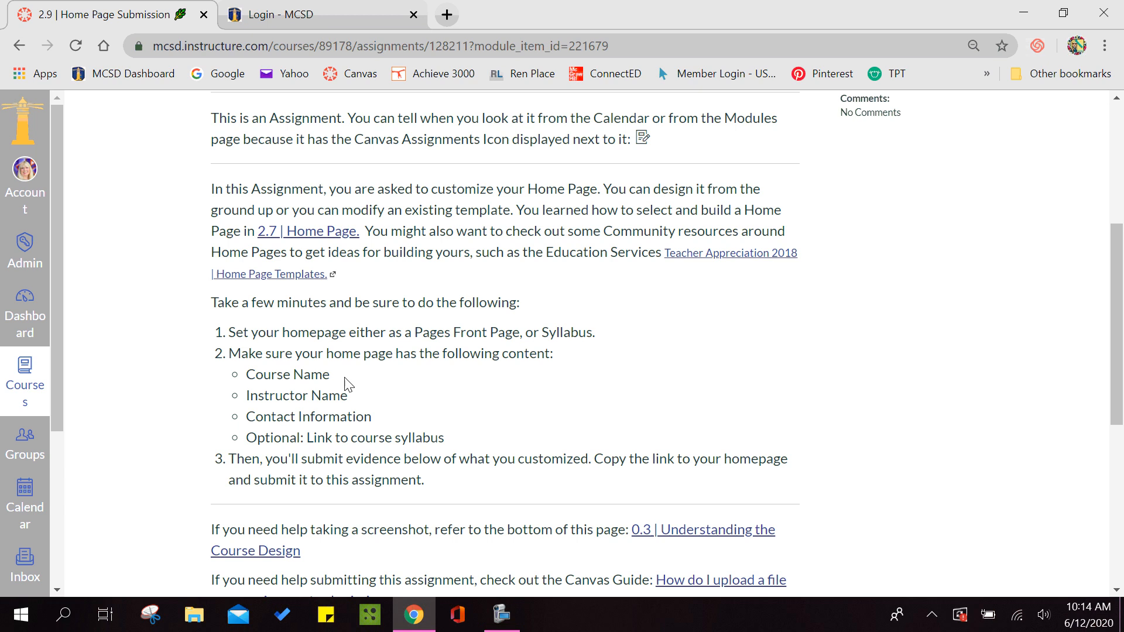
pyautogui.moveTo(379, 424)
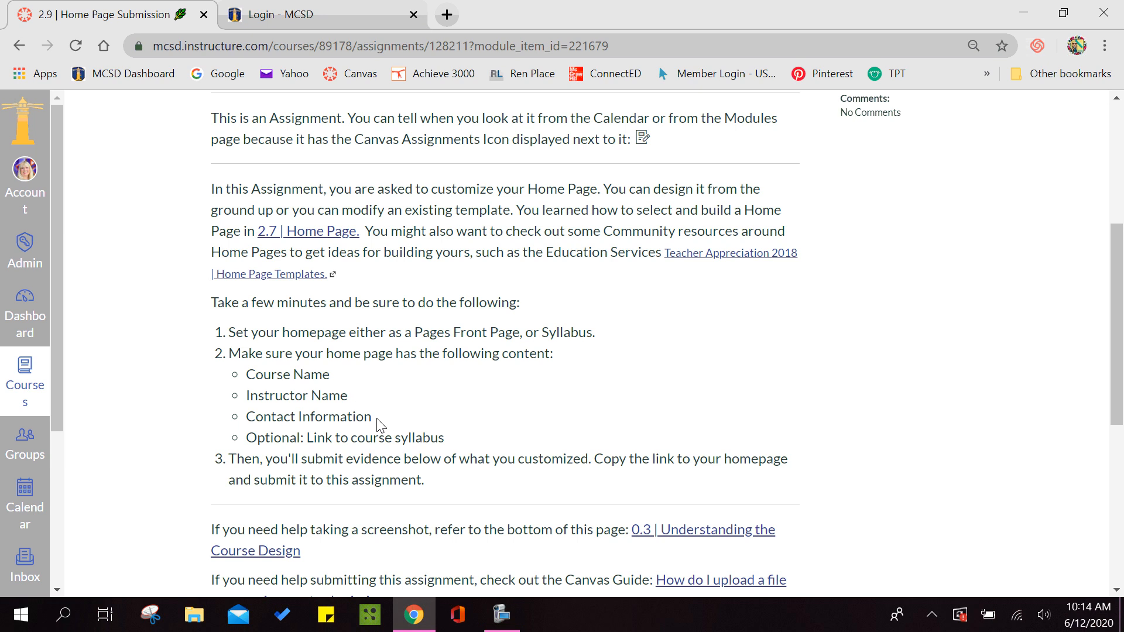
pyautogui.moveTo(288, 438)
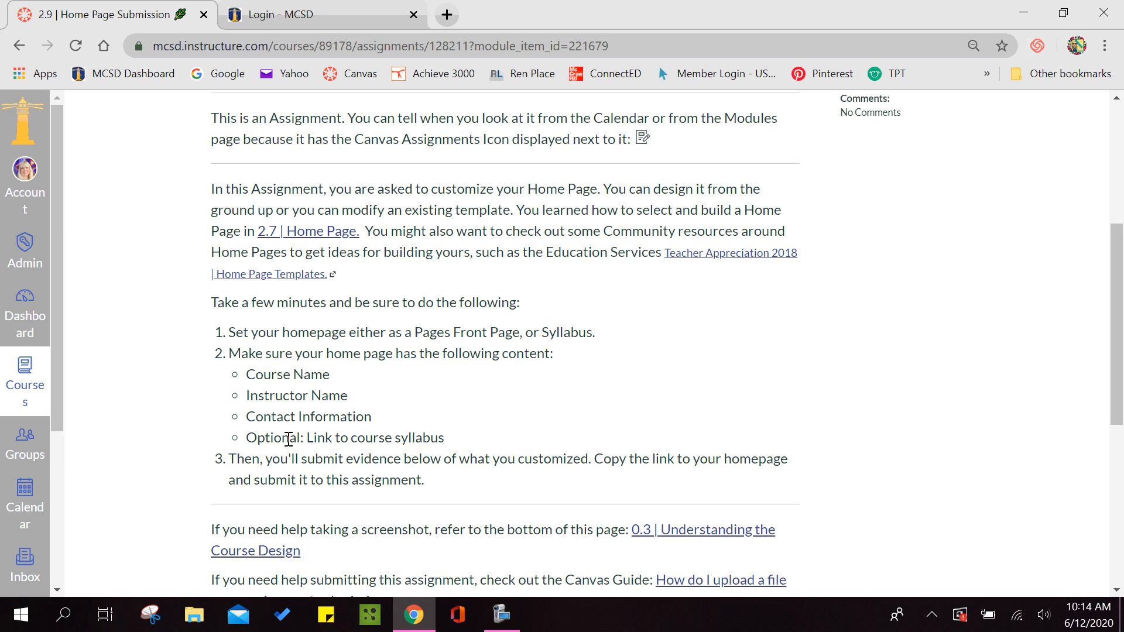
pyautogui.moveTo(433, 438)
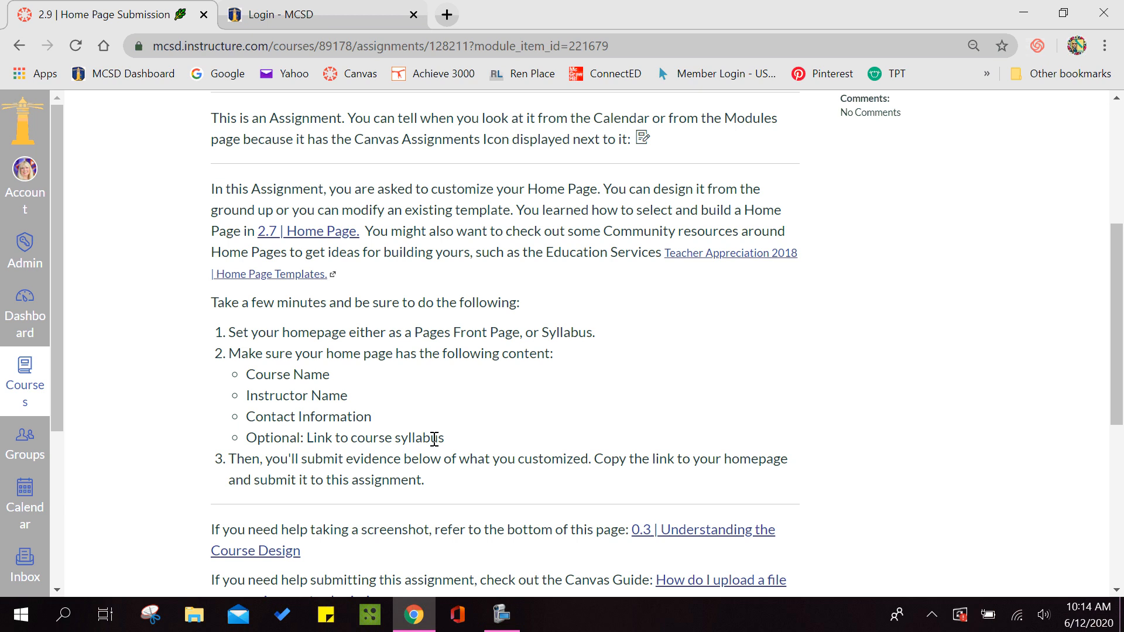
pyautogui.moveTo(293, 472)
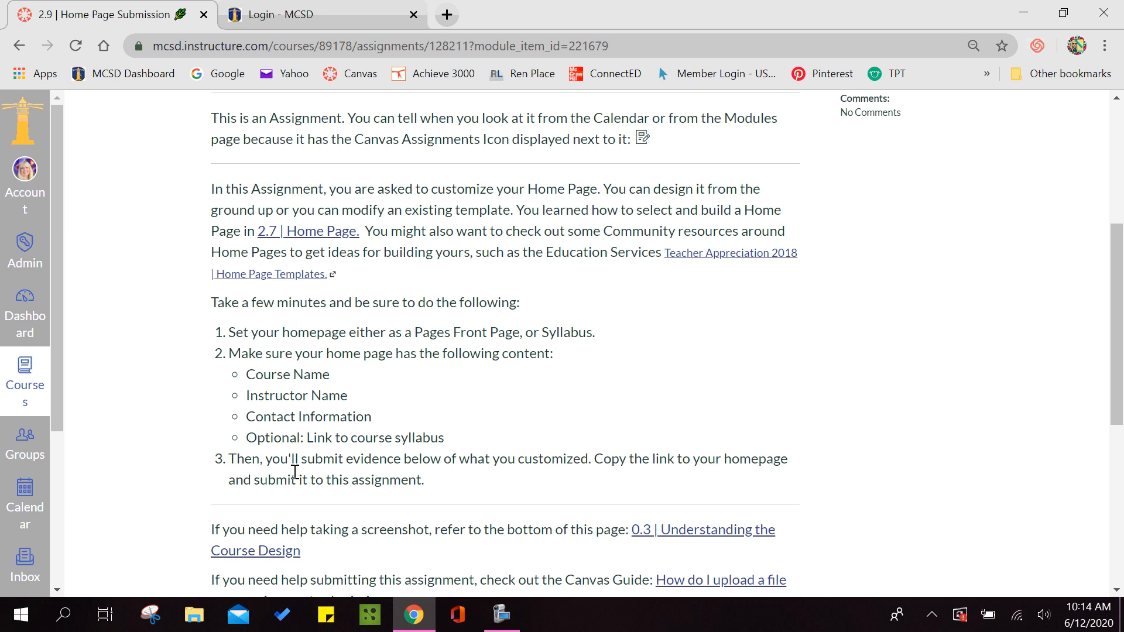
pyautogui.moveTo(583, 494)
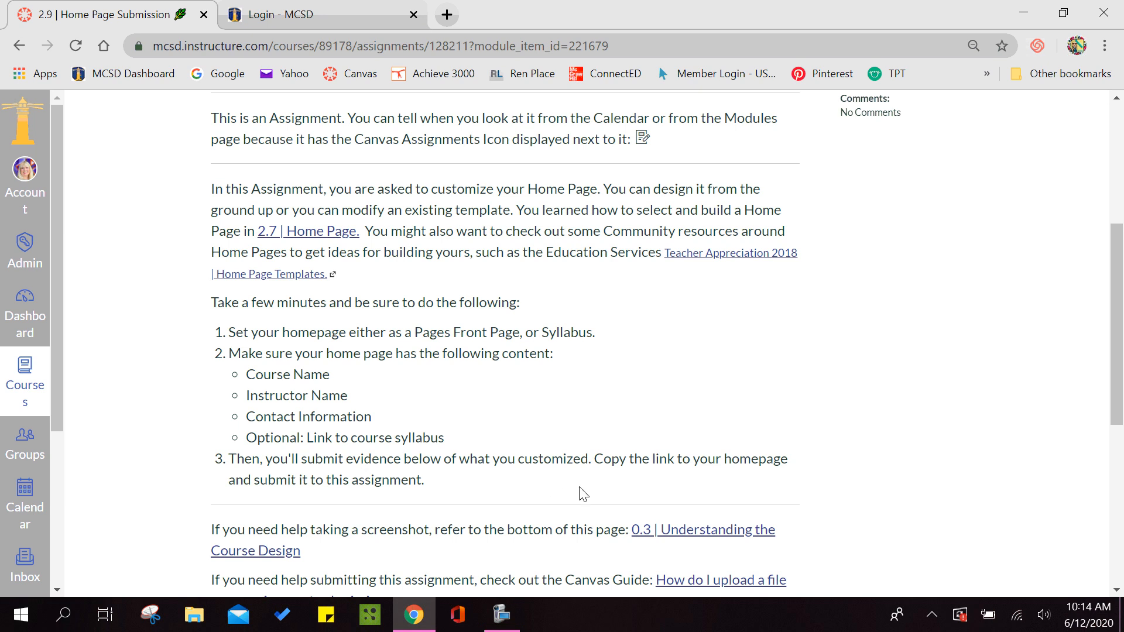
pyautogui.moveTo(710, 453)
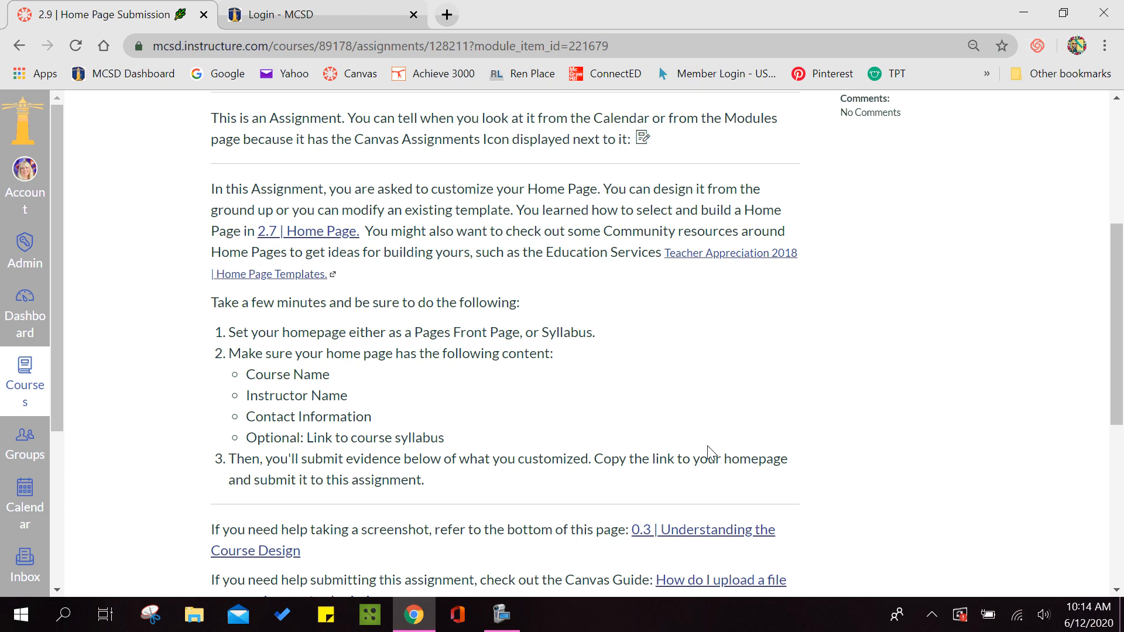
pyautogui.moveTo(642, 497)
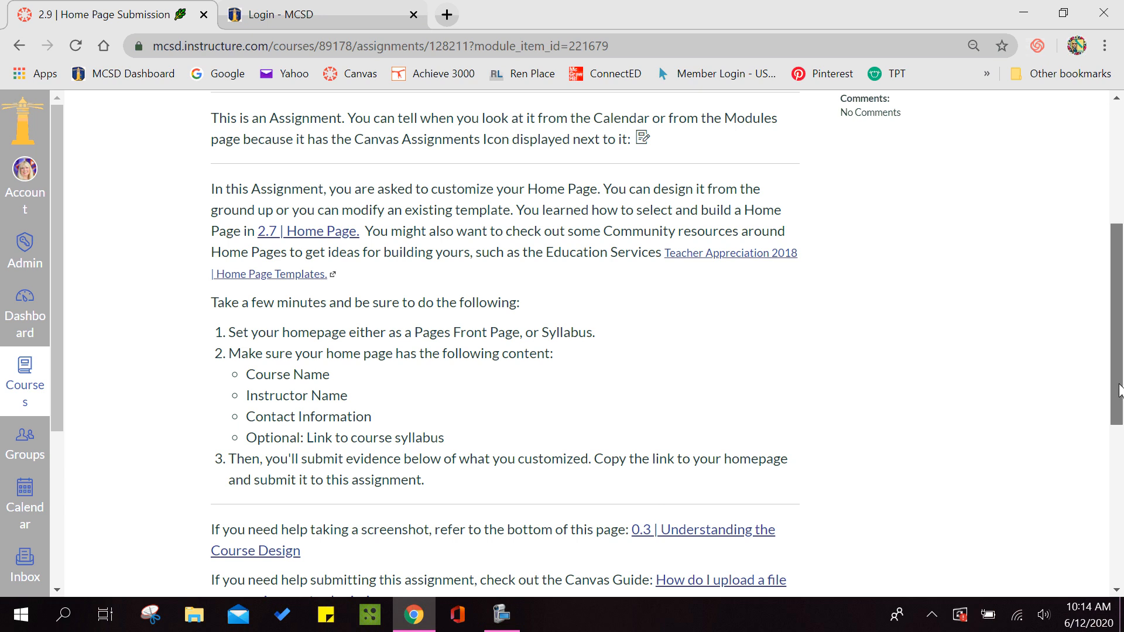
pyautogui.scroll(3)
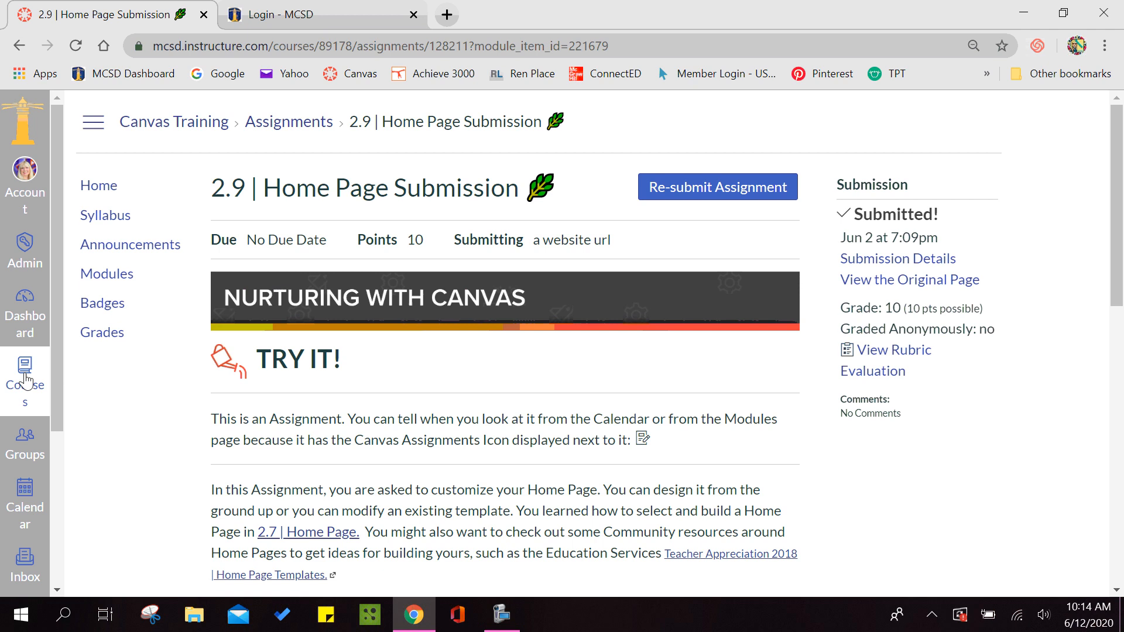
# Return to the dashboard and open the Jones-Sandbox course.
pyautogui.click(24, 312)
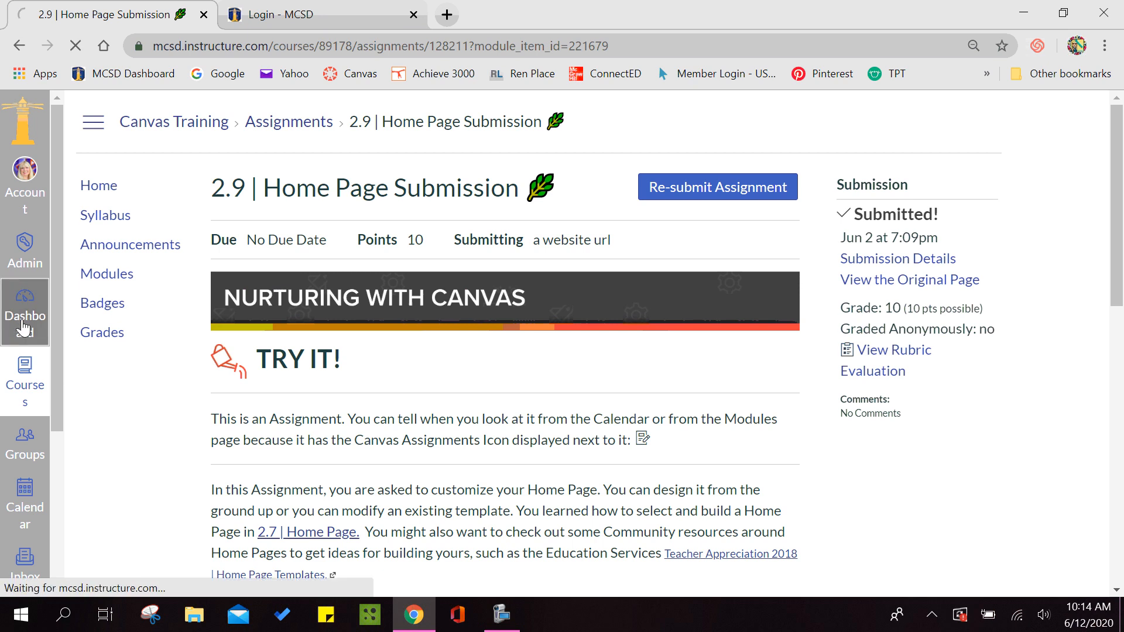
pyautogui.click(24, 314)
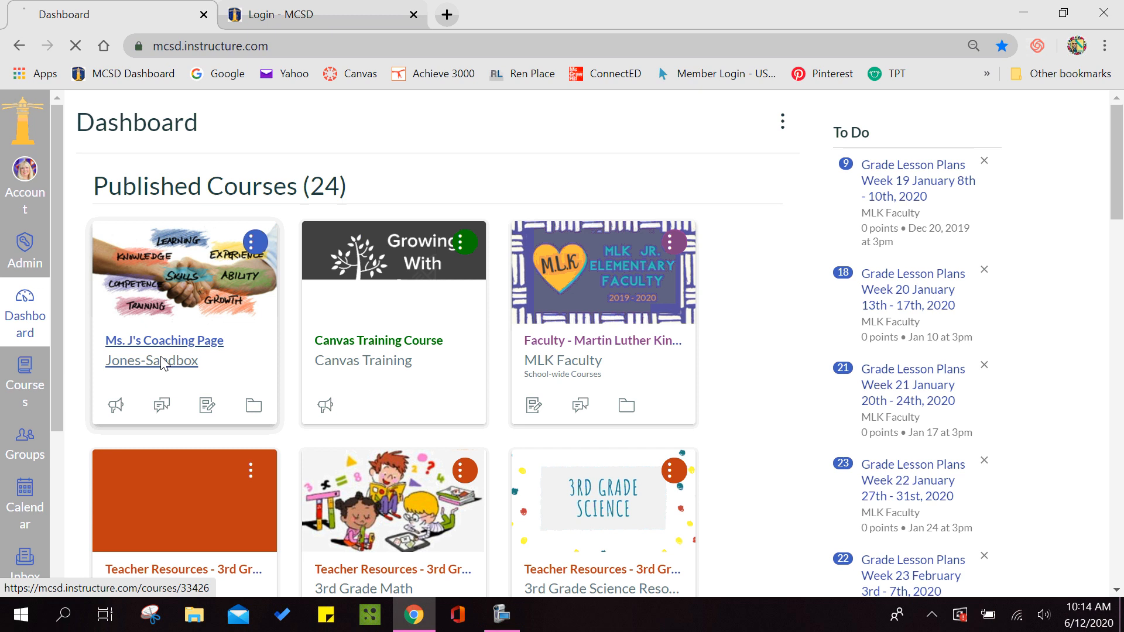
pyautogui.click(164, 339)
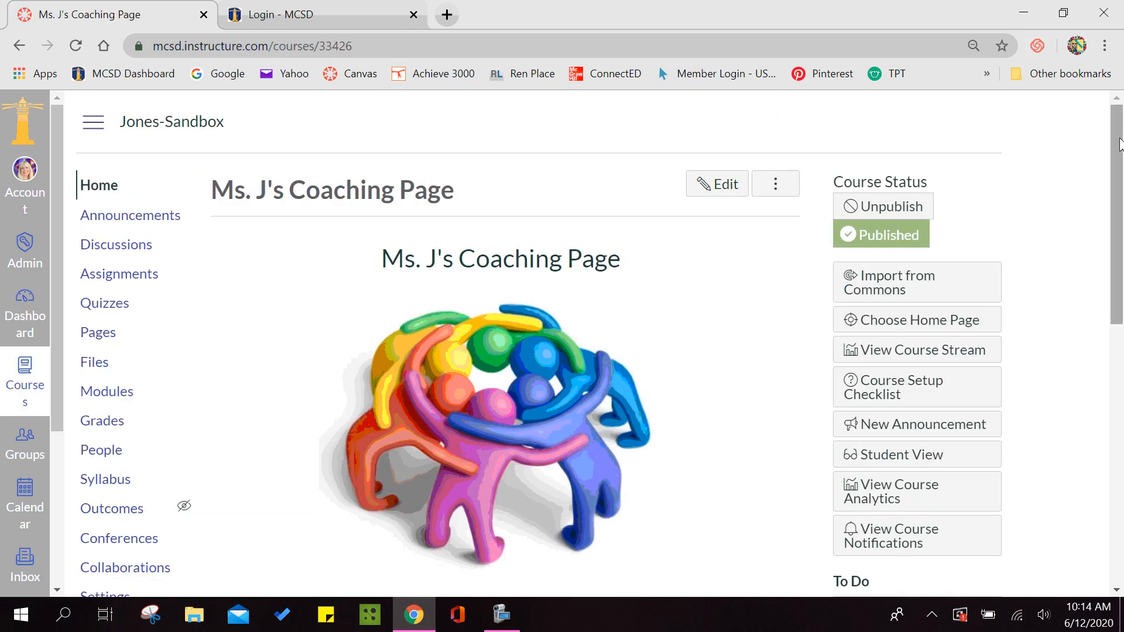
# Scroll through Ms. J's Coaching Page home page and back to the top.
pyautogui.scroll(-3)
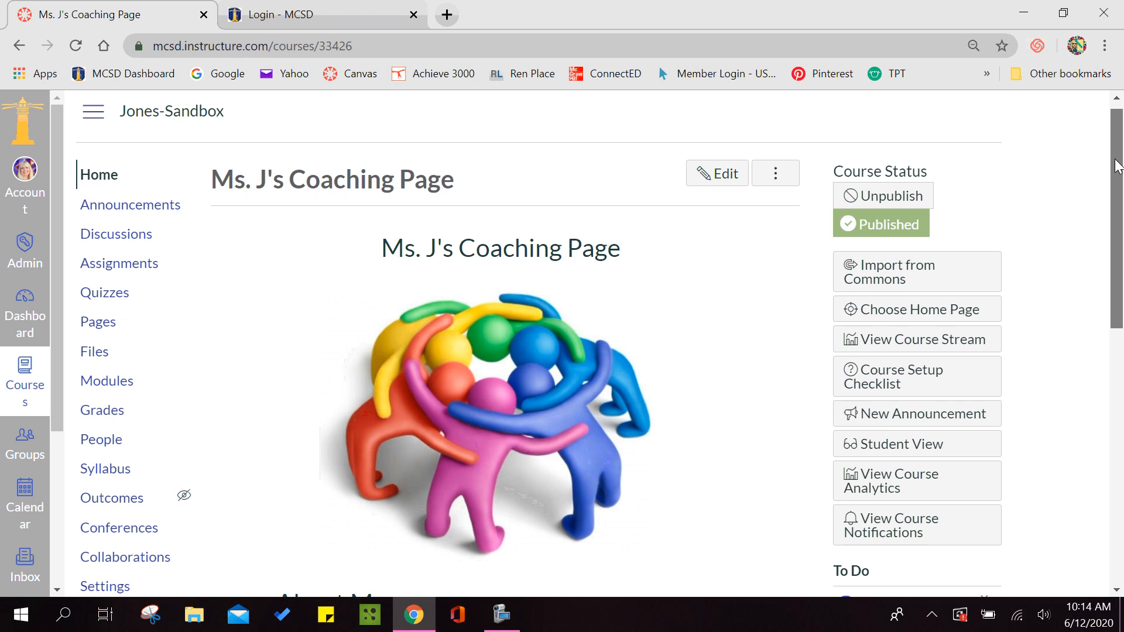
pyautogui.scroll(-3)
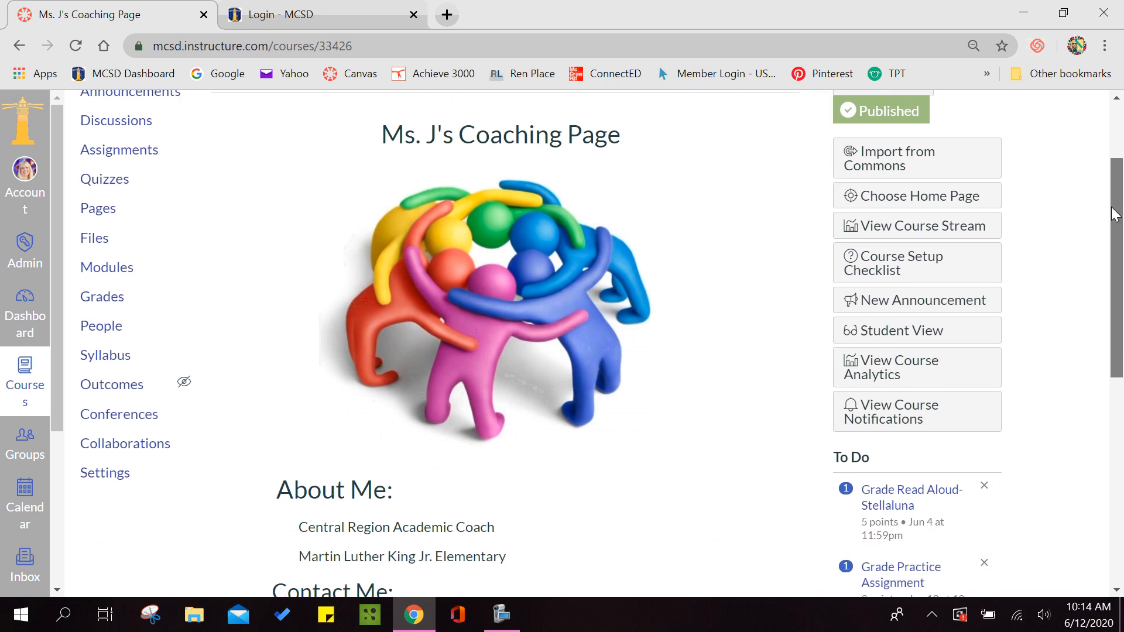
pyautogui.scroll(-3)
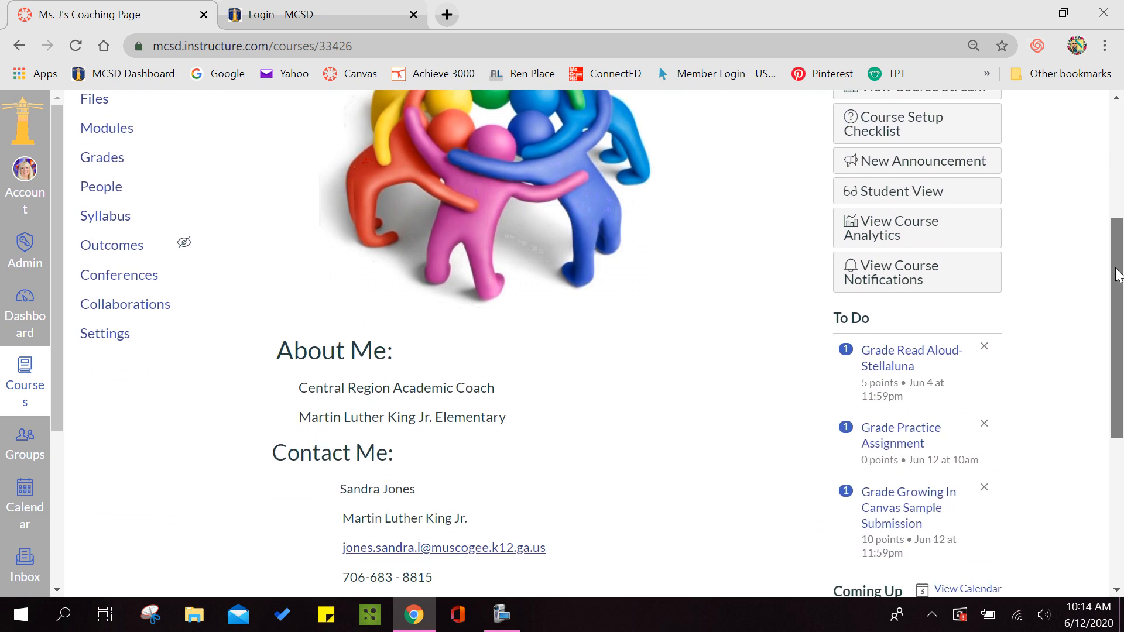
pyautogui.scroll(-3)
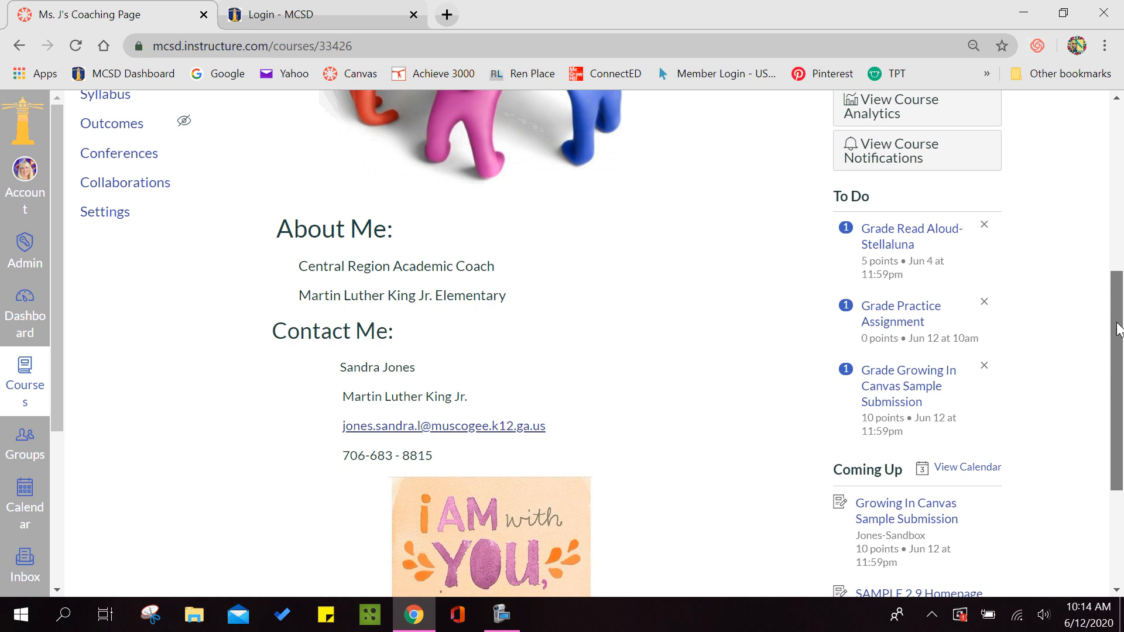
pyautogui.scroll(-3)
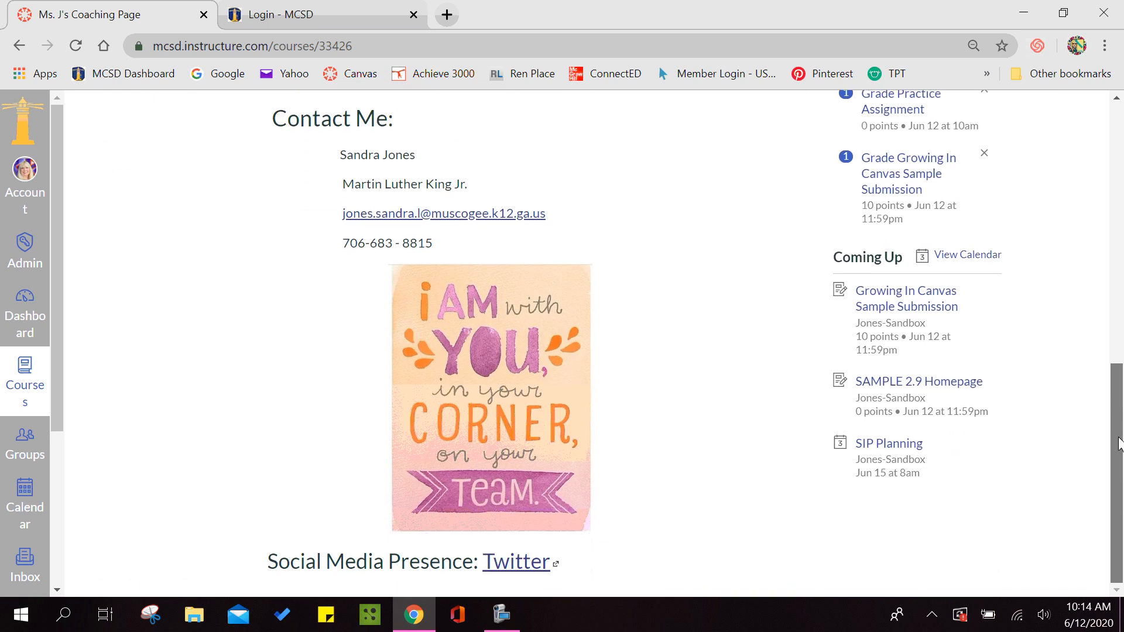
pyautogui.scroll(3)
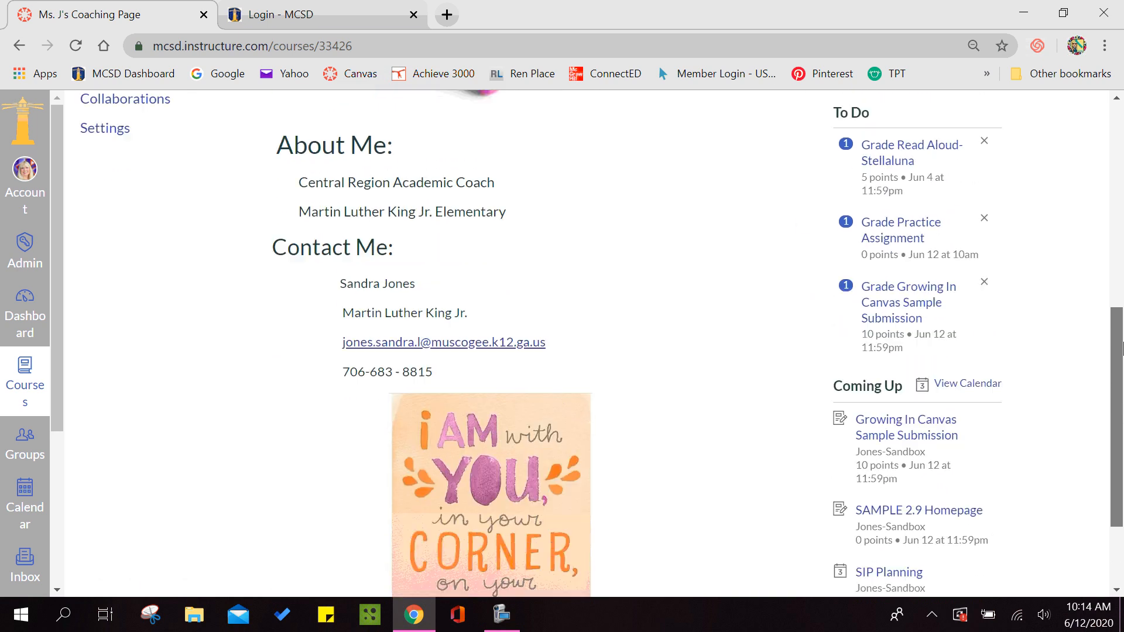
pyautogui.scroll(3)
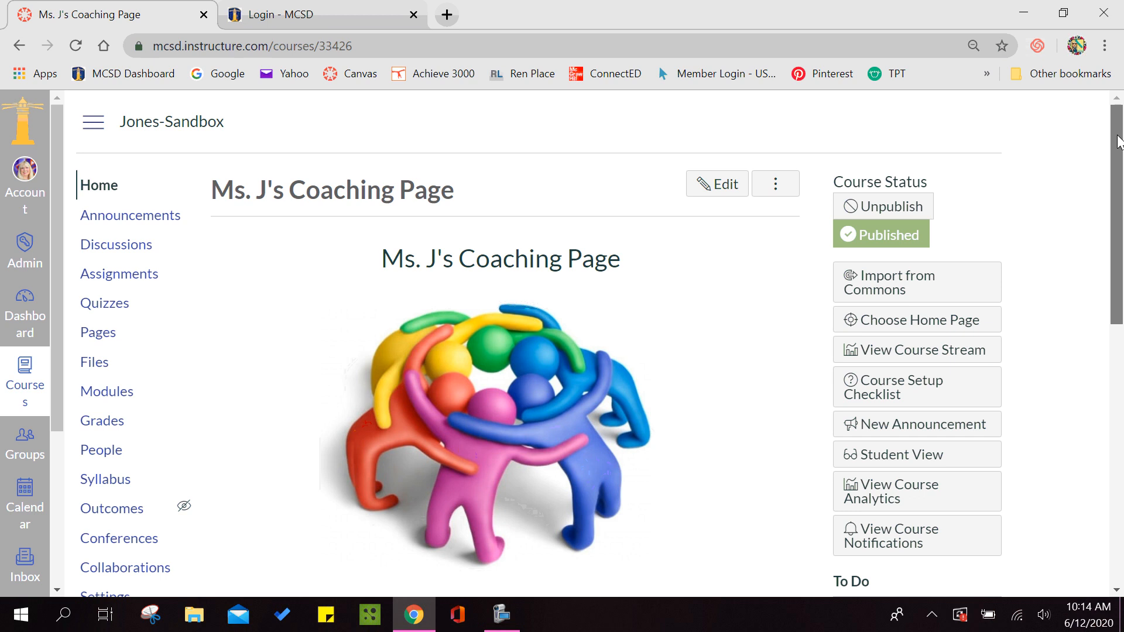
pyautogui.moveTo(324, 148)
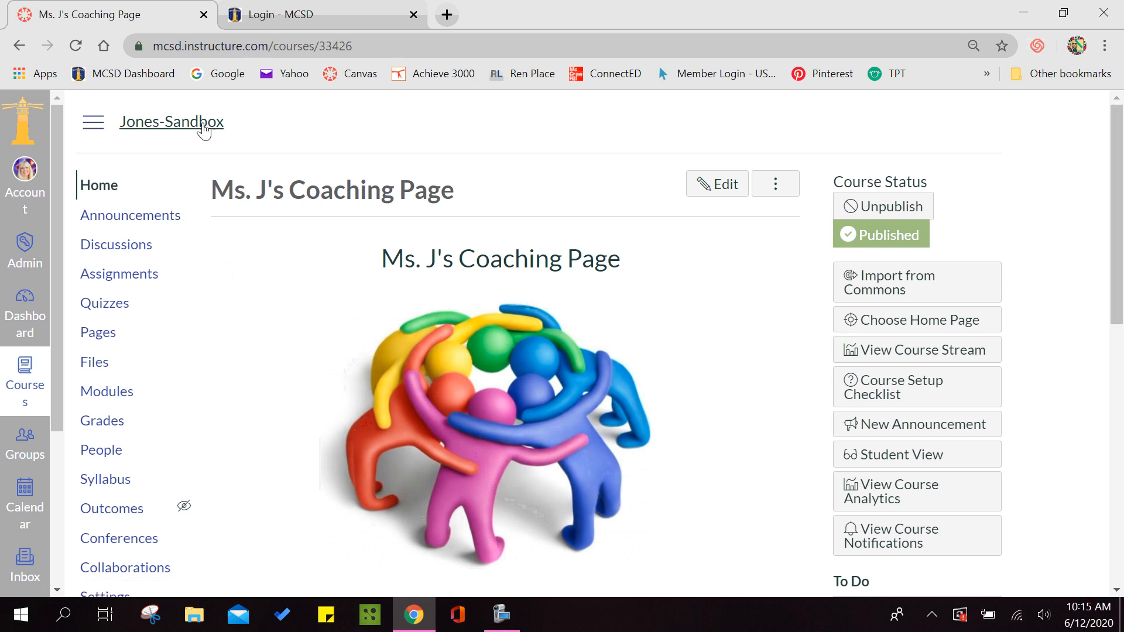
pyautogui.moveTo(97, 331)
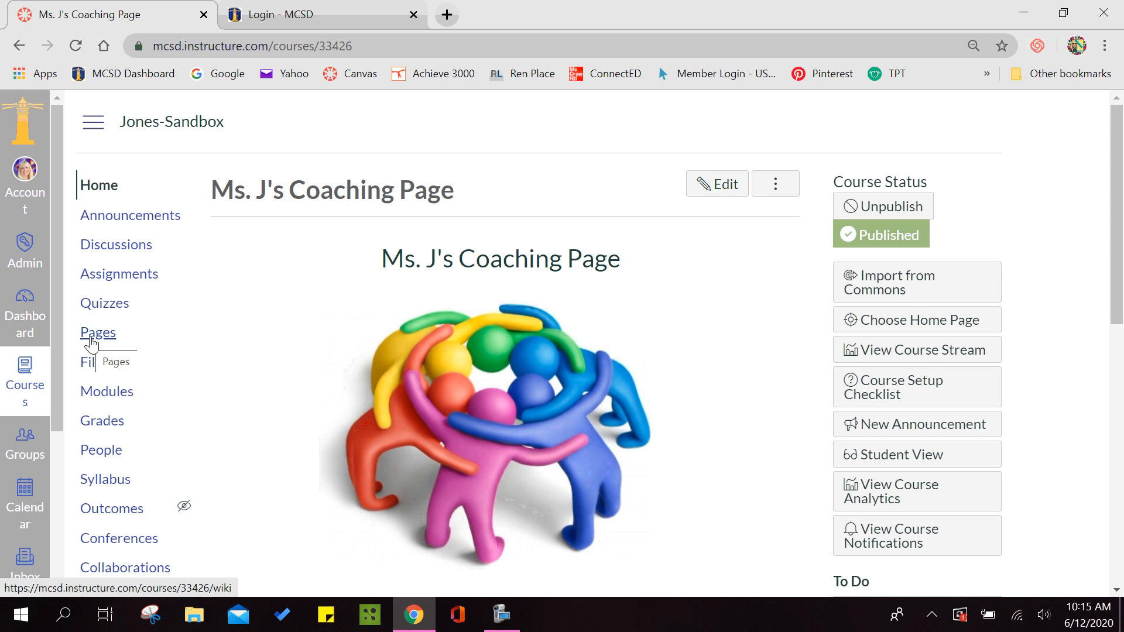
# Show the full Pages list of the Jones-Sandbox course via View All Pages.
pyautogui.click(98, 331)
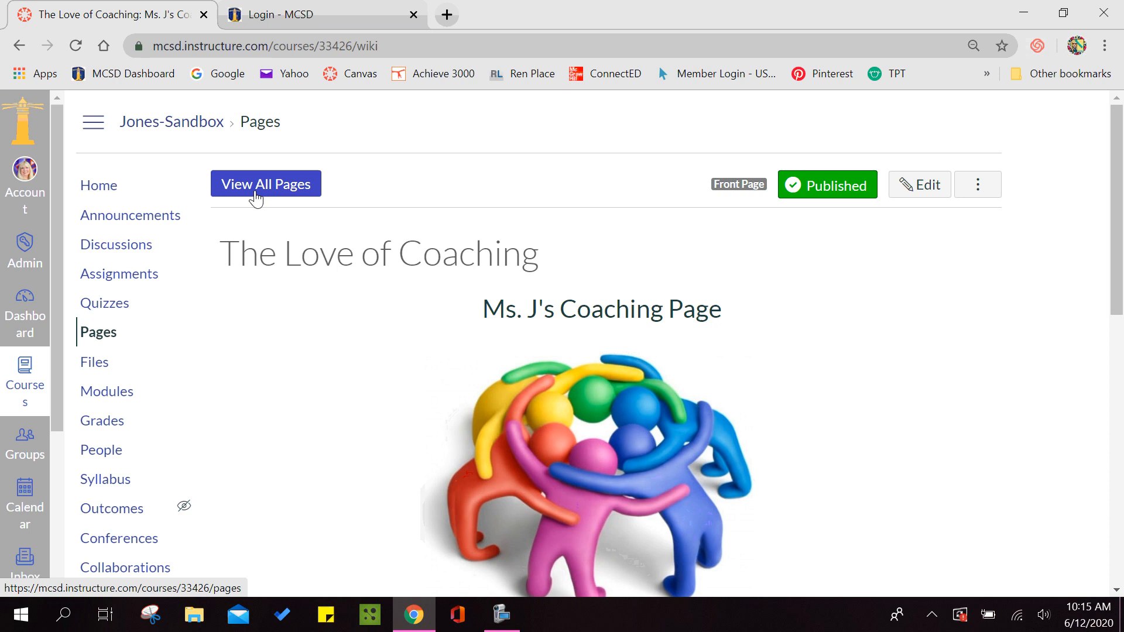
pyautogui.moveTo(278, 197)
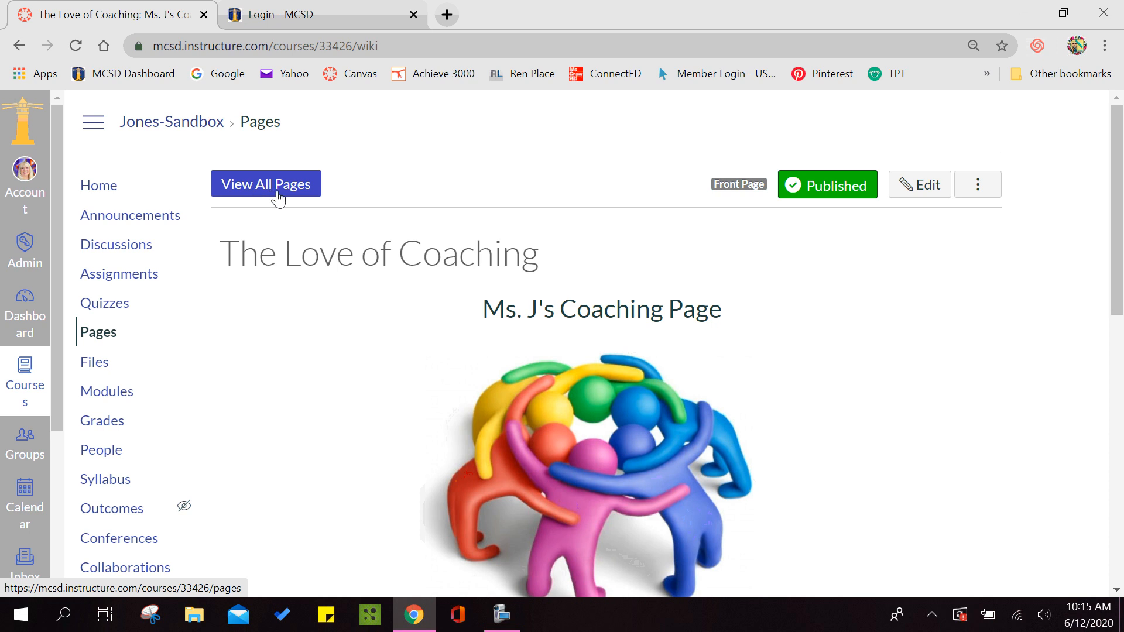
pyautogui.click(265, 184)
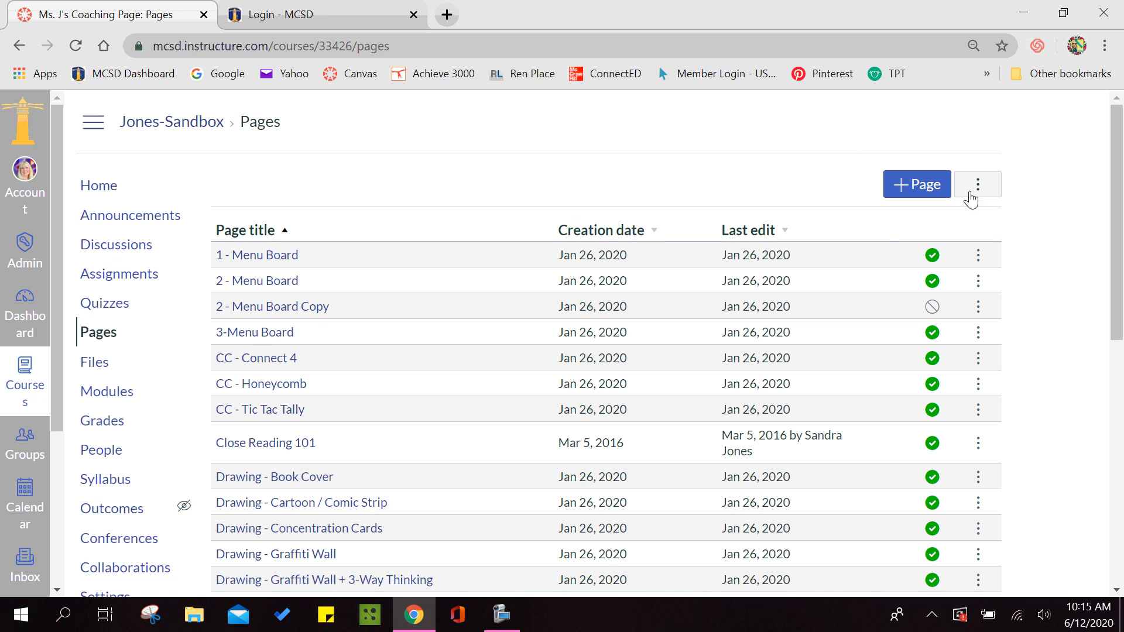
pyautogui.moveTo(917, 184)
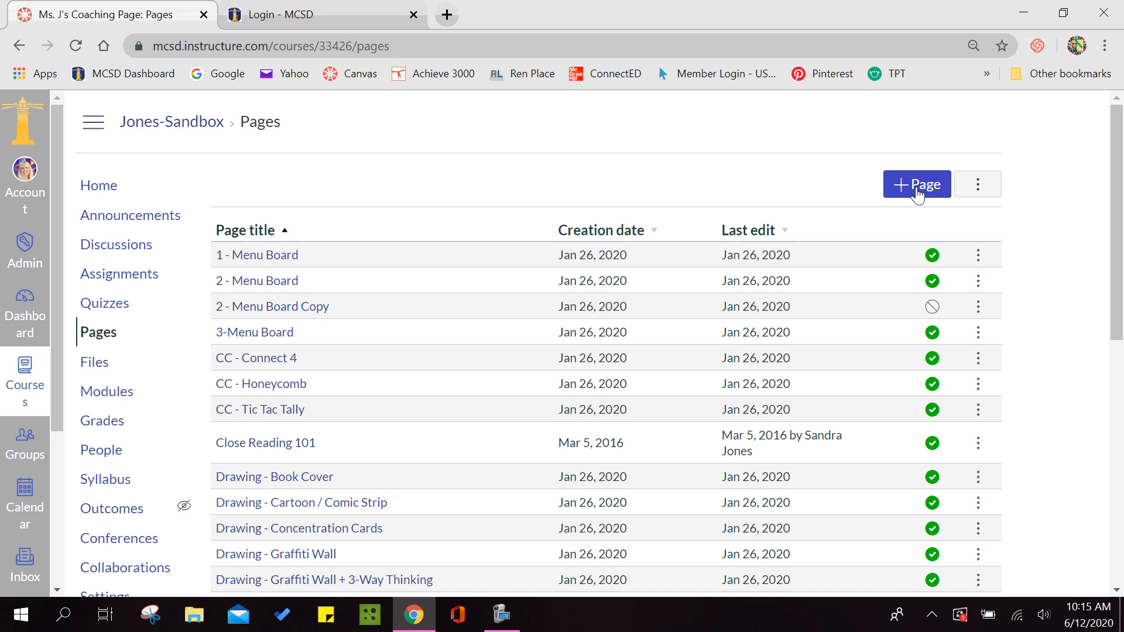
# Create a new course page and title it 'Home Page'.
pyautogui.click(916, 184)
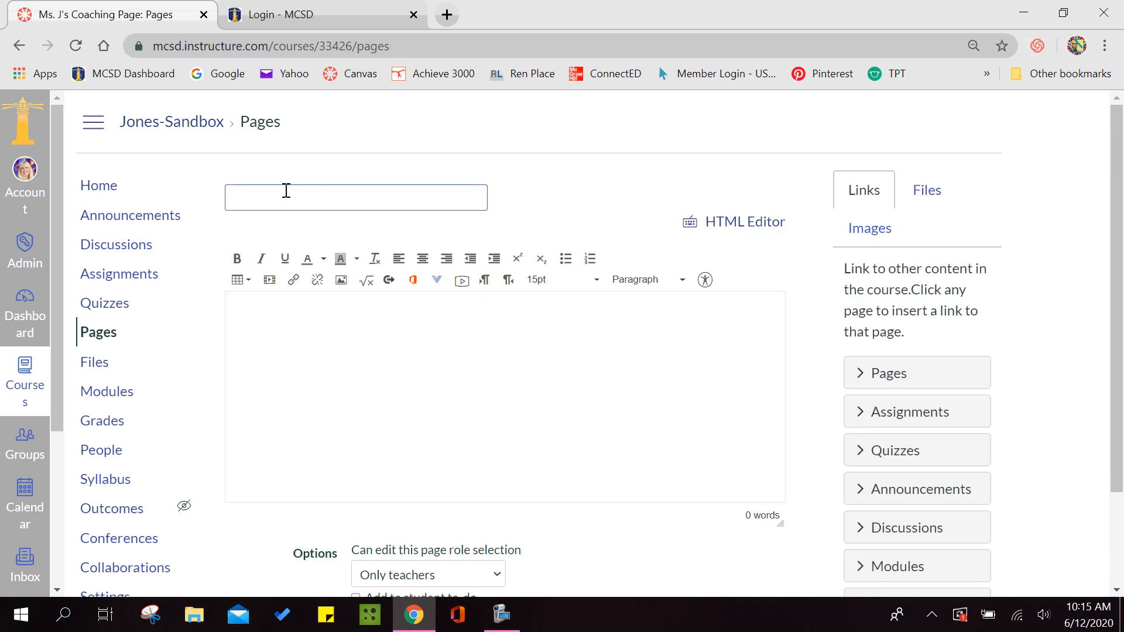
pyautogui.write('Home')
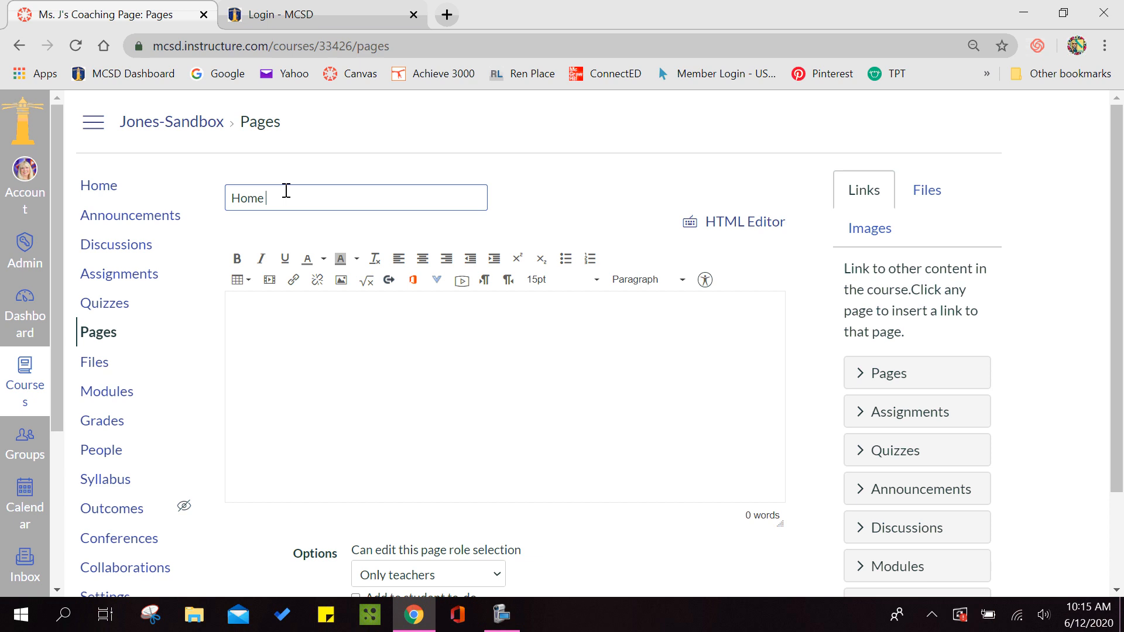
pyautogui.write('Page')
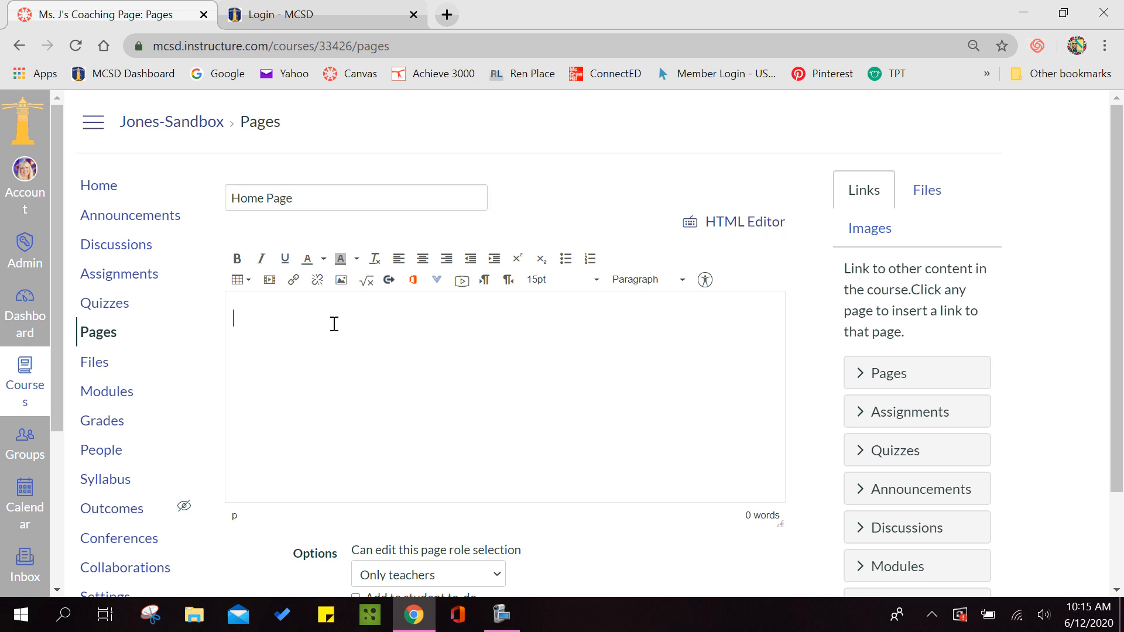
pyautogui.moveTo(648, 275)
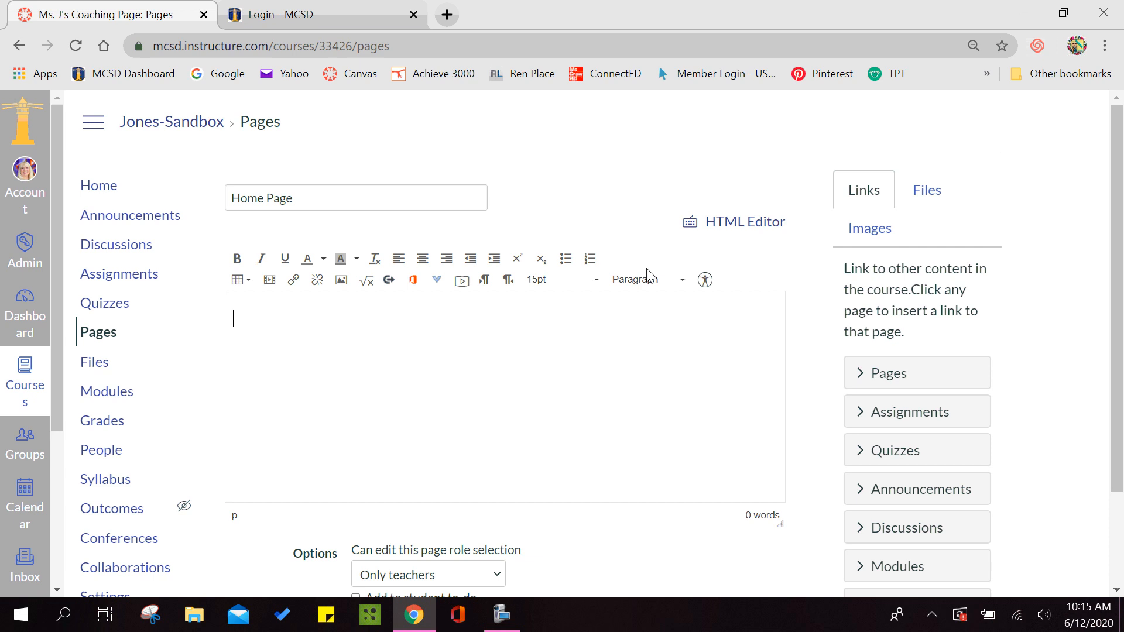
pyautogui.moveTo(580, 299)
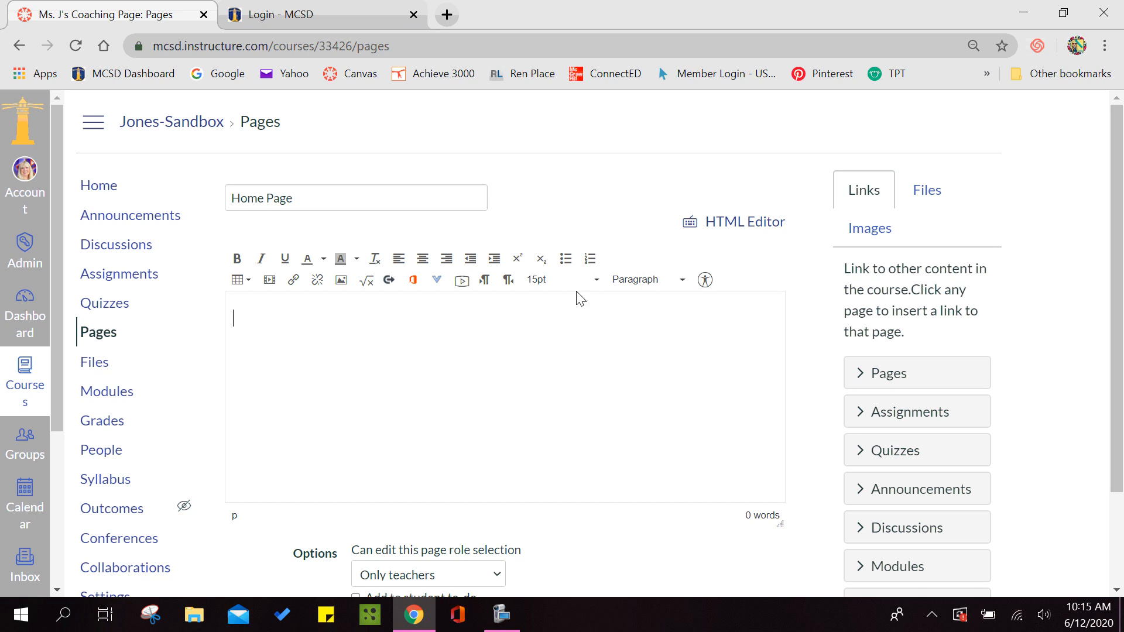
pyautogui.moveTo(305, 335)
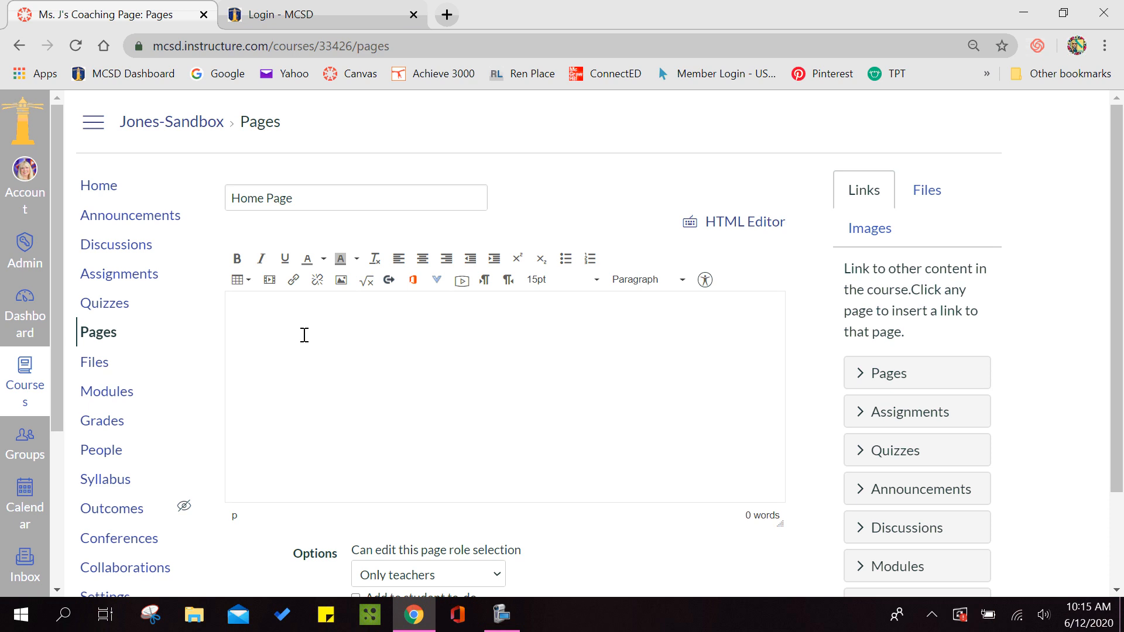
pyautogui.moveTo(410, 365)
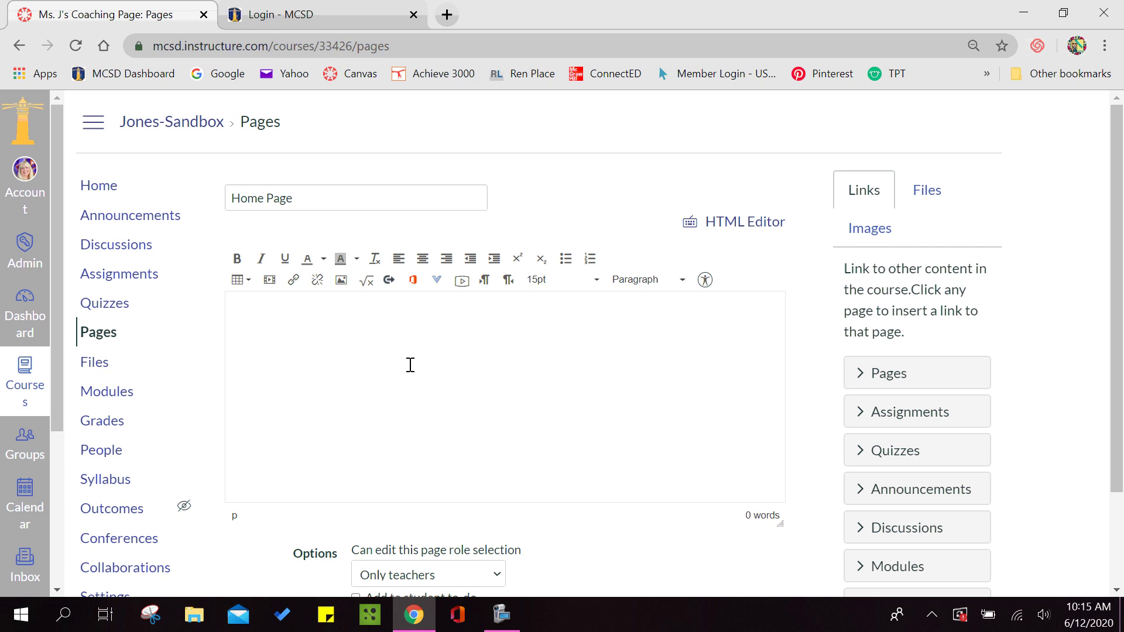
pyautogui.moveTo(424, 265)
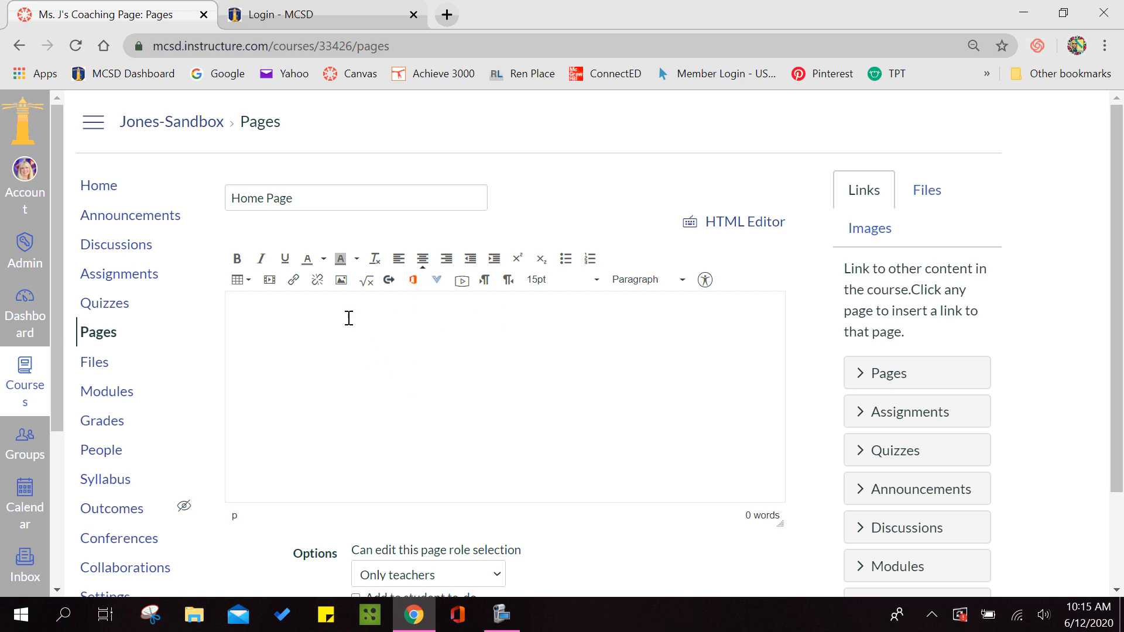
pyautogui.moveTo(340, 280)
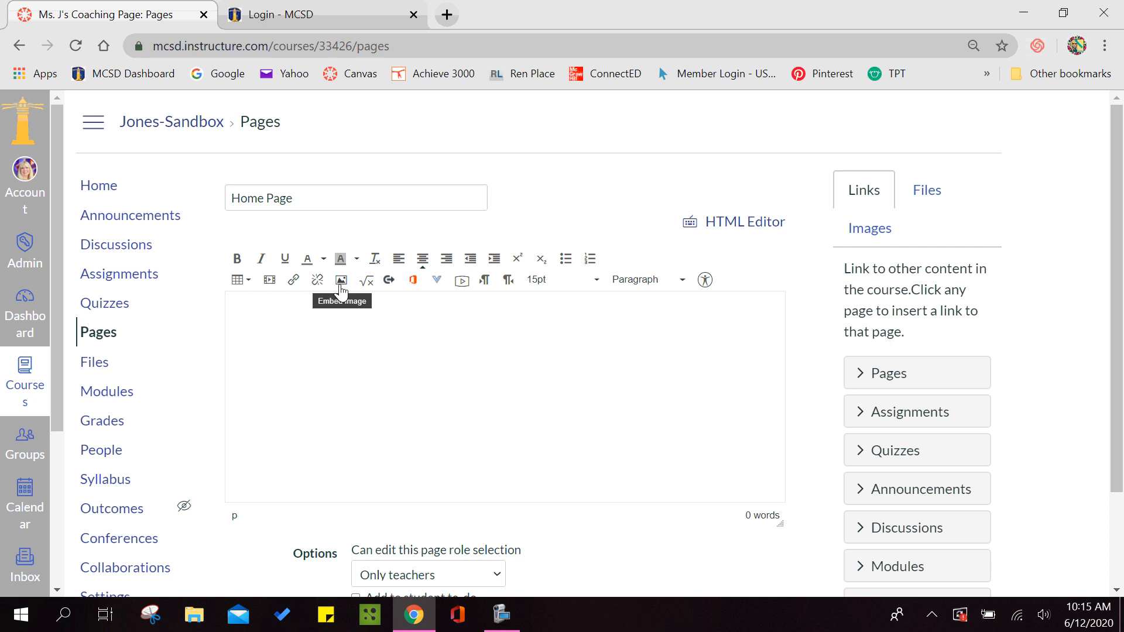
pyautogui.moveTo(341, 280)
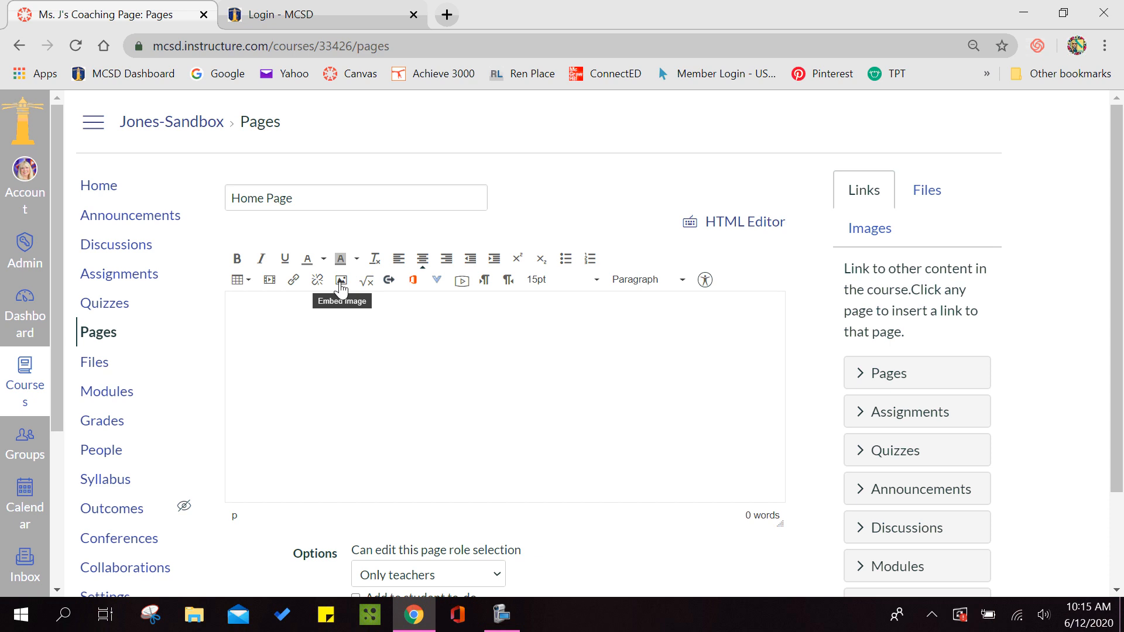
# Start embedding an image, check Course files, then switch to the Creative Commons (Flickr) search.
pyautogui.click(340, 280)
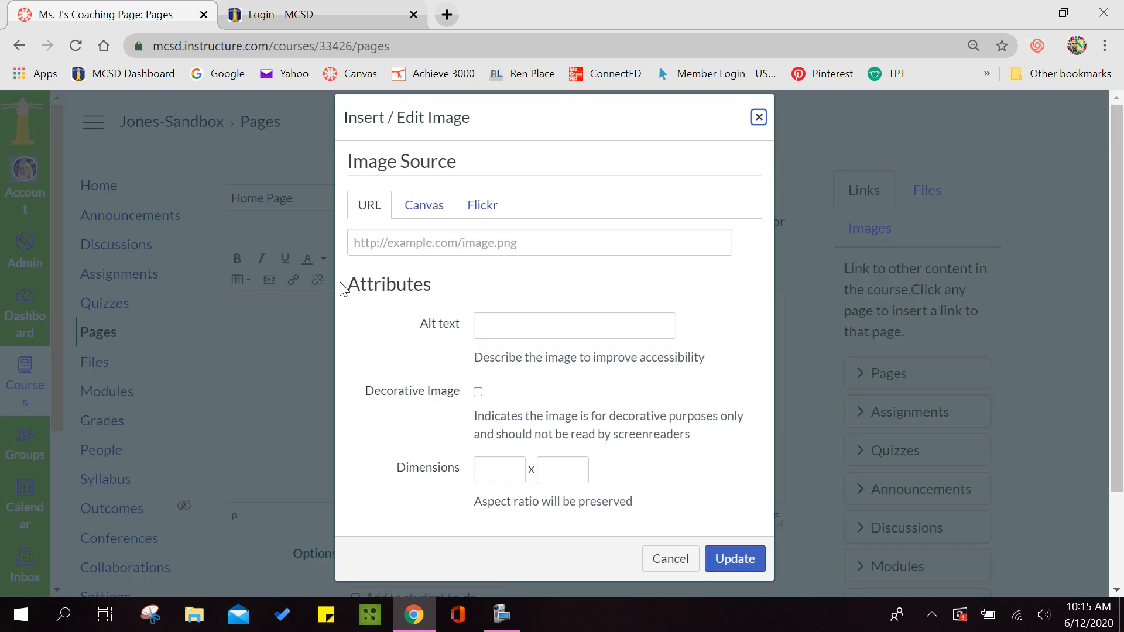
pyautogui.moveTo(424, 205)
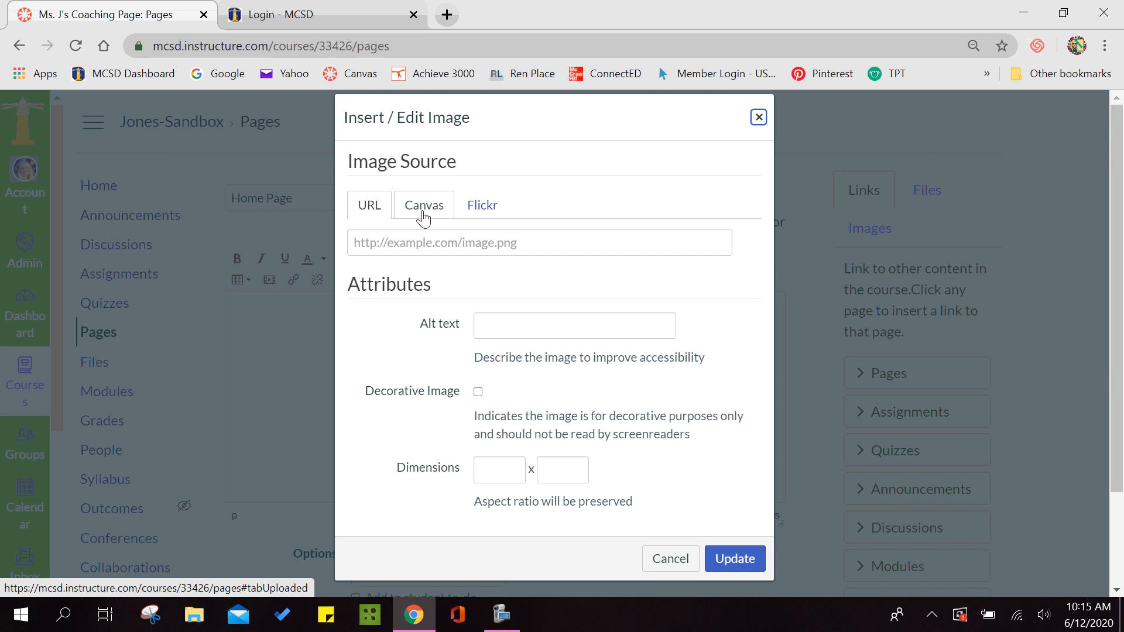
pyautogui.click(424, 205)
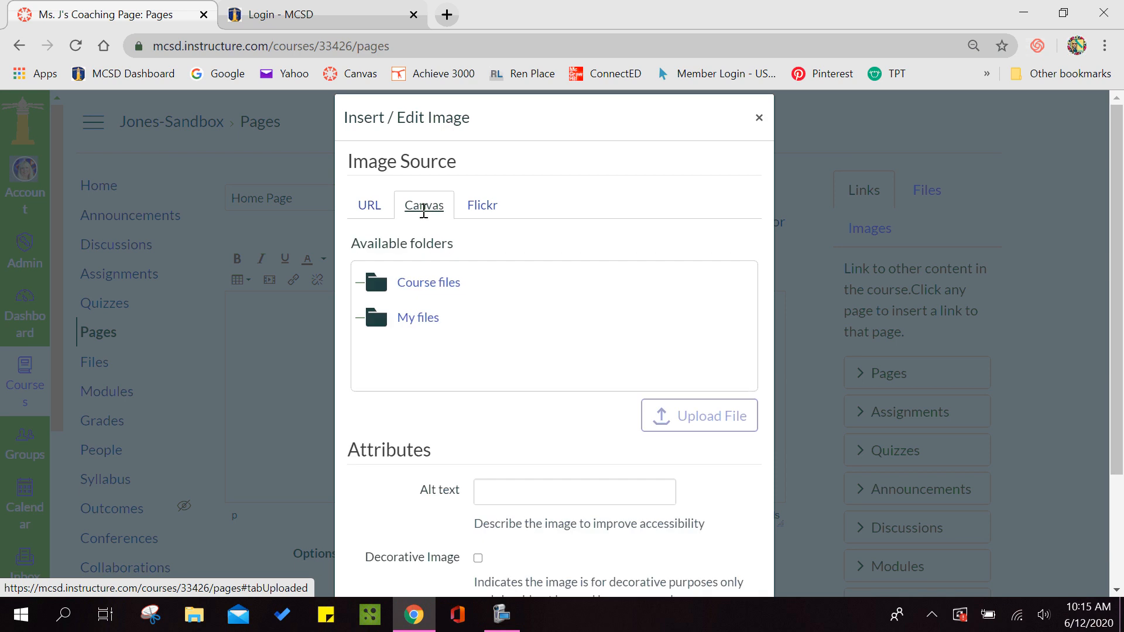
pyautogui.click(428, 282)
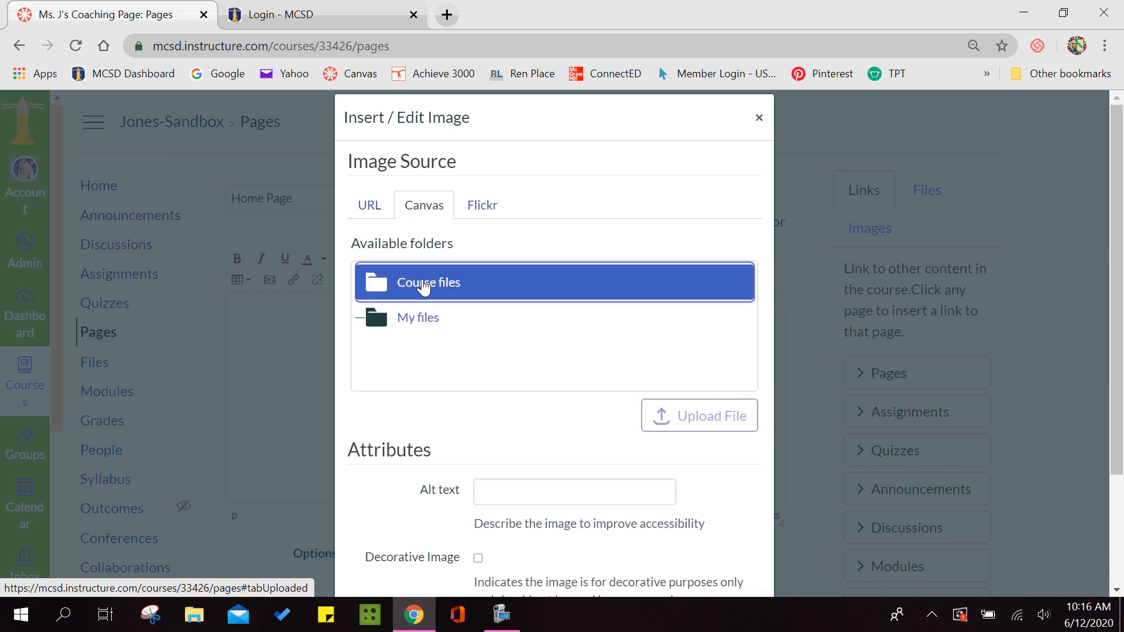
pyautogui.click(428, 282)
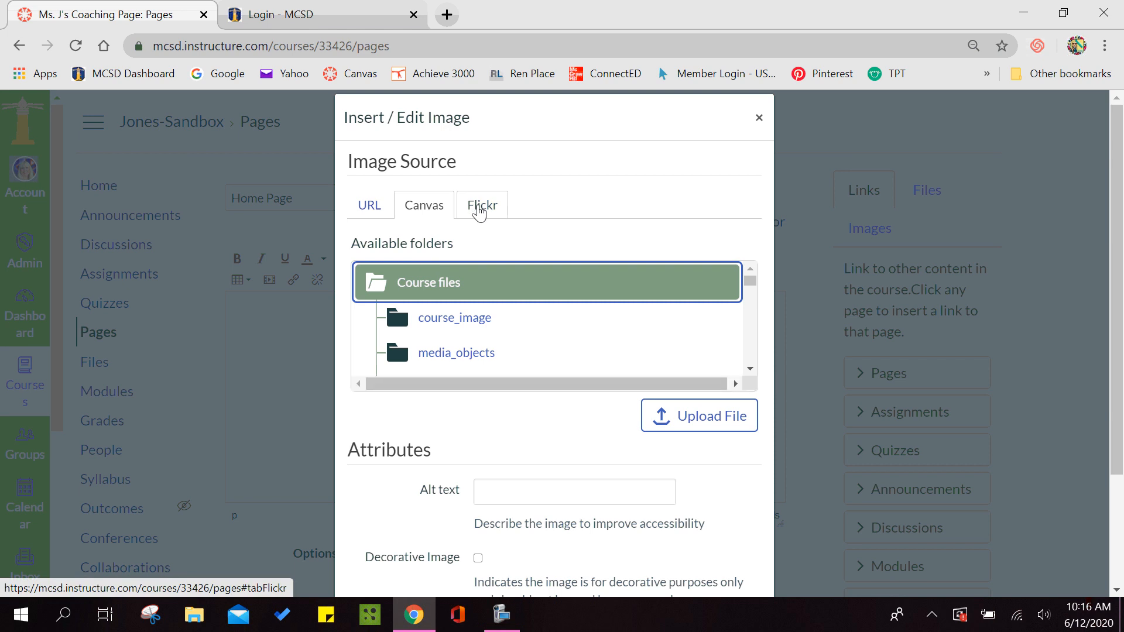
pyautogui.click(481, 205)
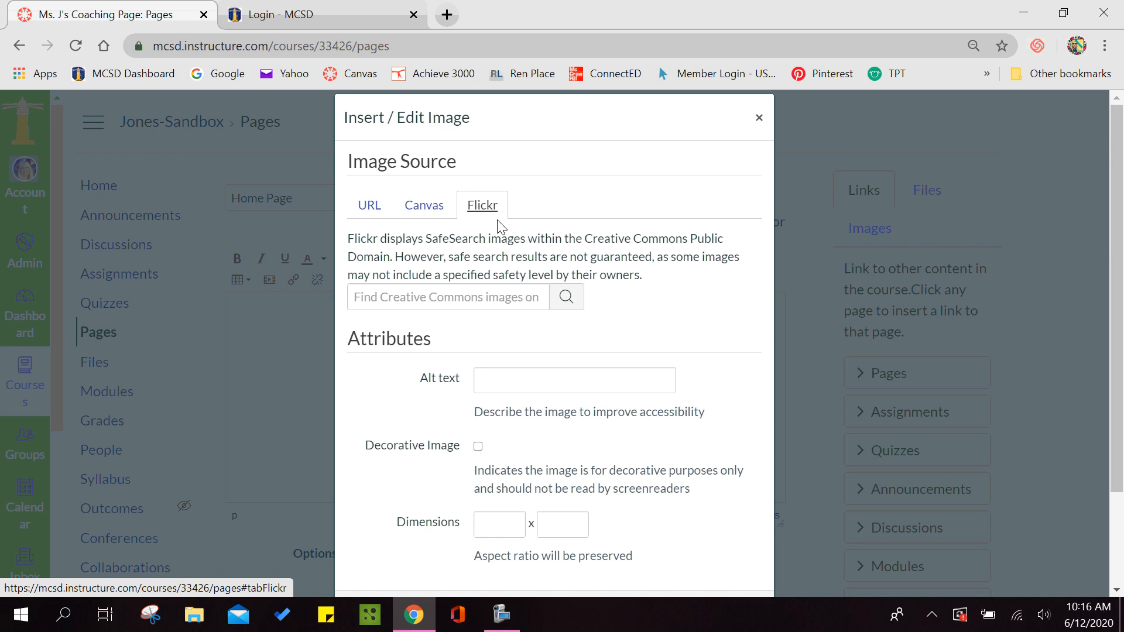
pyautogui.moveTo(401, 296)
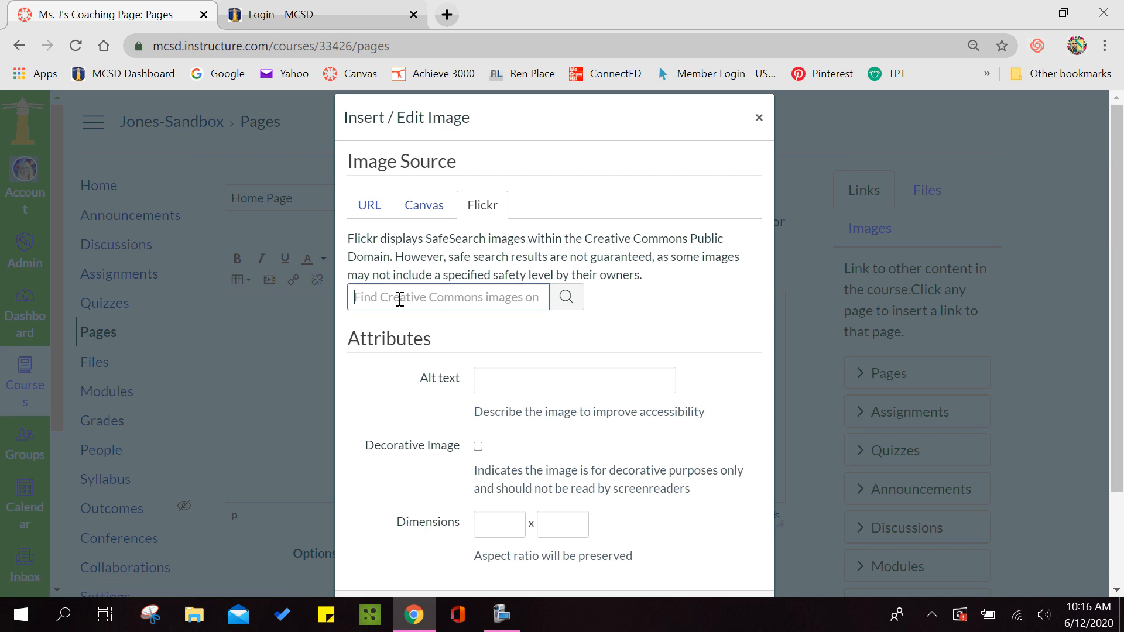
# Search Flickr for 'Clipart Math' and choose the Math Rocks image.
pyautogui.write('Cl')
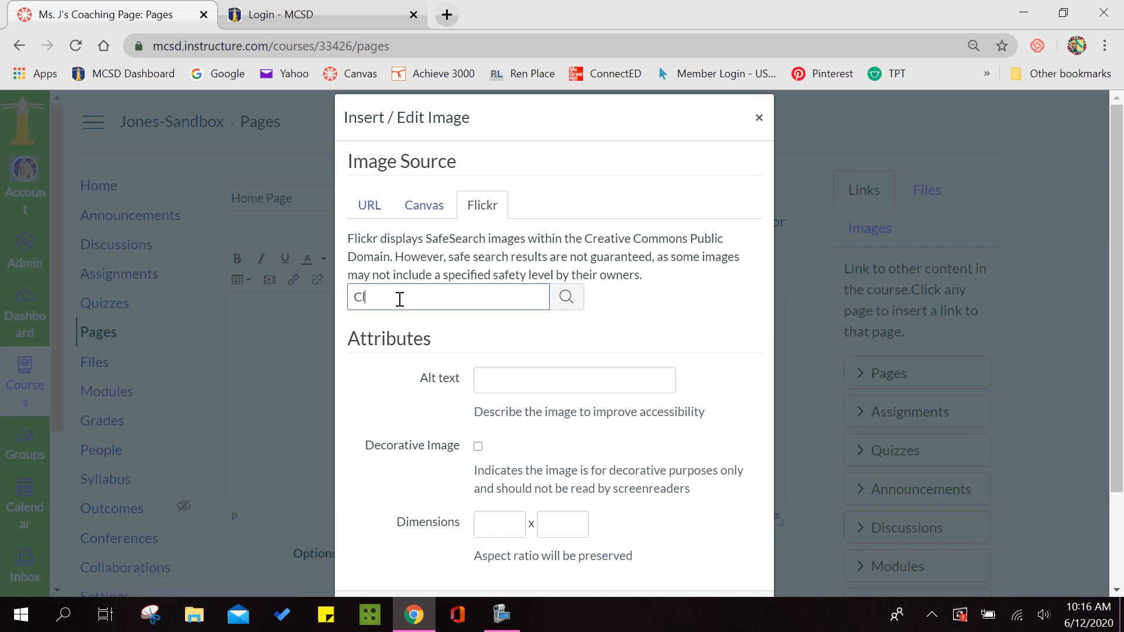
pyautogui.write('ipart')
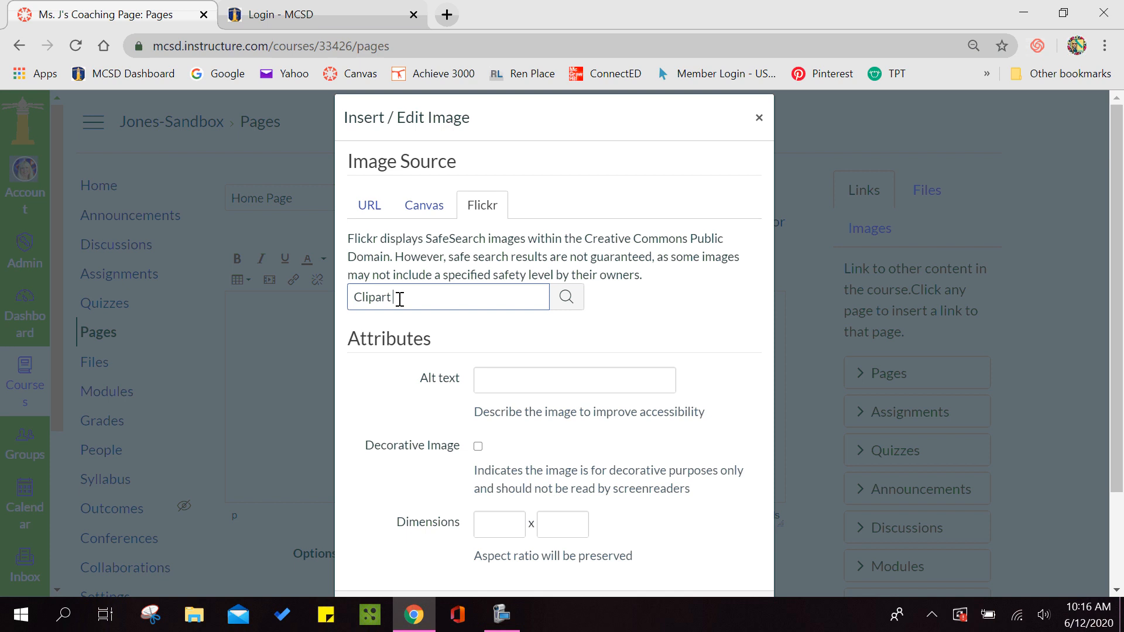
pyautogui.write('Math')
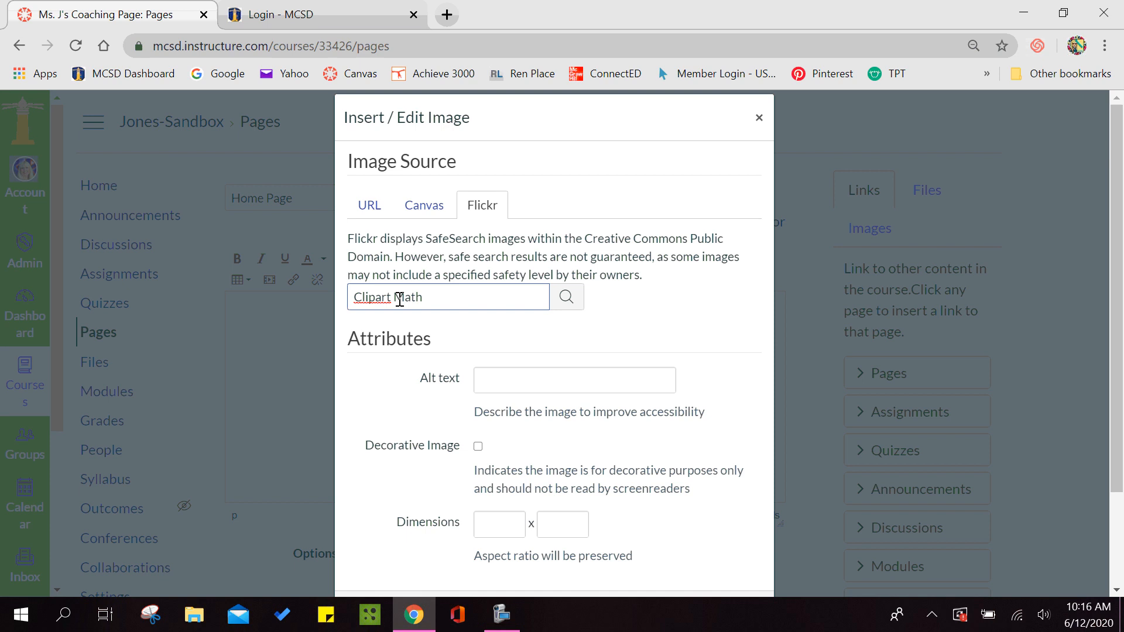
pyautogui.click(566, 296)
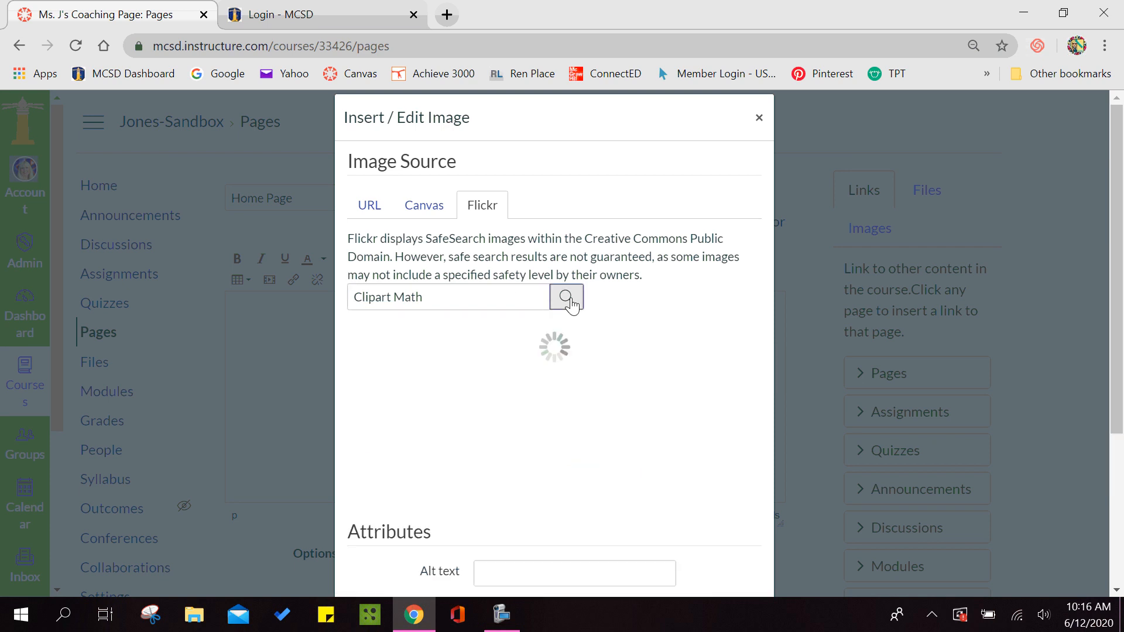
pyautogui.click(566, 297)
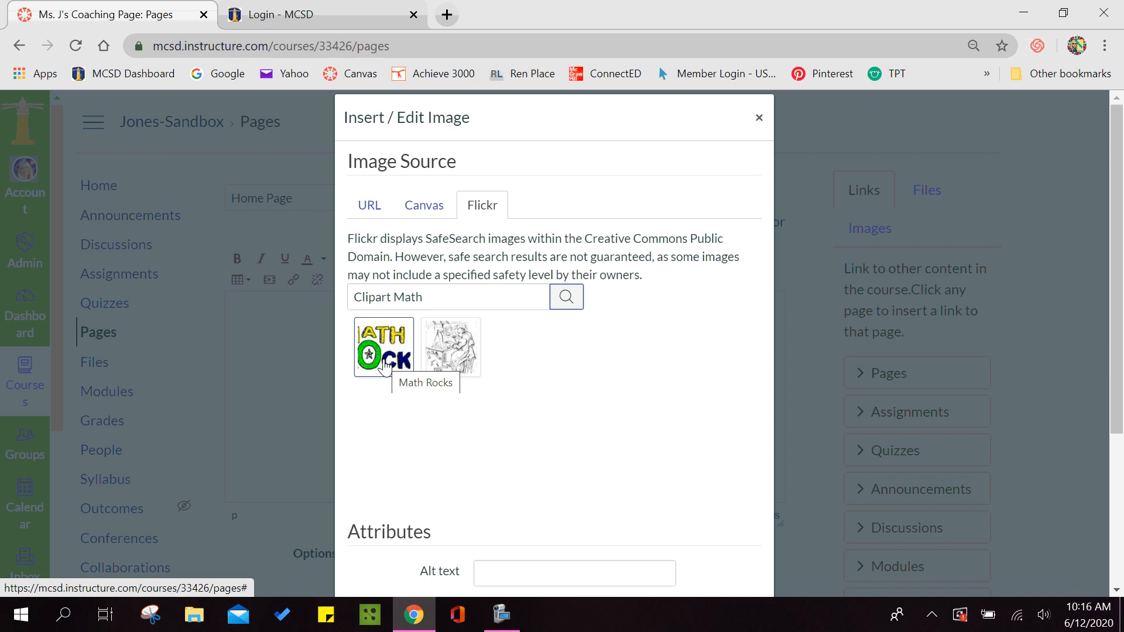
pyautogui.click(383, 346)
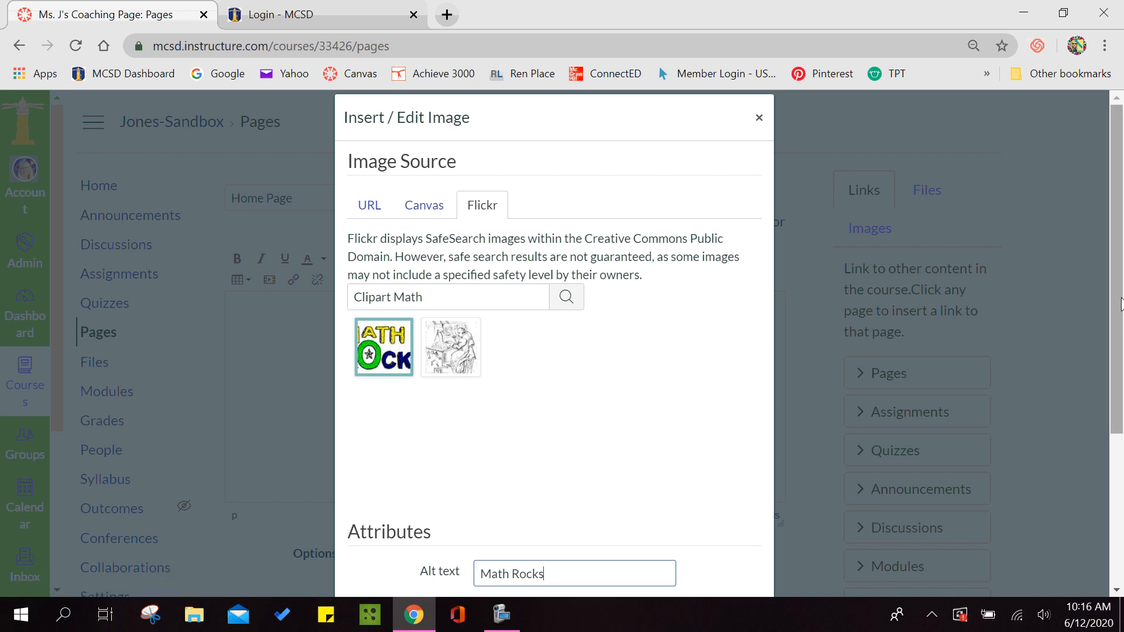
pyautogui.scroll(-3)
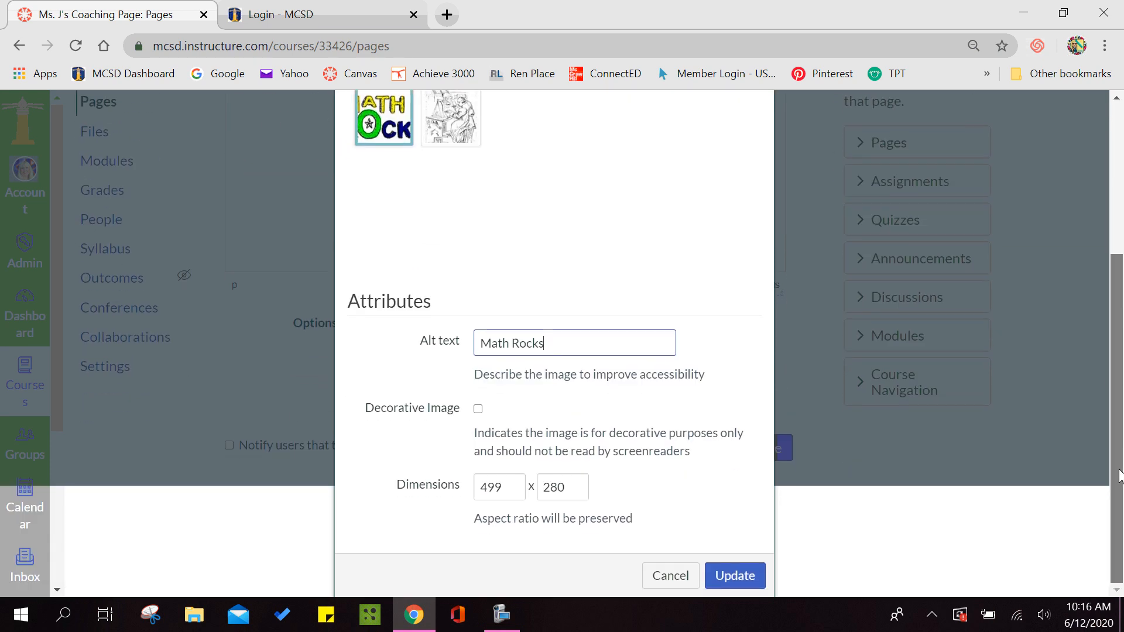
# Insert the Math Rocks image and add the caption 'Jones Math Class 2.1' beneath it.
pyautogui.click(734, 576)
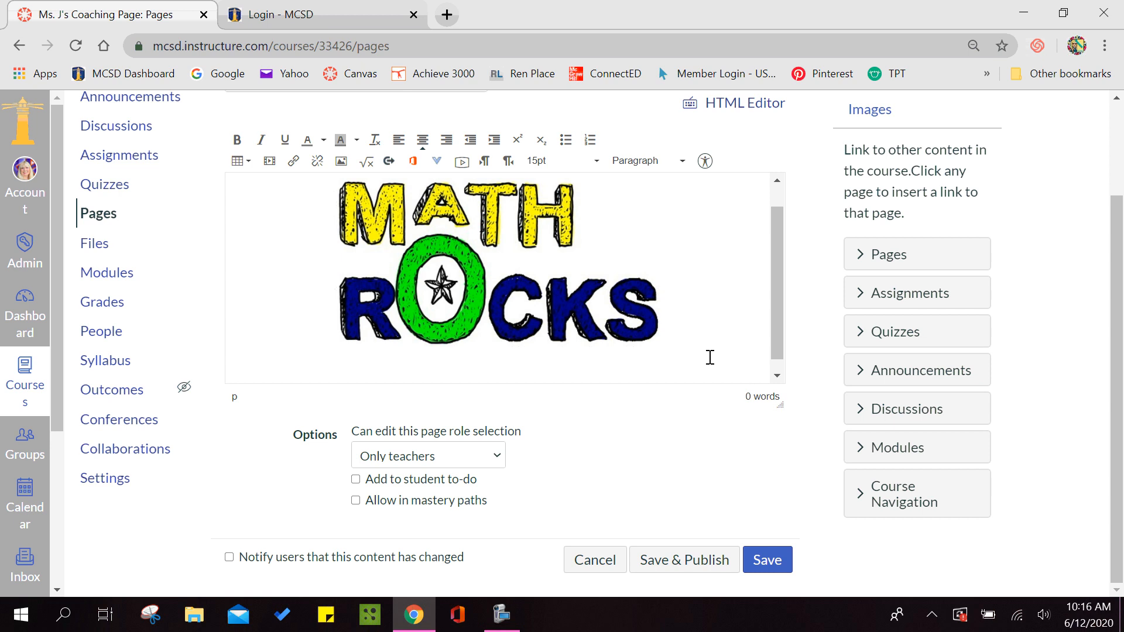
pyautogui.click(497, 375)
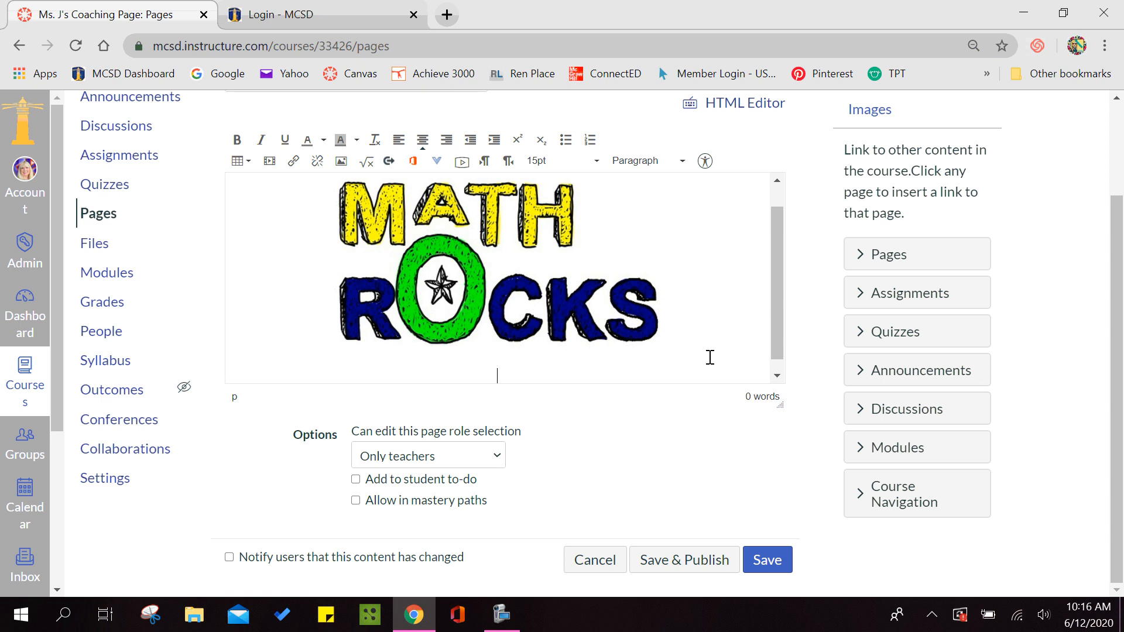
pyautogui.write('Jones')
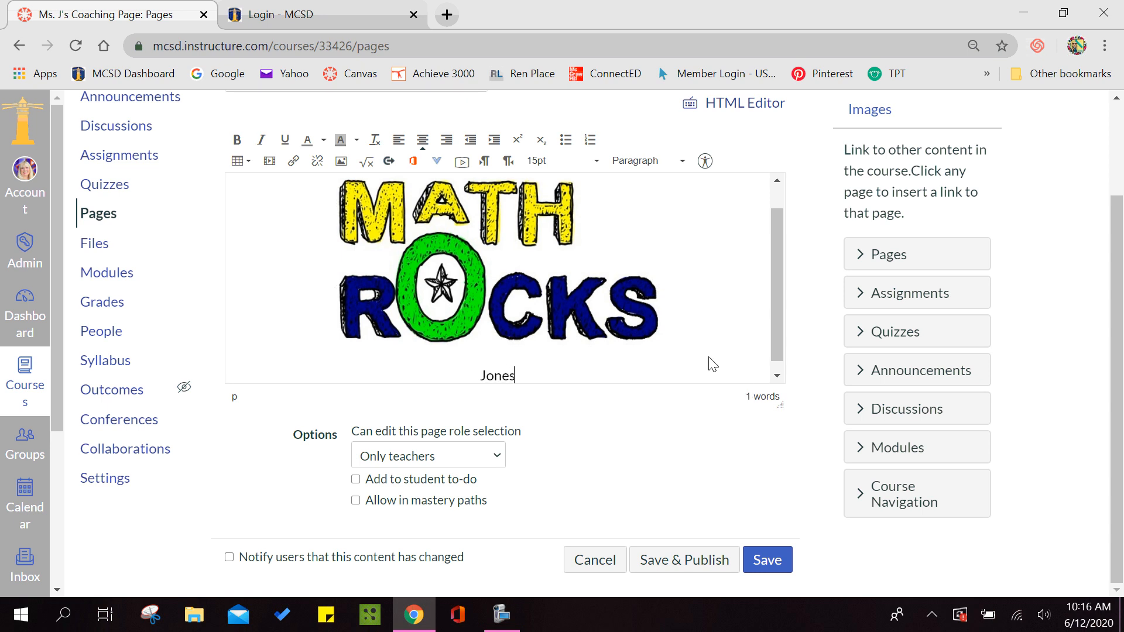
pyautogui.write('Ma')
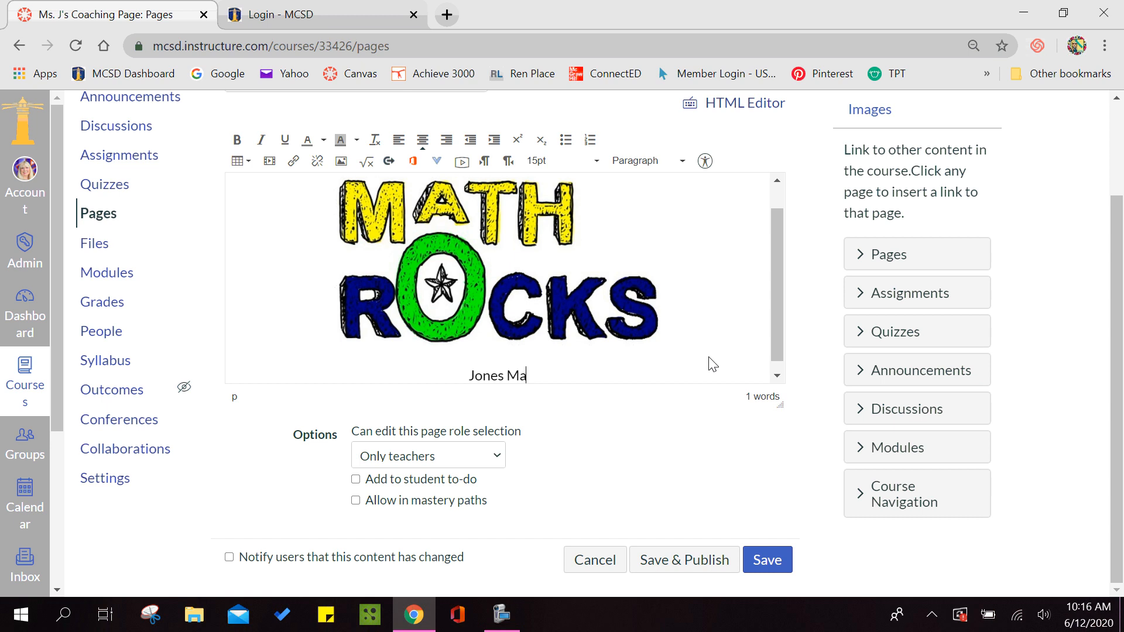
pyautogui.write('th Clas')
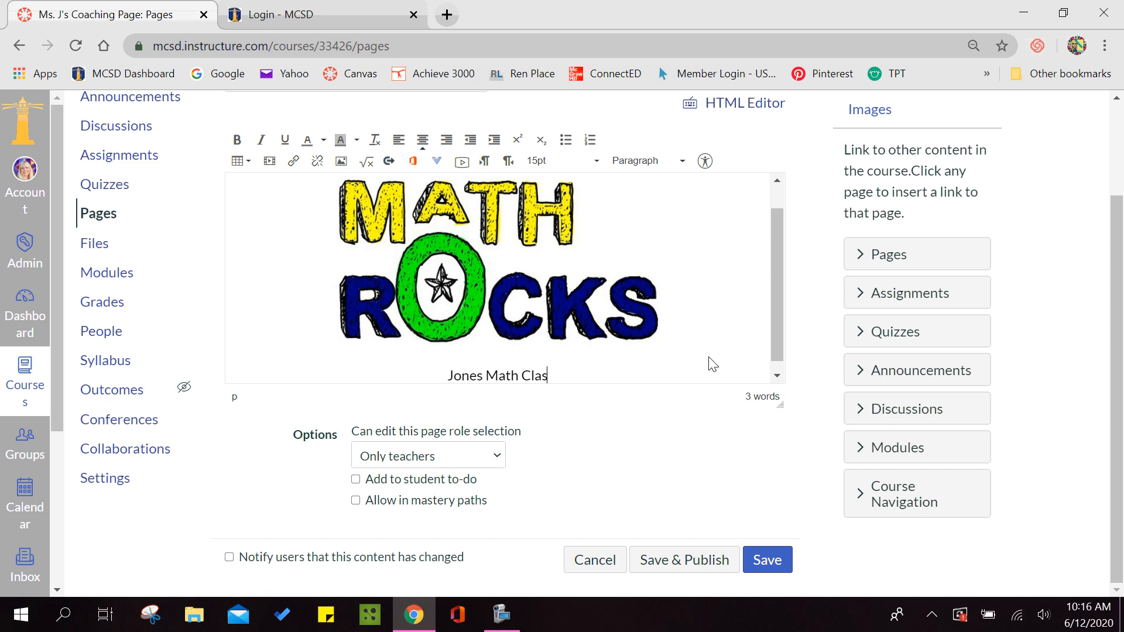
pyautogui.write('s 2')
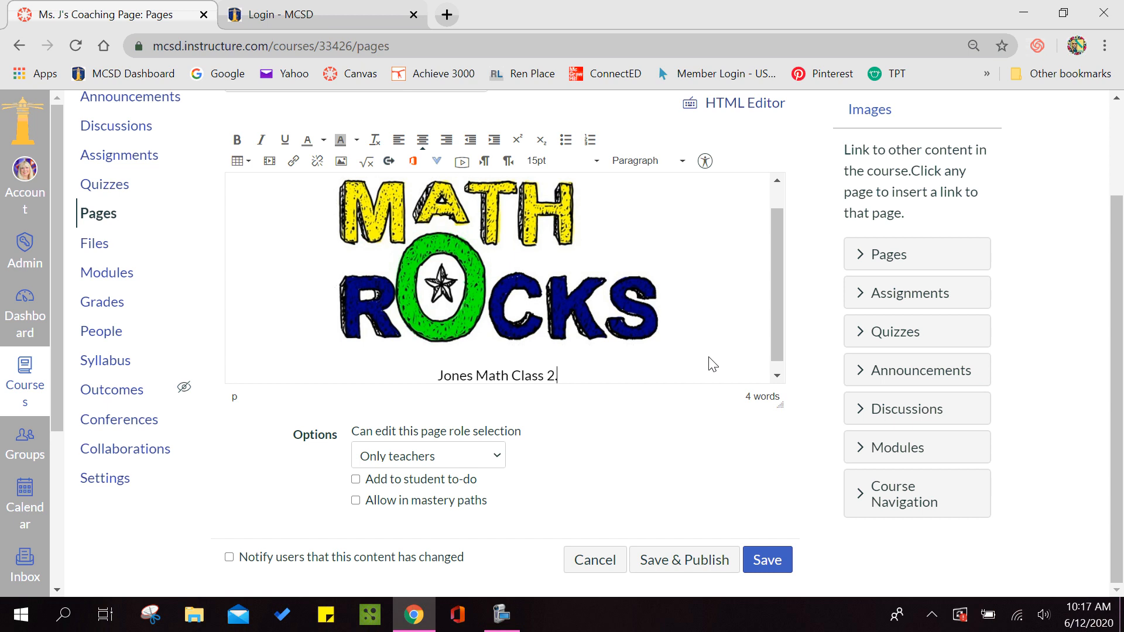
pyautogui.write('1')
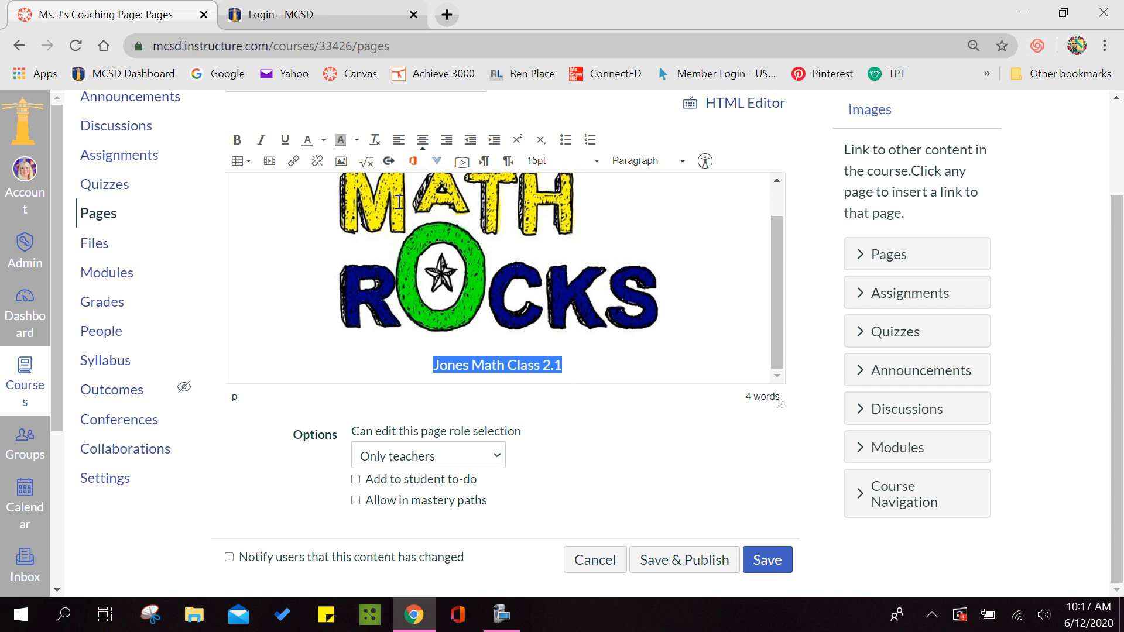
pyautogui.moveTo(596, 161)
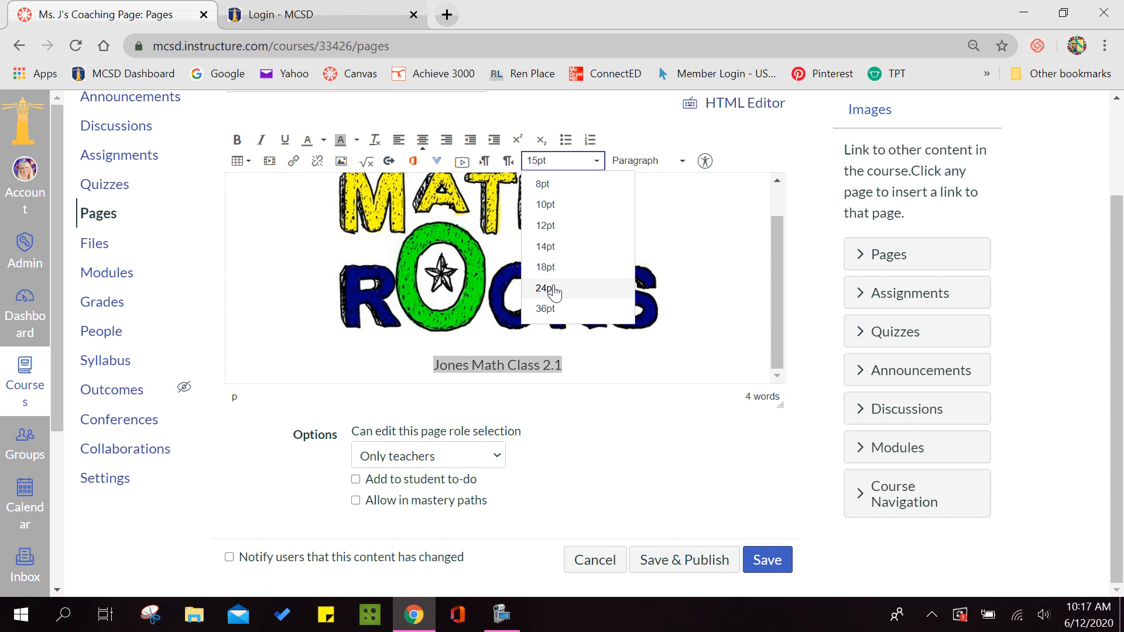
pyautogui.click(546, 289)
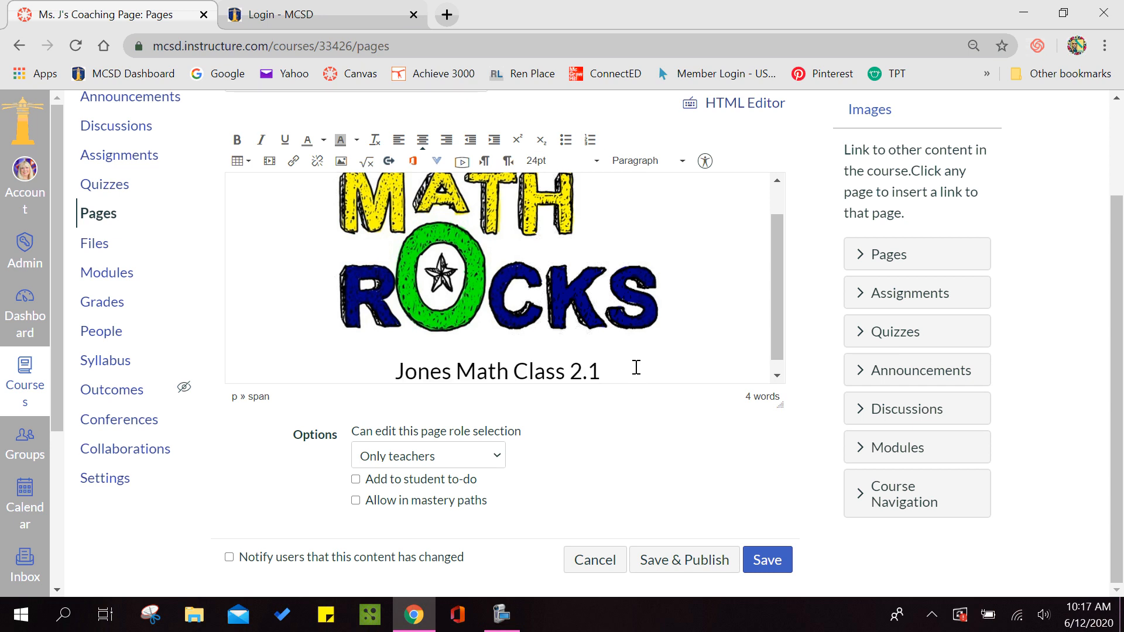
pyautogui.scroll(-3)
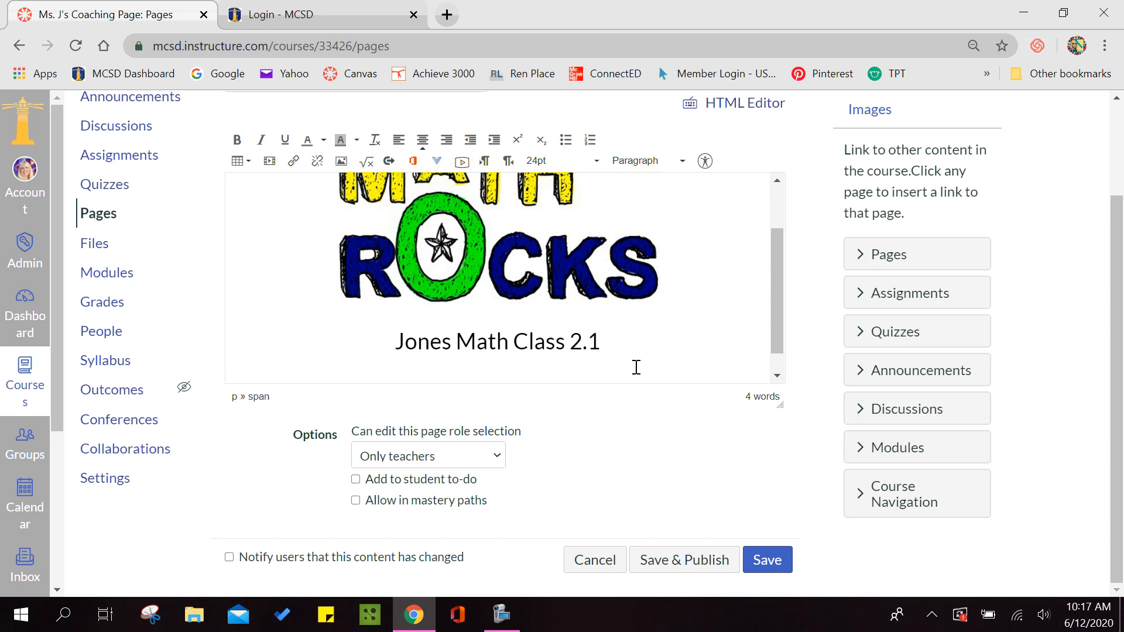
pyautogui.click(497, 376)
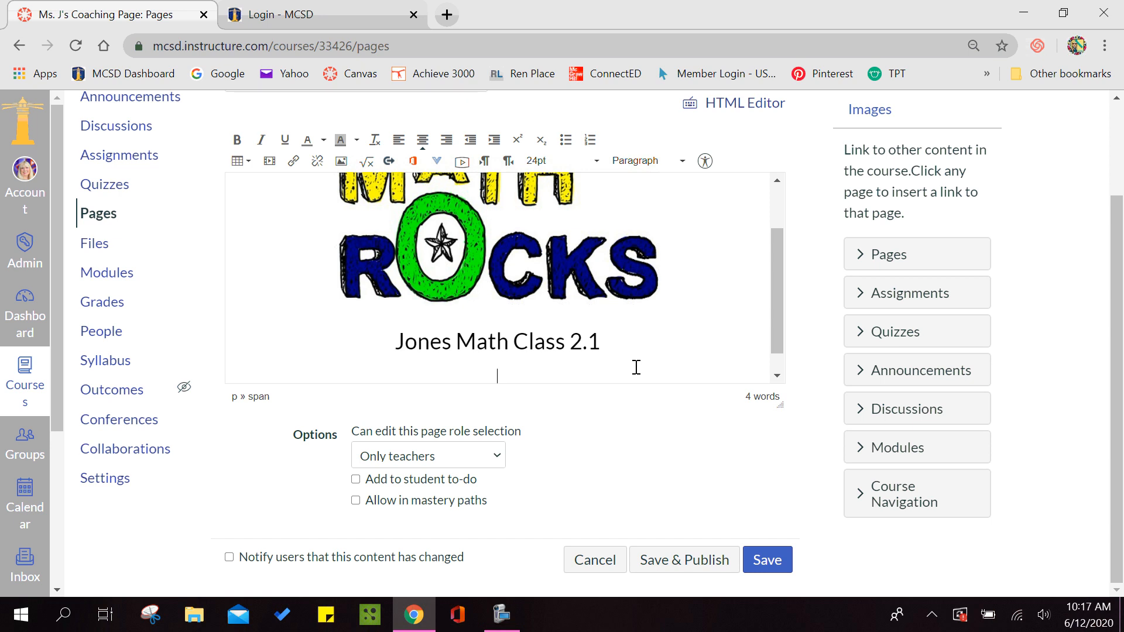
pyautogui.write('Teac')
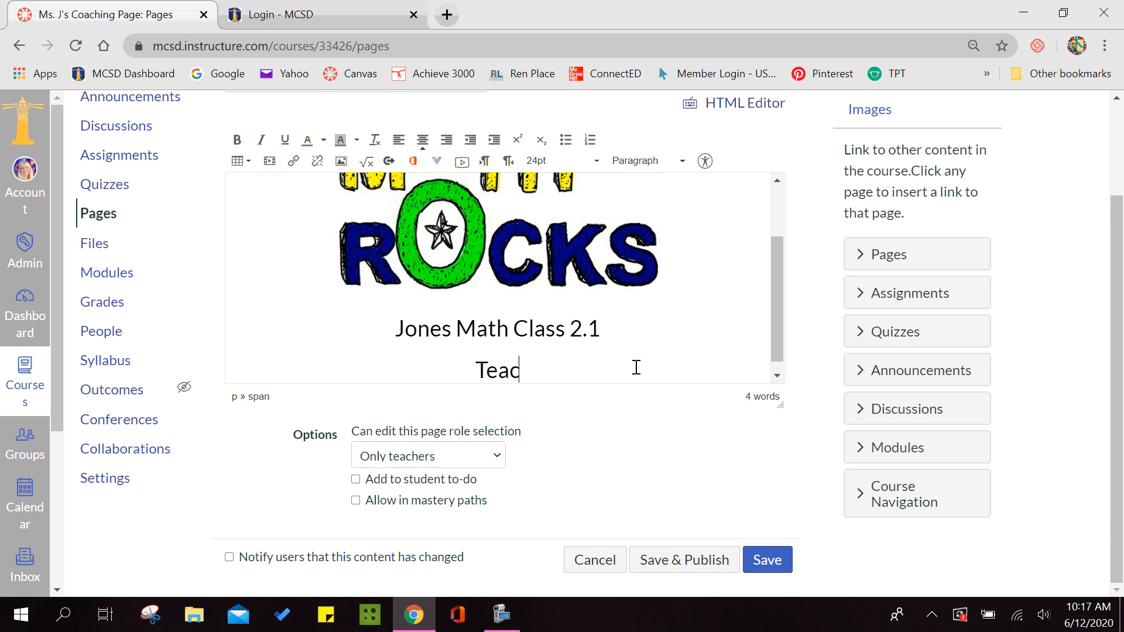
pyautogui.write('her:')
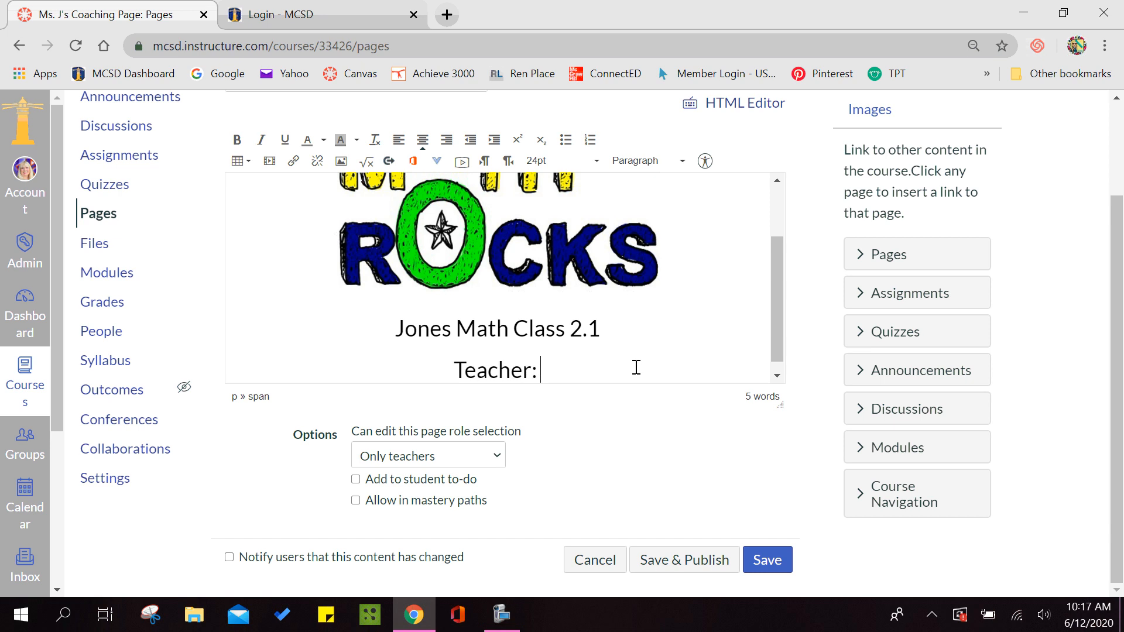
pyautogui.write('Sandra J')
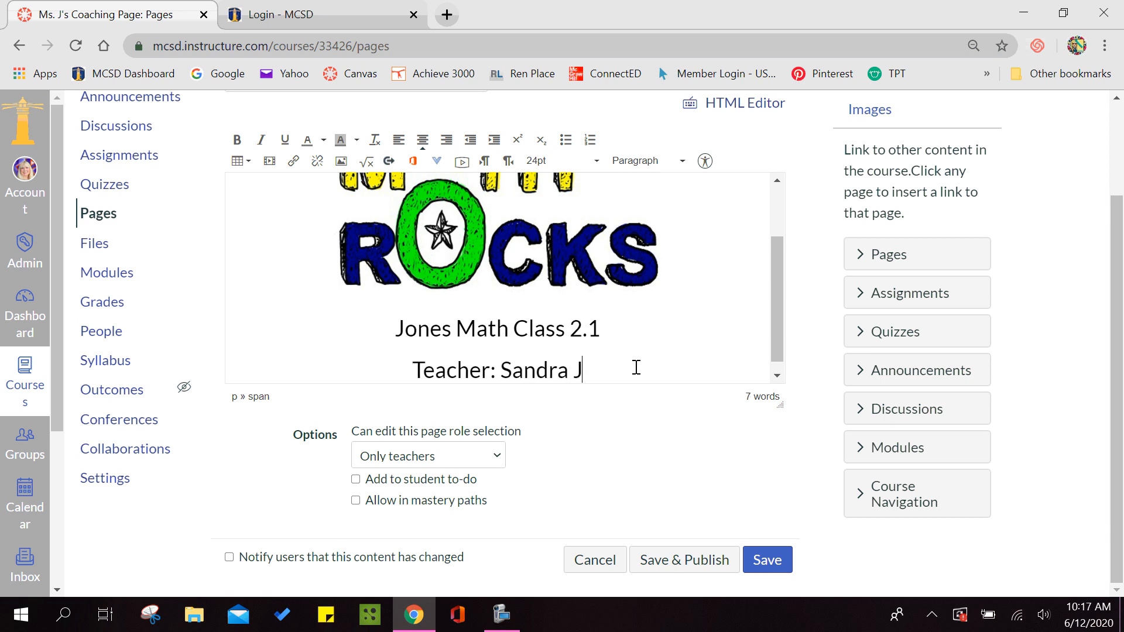
pyautogui.write('ones')
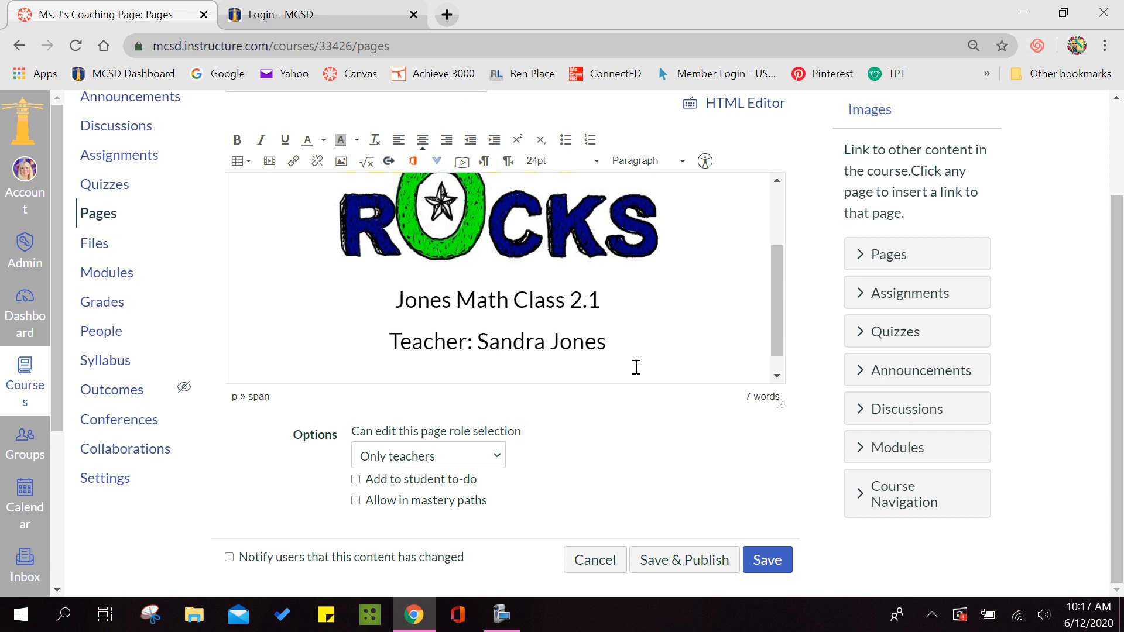
pyautogui.write('C')
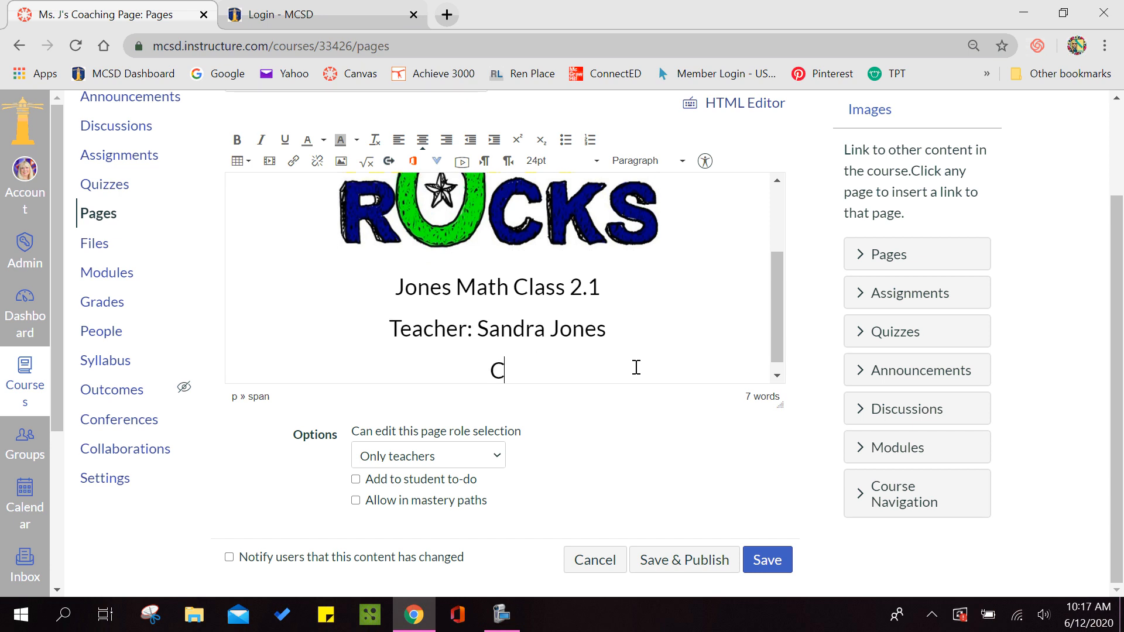
pyautogui.write('ontact')
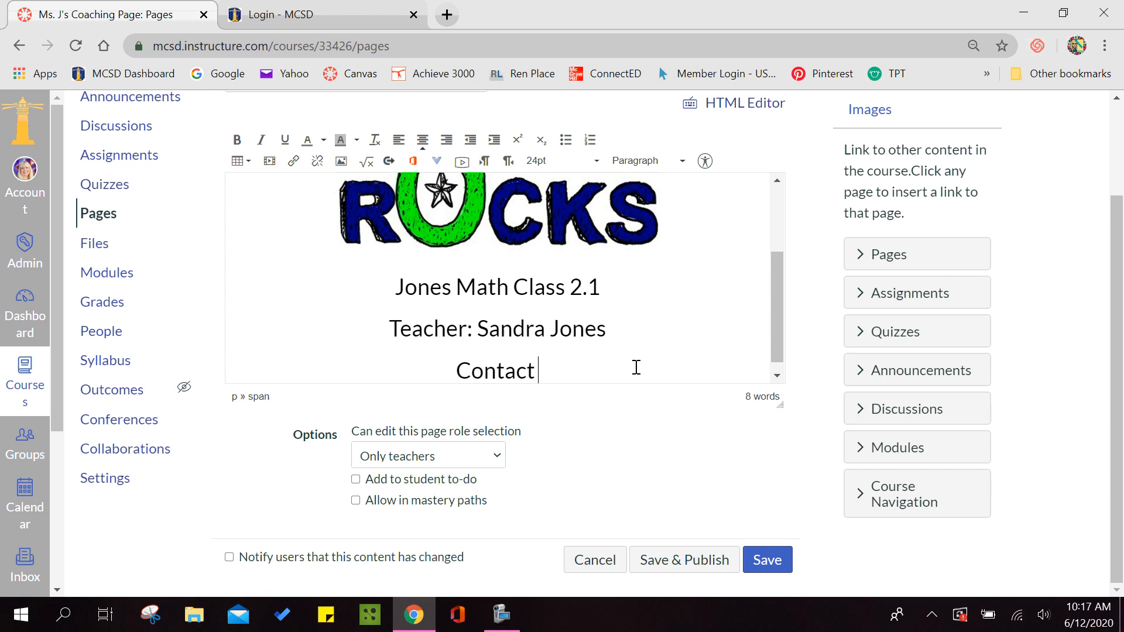
pyautogui.write('Me')
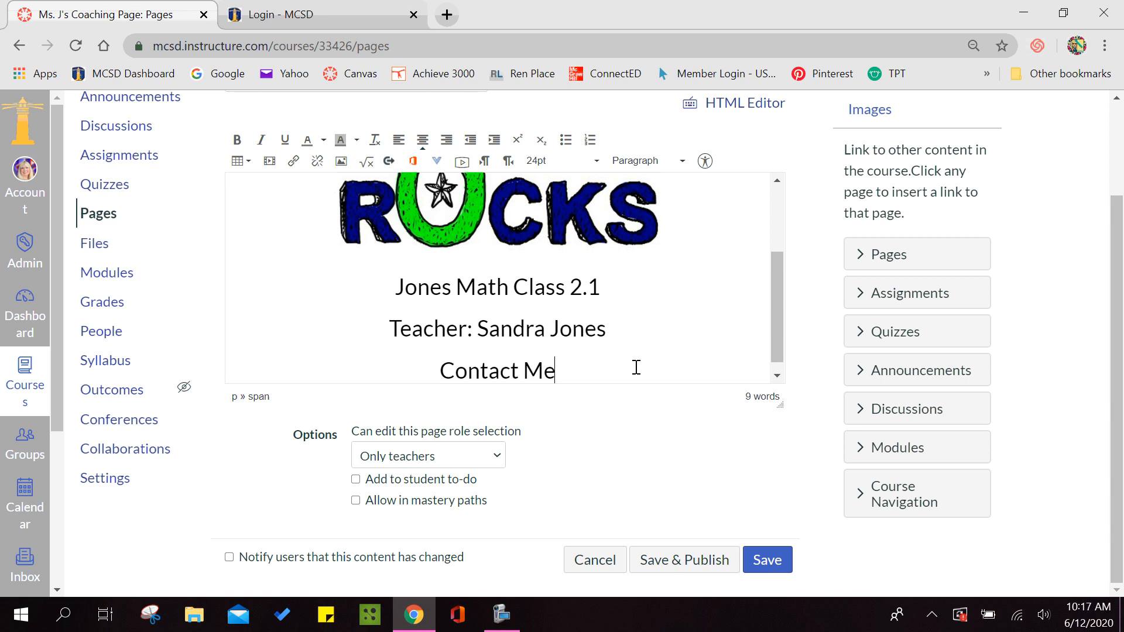
pyautogui.write(':')
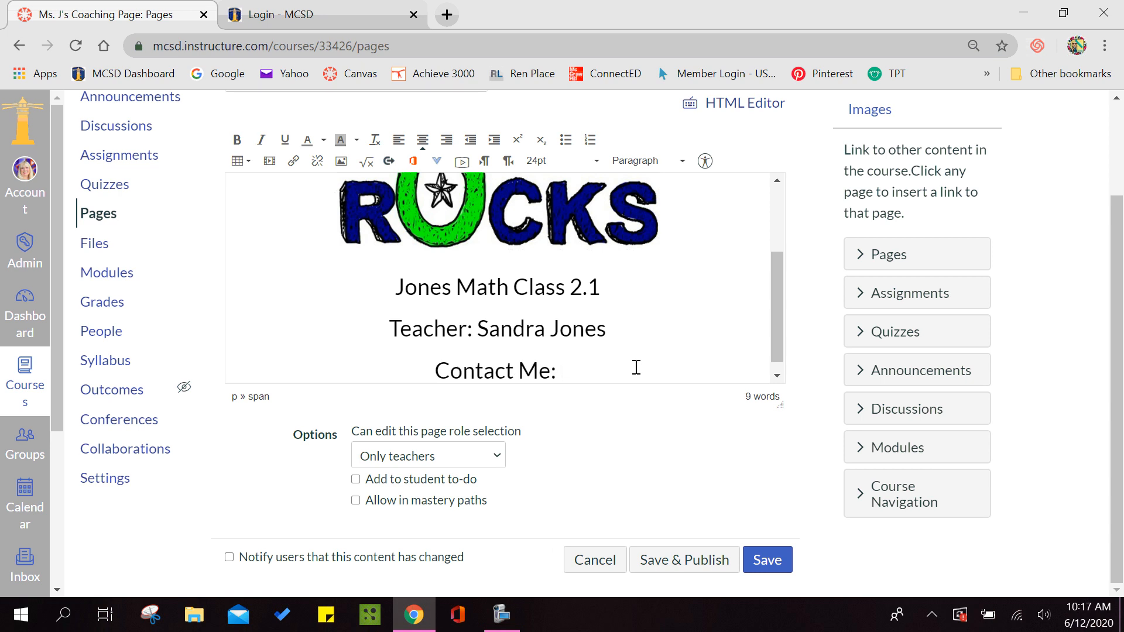
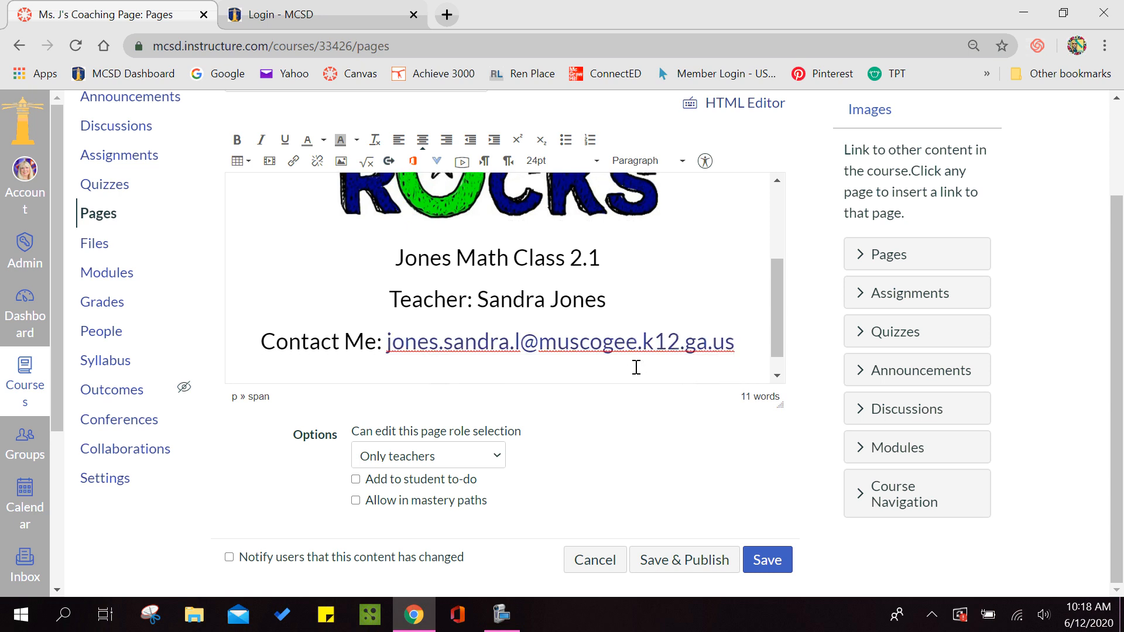
# Add 'Martin Luther King Jr. Elementary' as a new line below the contact line.
pyautogui.write('Marti')
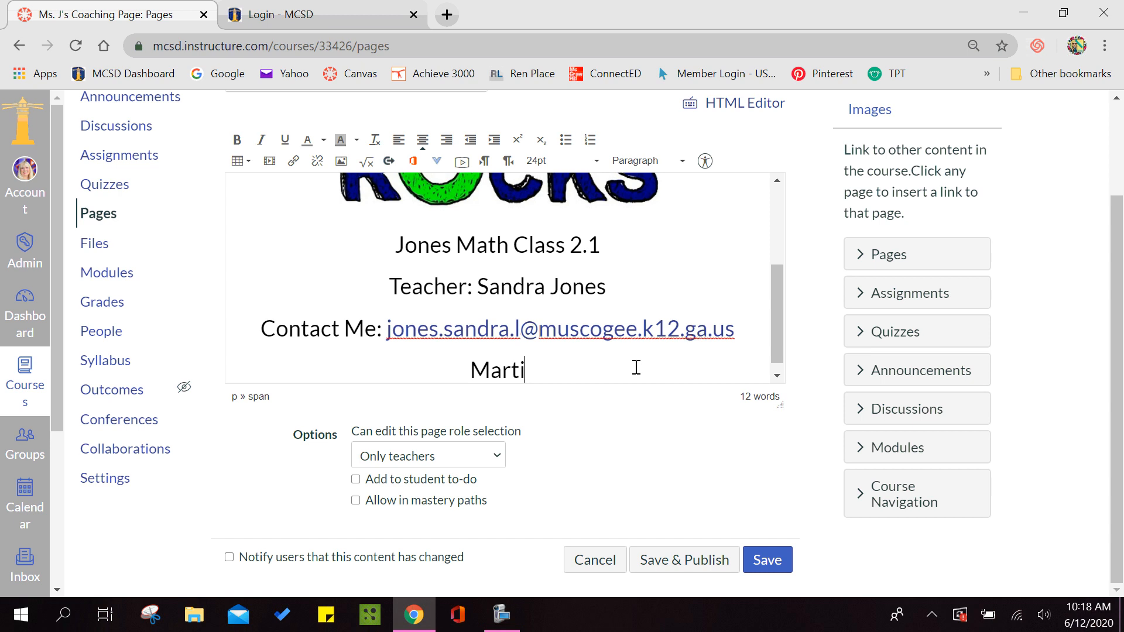
pyautogui.write('n Luth')
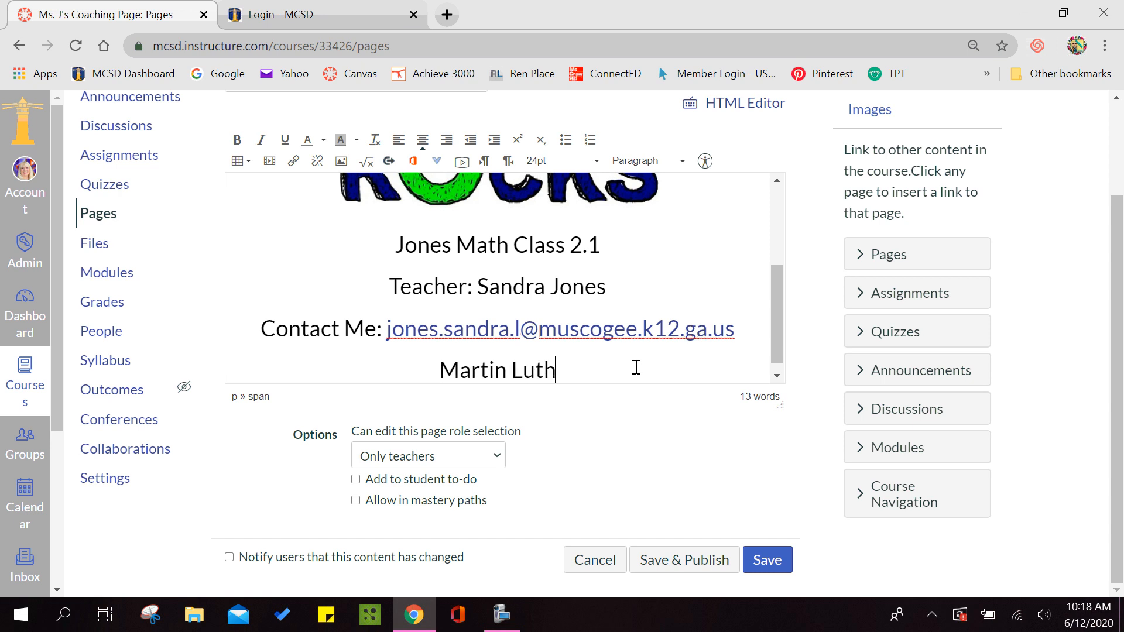
pyautogui.write('er')
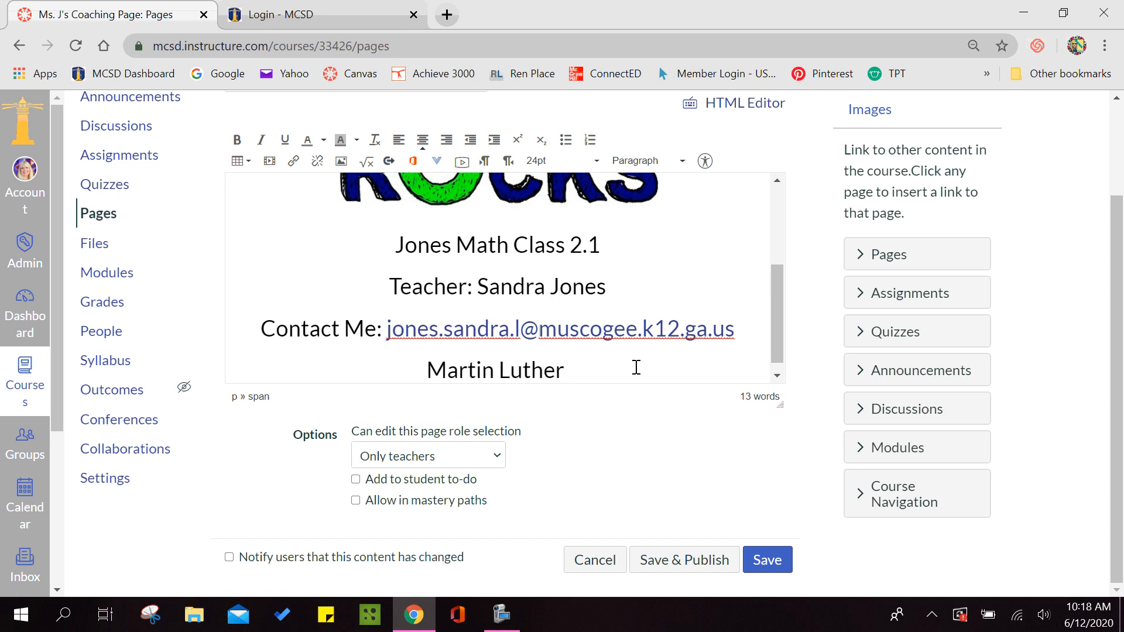
pyautogui.write('King J')
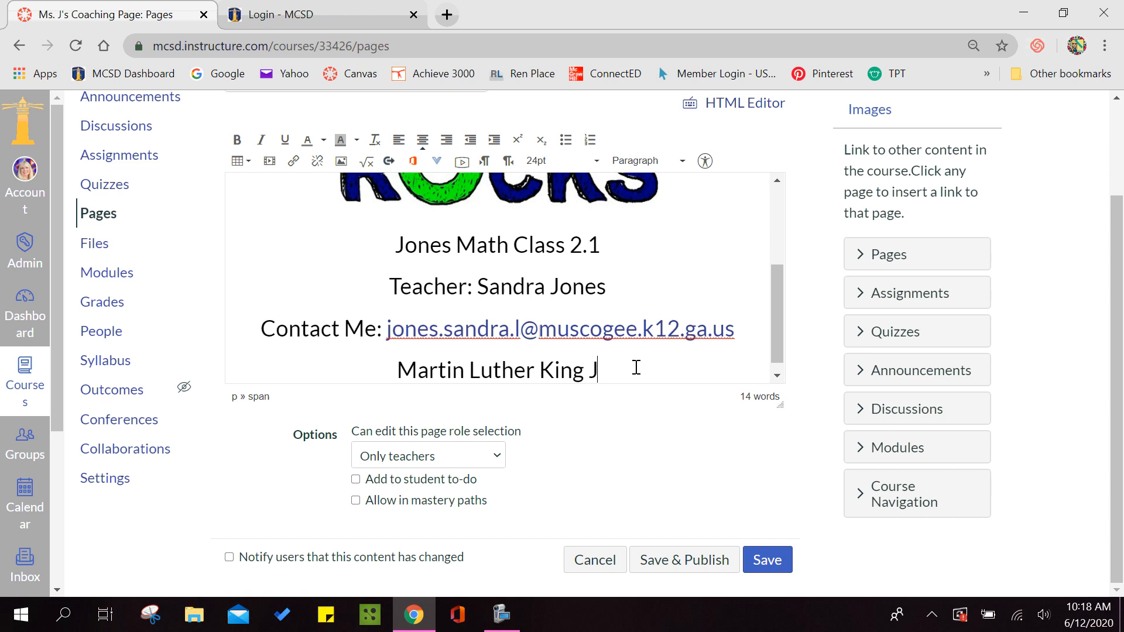
pyautogui.write('r. E')
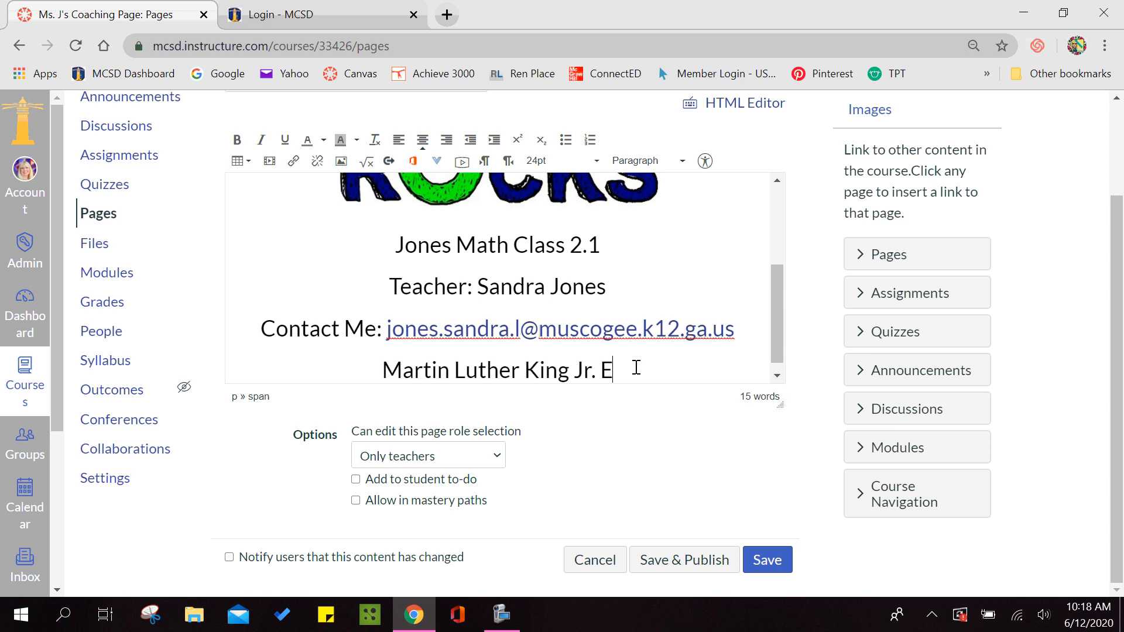
pyautogui.write('ement')
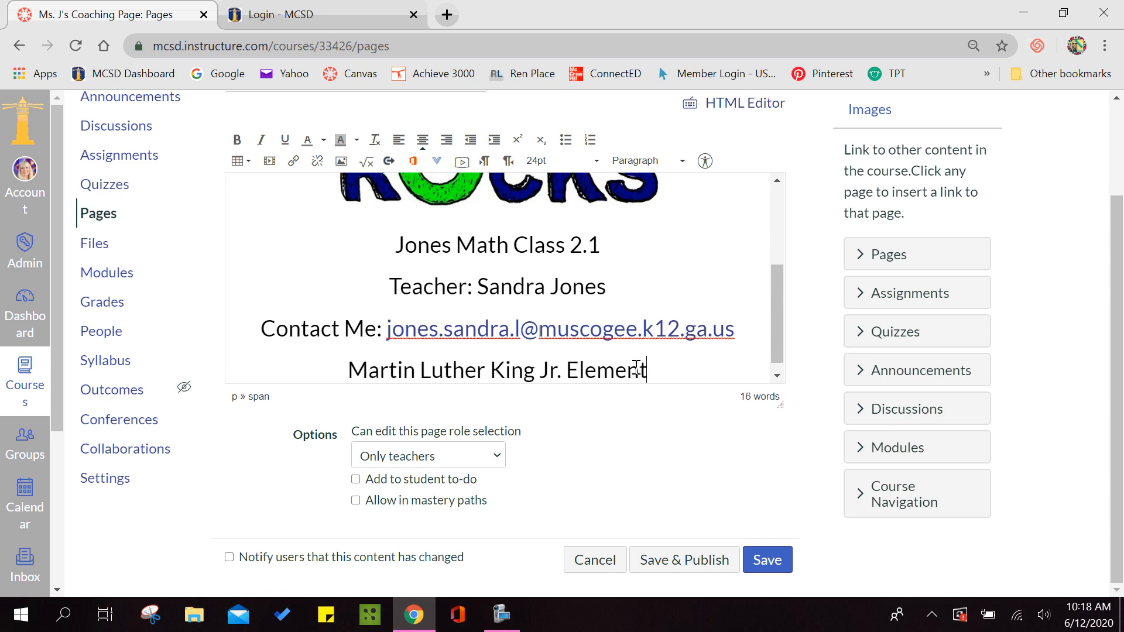
pyautogui.write('ary')
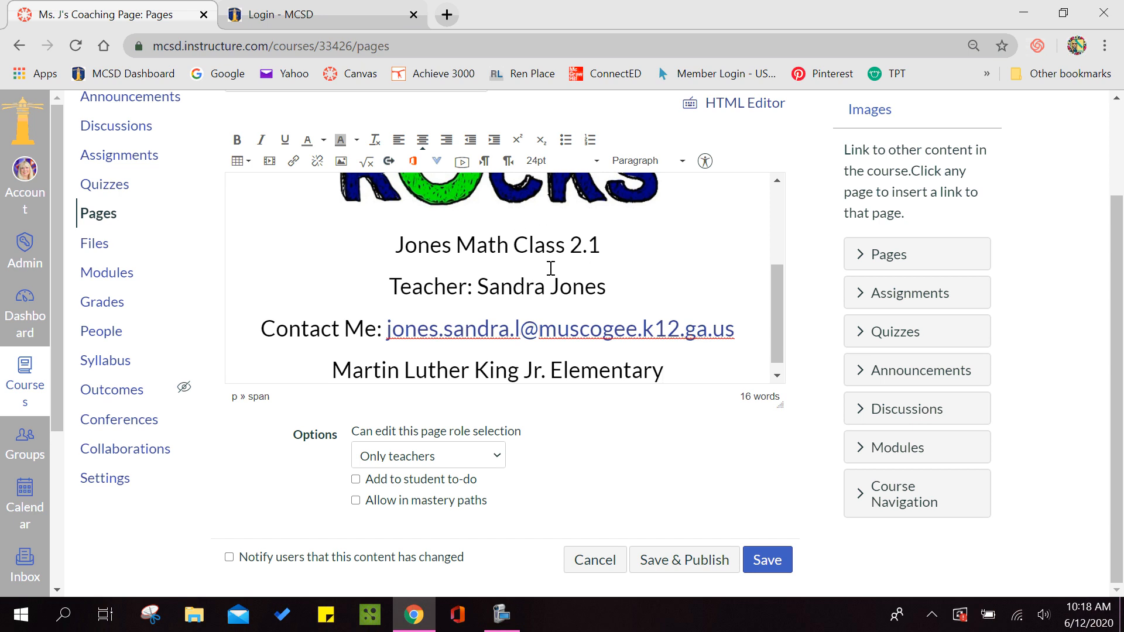
pyautogui.moveTo(539, 298)
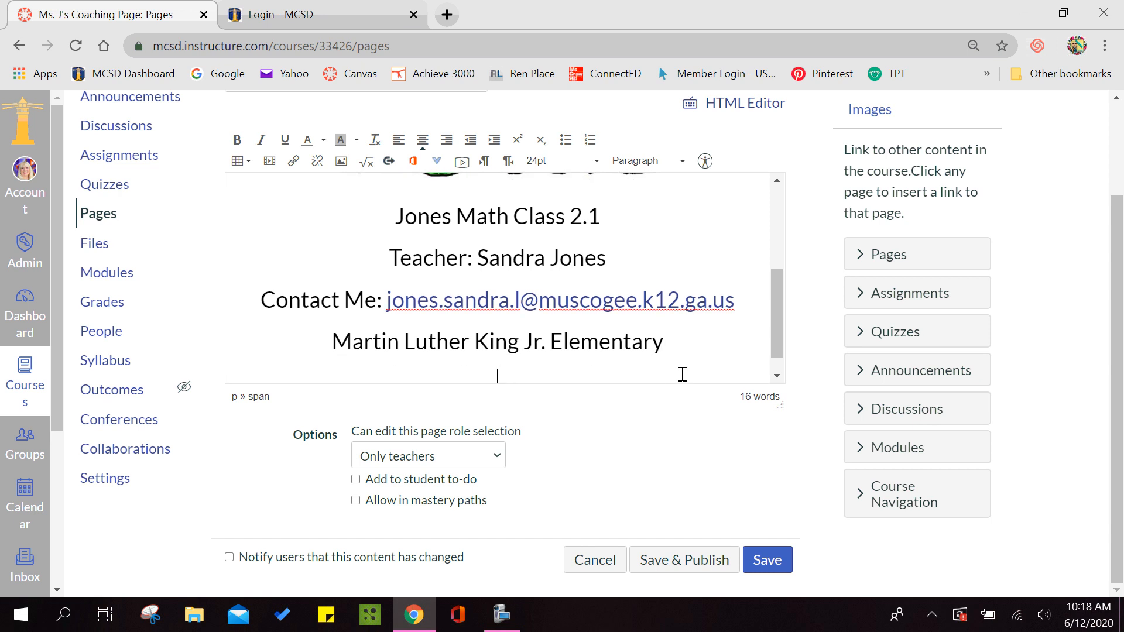
pyautogui.moveTo(563, 462)
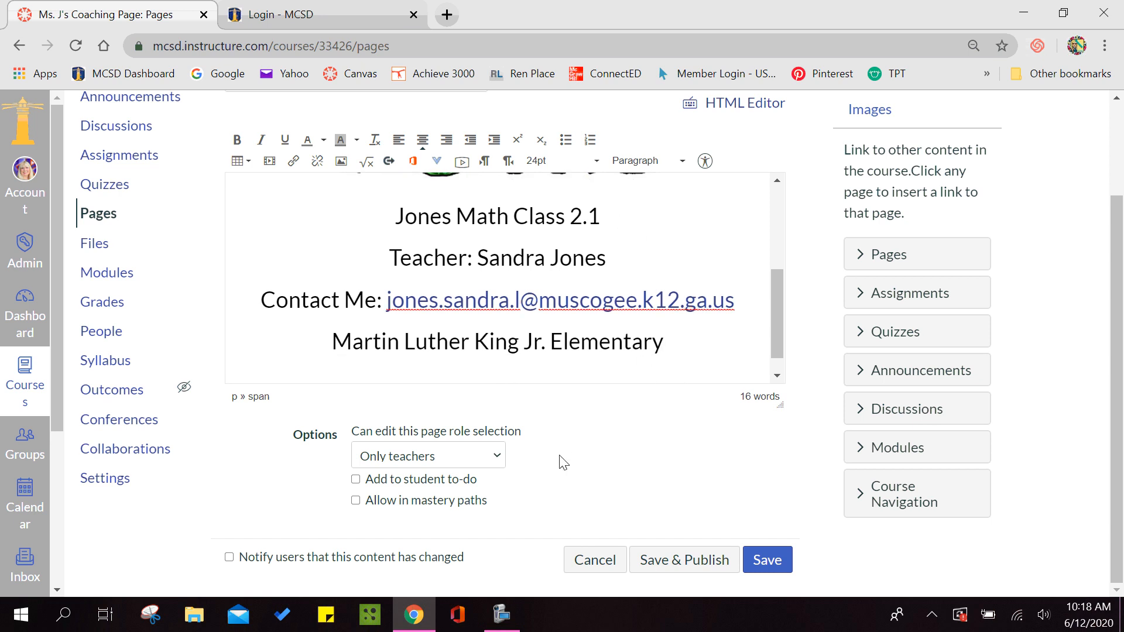
pyautogui.moveTo(683, 560)
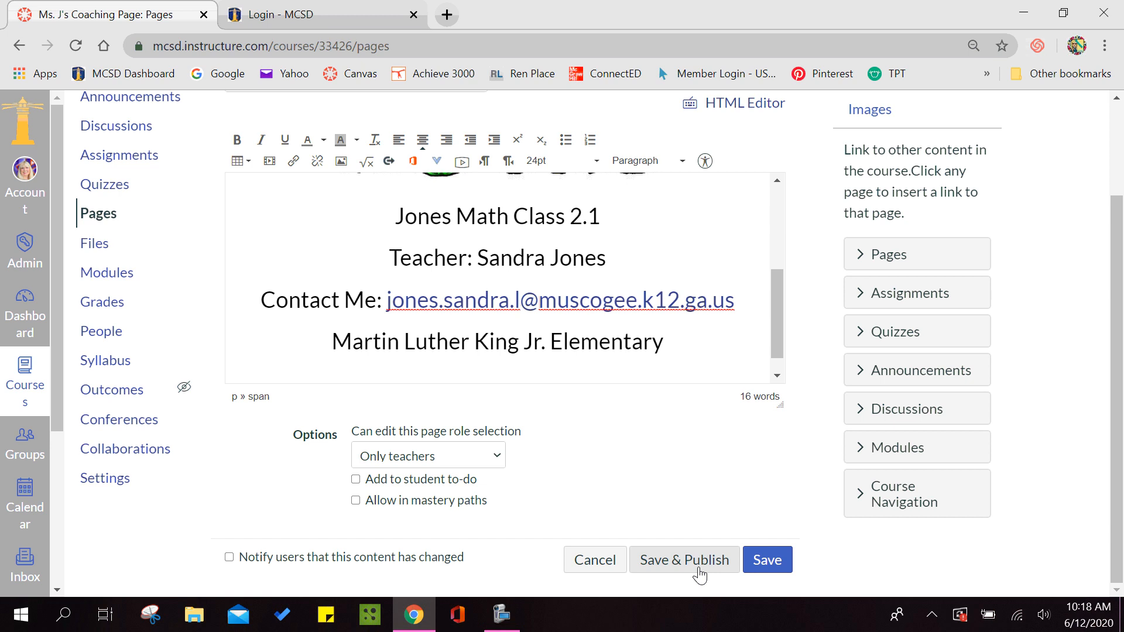
# Save & Publish the Home Page so it loads as a published page.
pyautogui.click(683, 560)
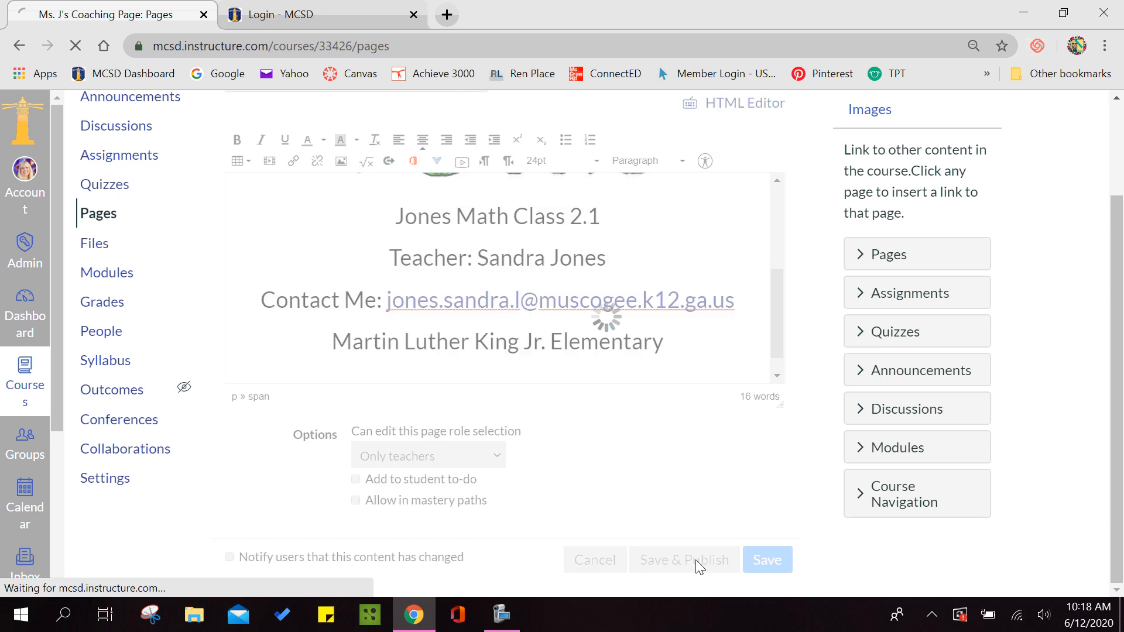
pyautogui.click(766, 560)
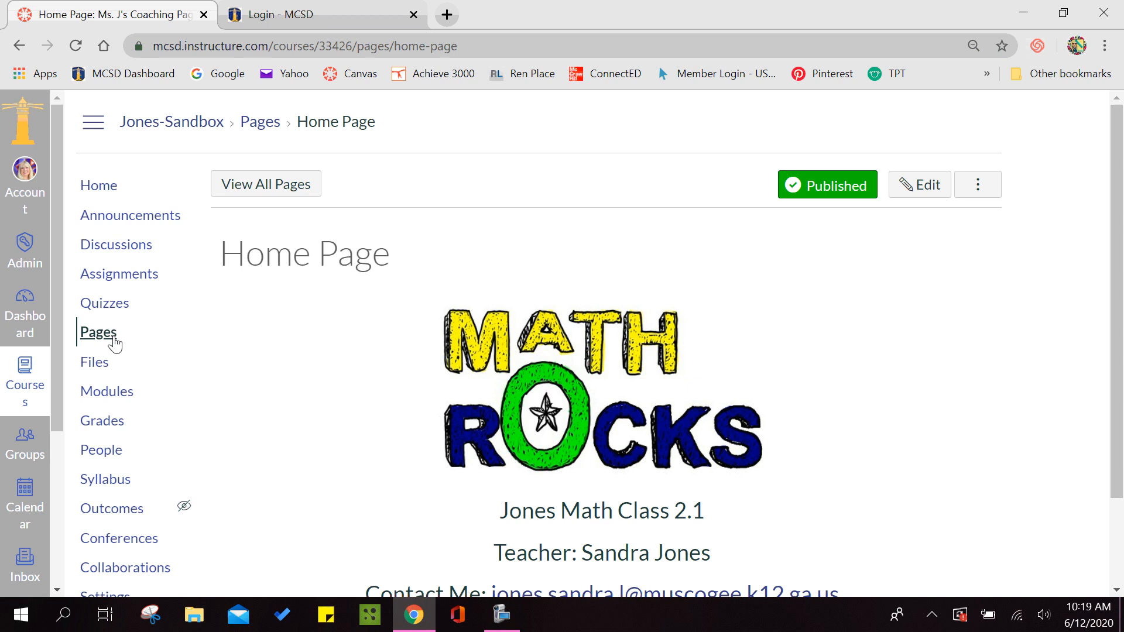
pyautogui.moveTo(239, 213)
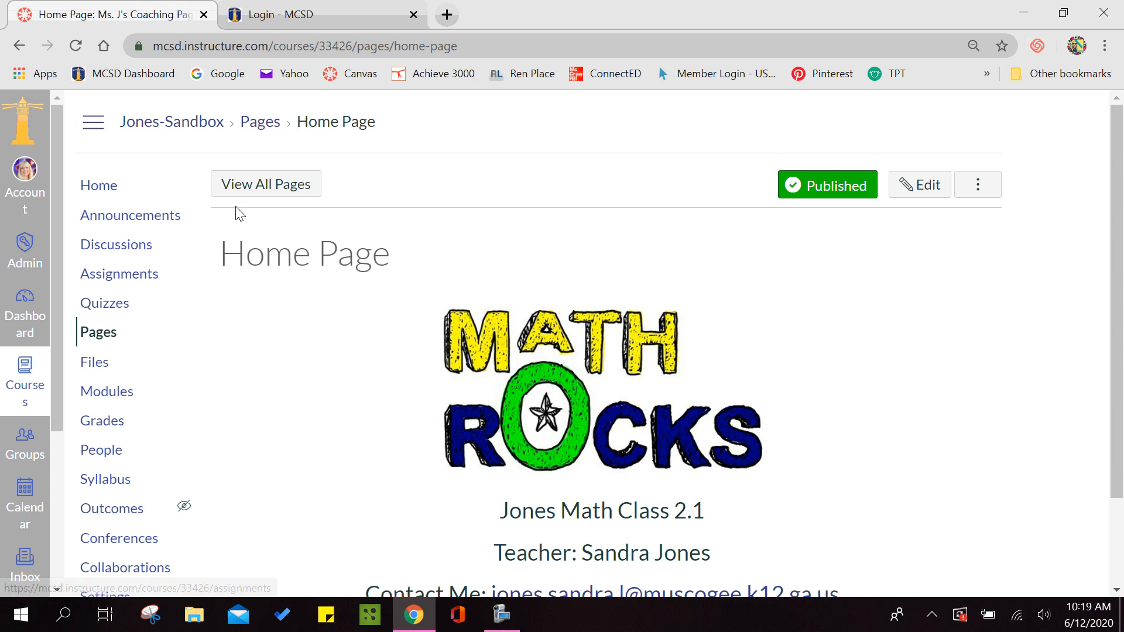
pyautogui.moveTo(266, 184)
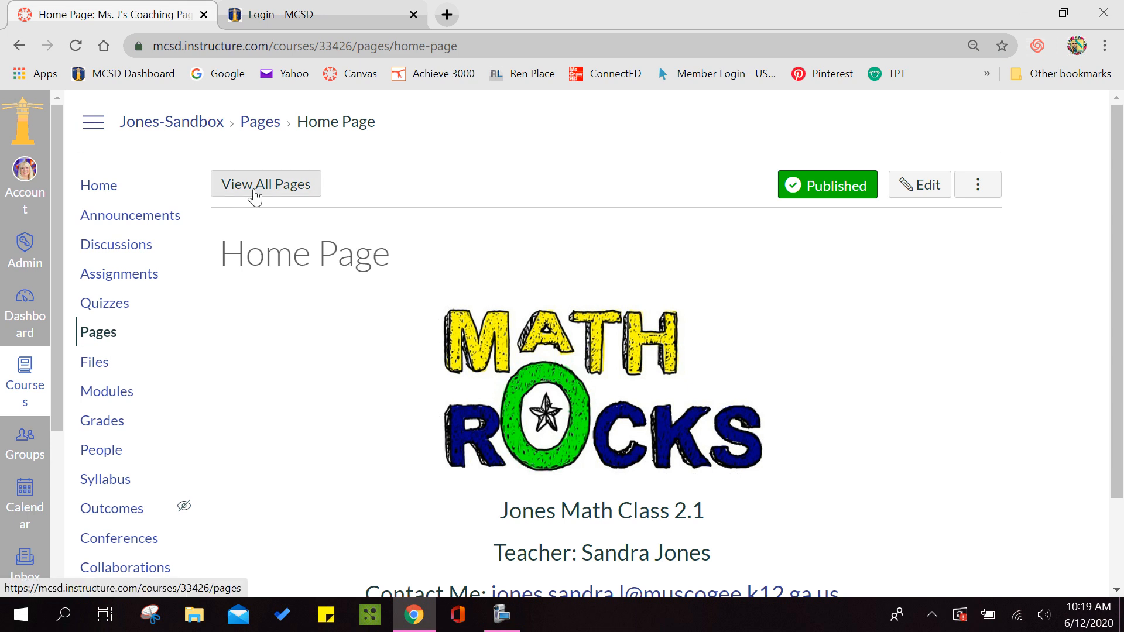
# Locate the Home Page row in the Pages list and confirm its green published status.
pyautogui.click(266, 184)
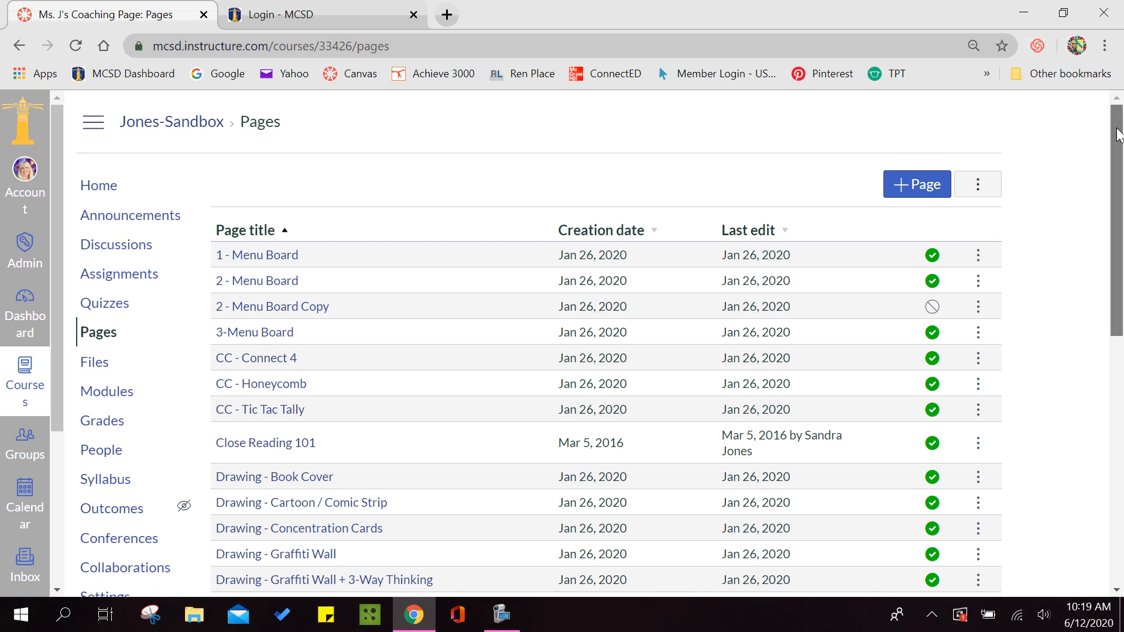
pyautogui.scroll(-3)
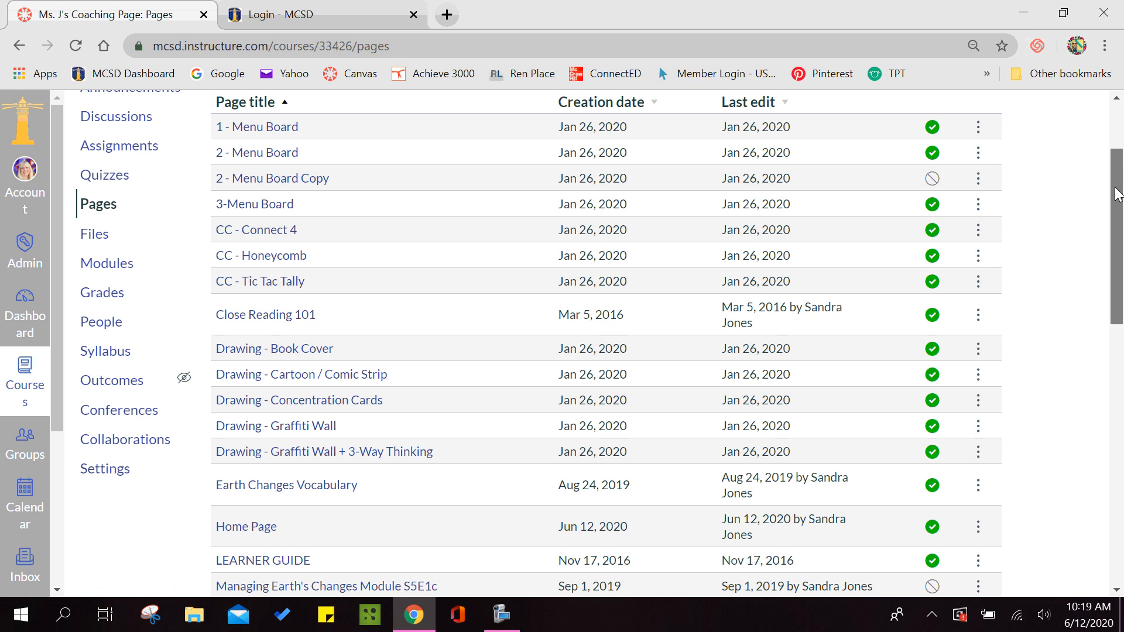
pyautogui.scroll(-3)
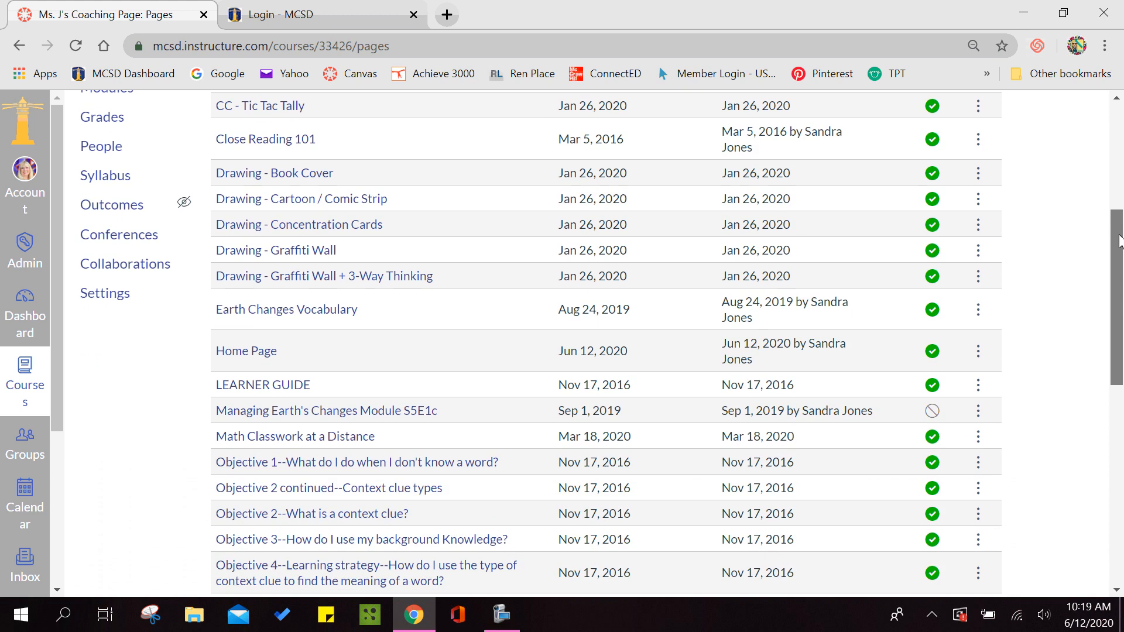
pyautogui.scroll(-3)
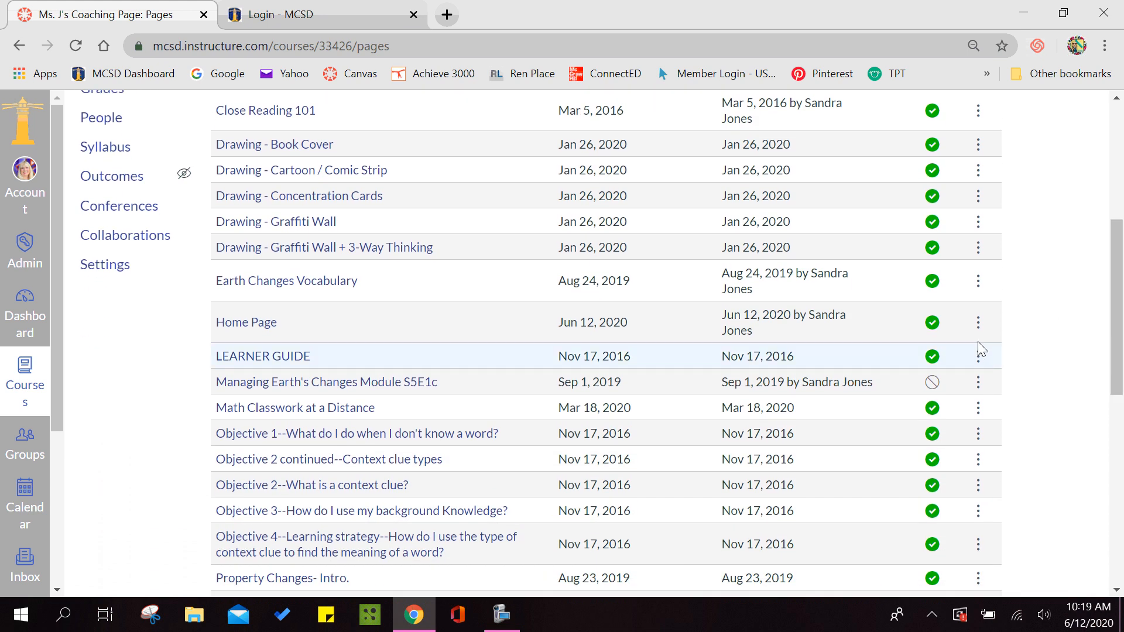
pyautogui.moveTo(979, 333)
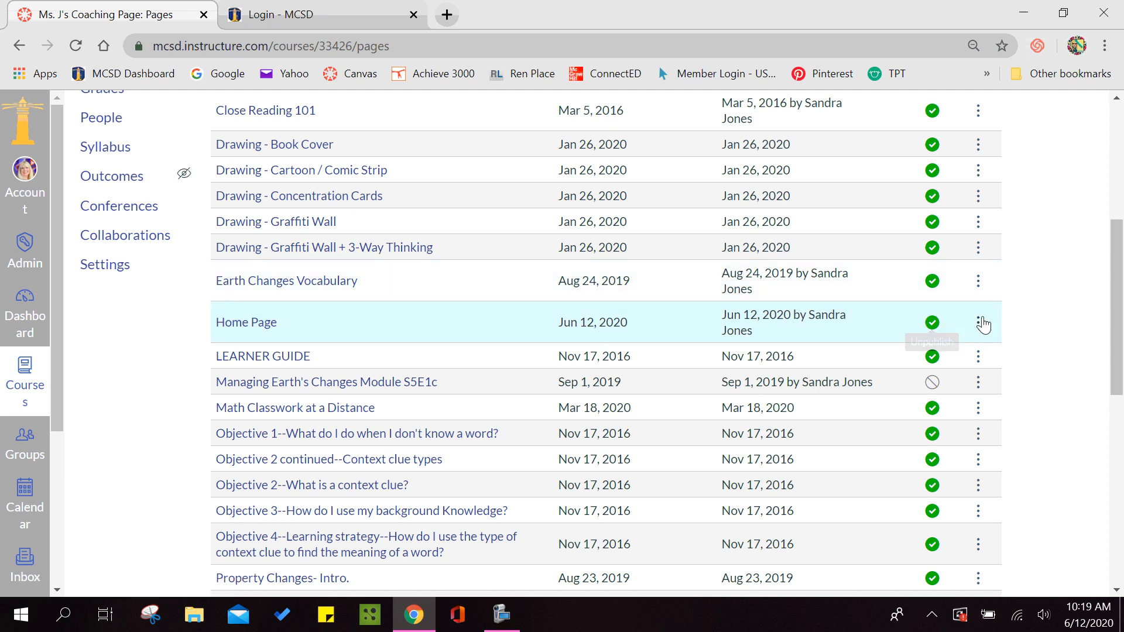
pyautogui.moveTo(946, 334)
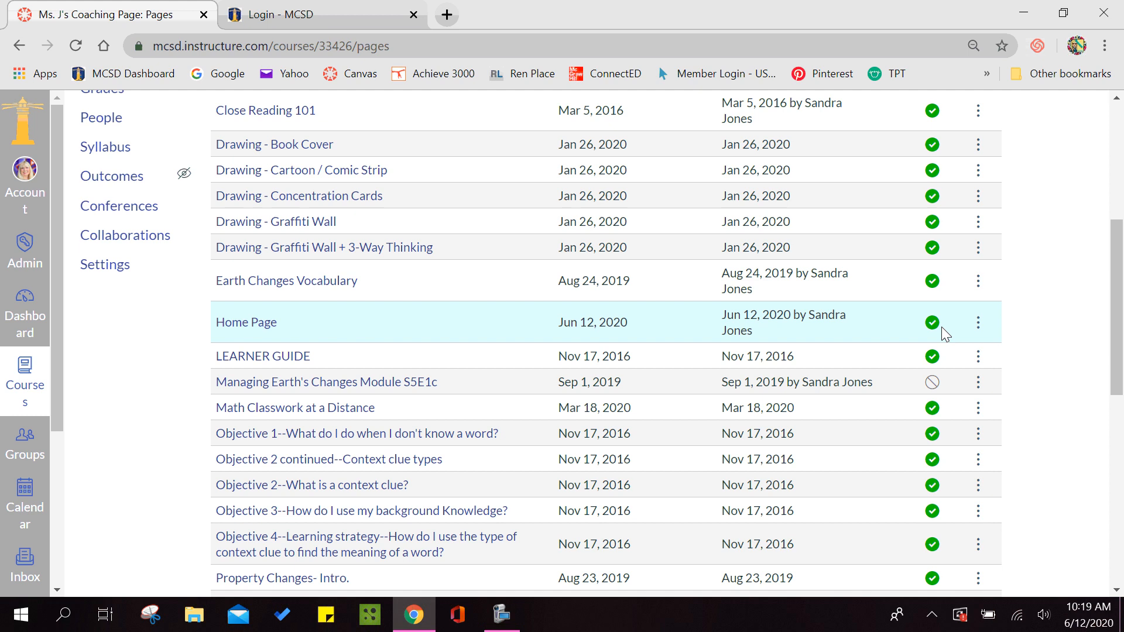
pyautogui.moveTo(979, 335)
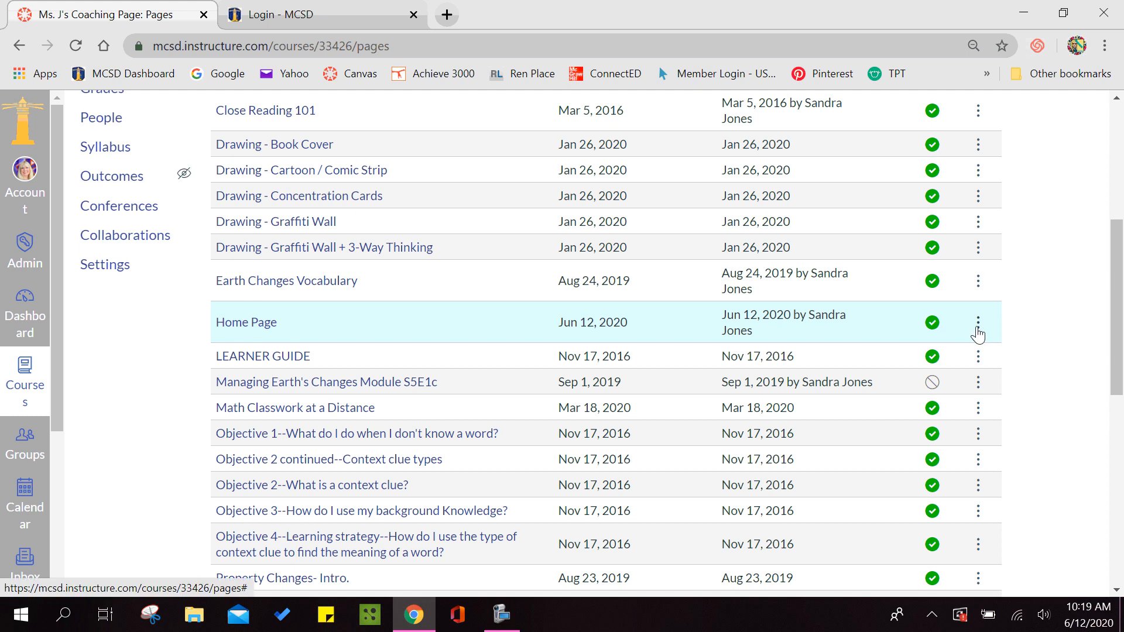
# Use Home Page as the course front page and return to the course home showing Math Rocks.
pyautogui.click(978, 321)
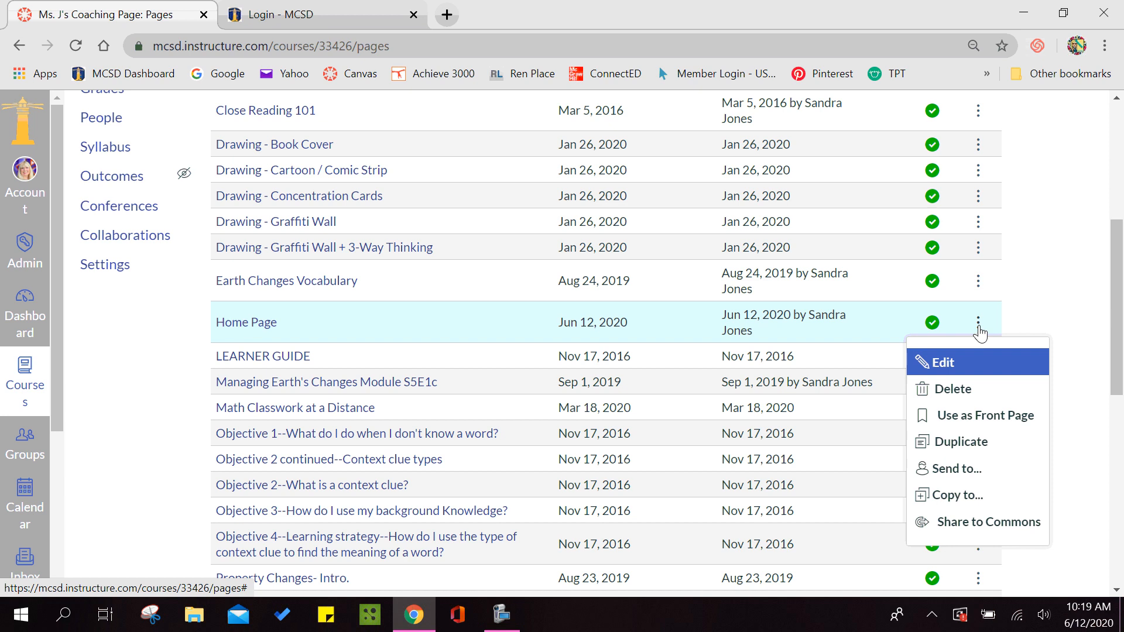
pyautogui.moveTo(983, 415)
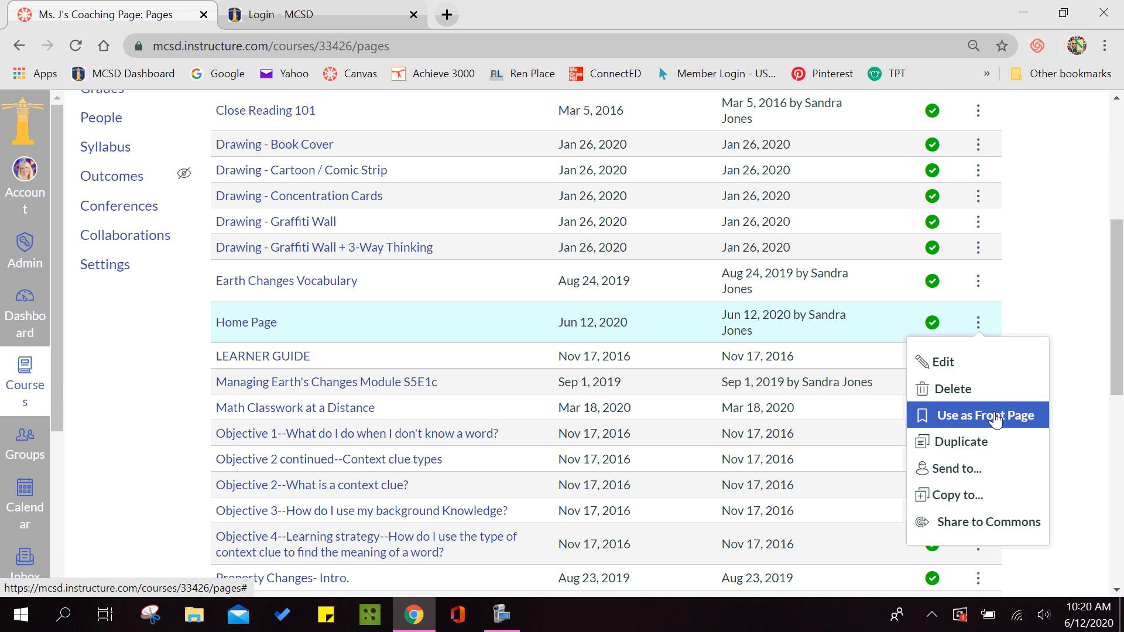
pyautogui.click(986, 415)
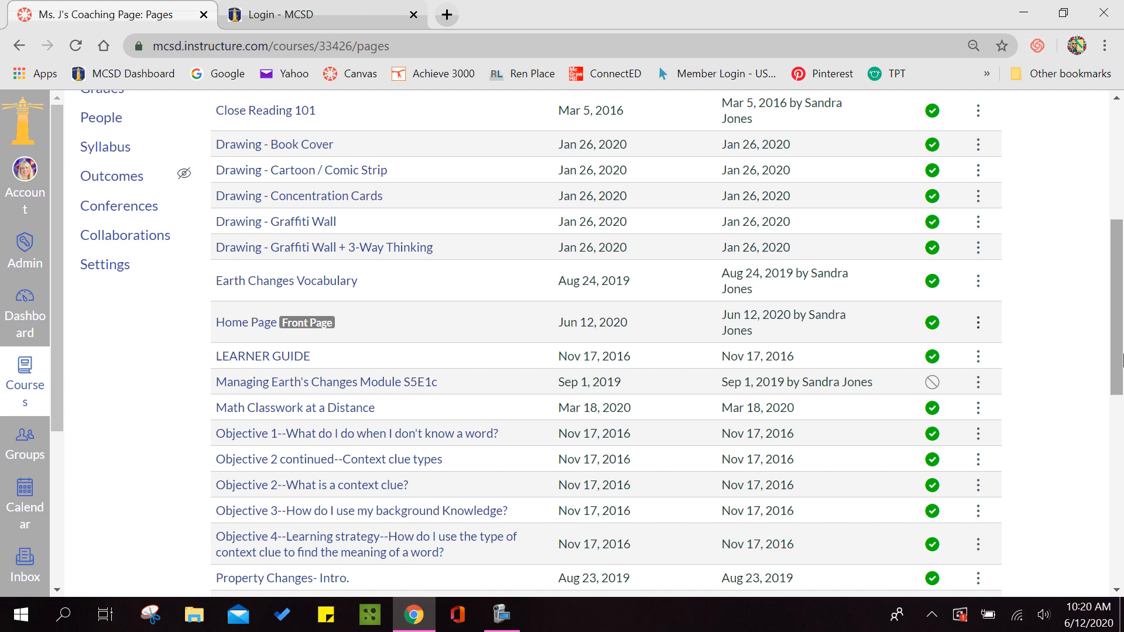
pyautogui.scroll(3)
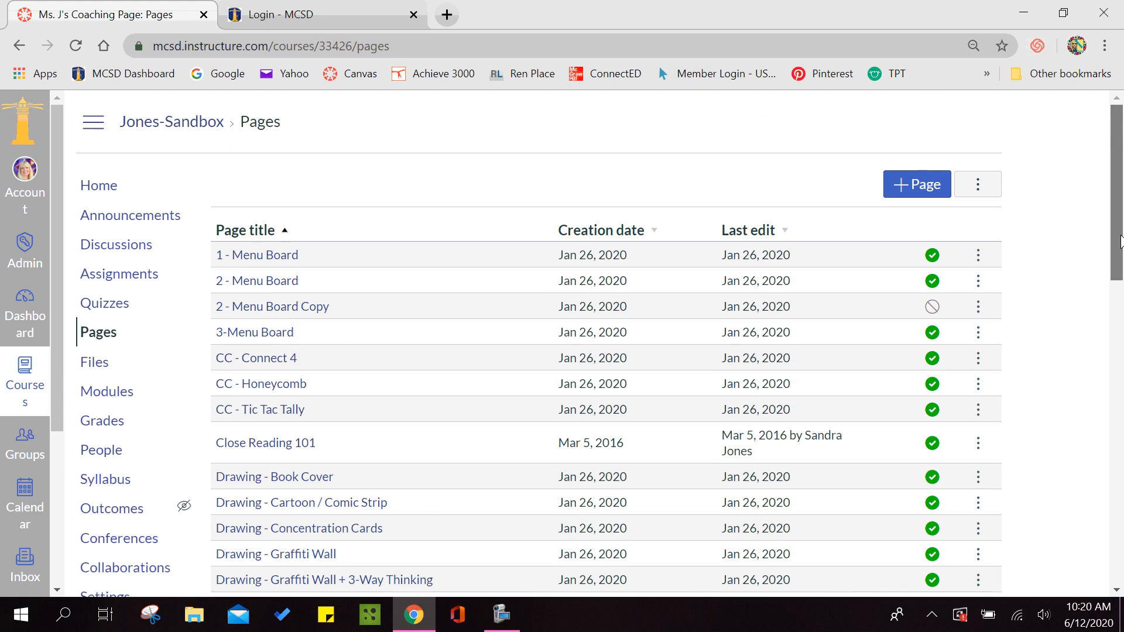
pyautogui.moveTo(120, 173)
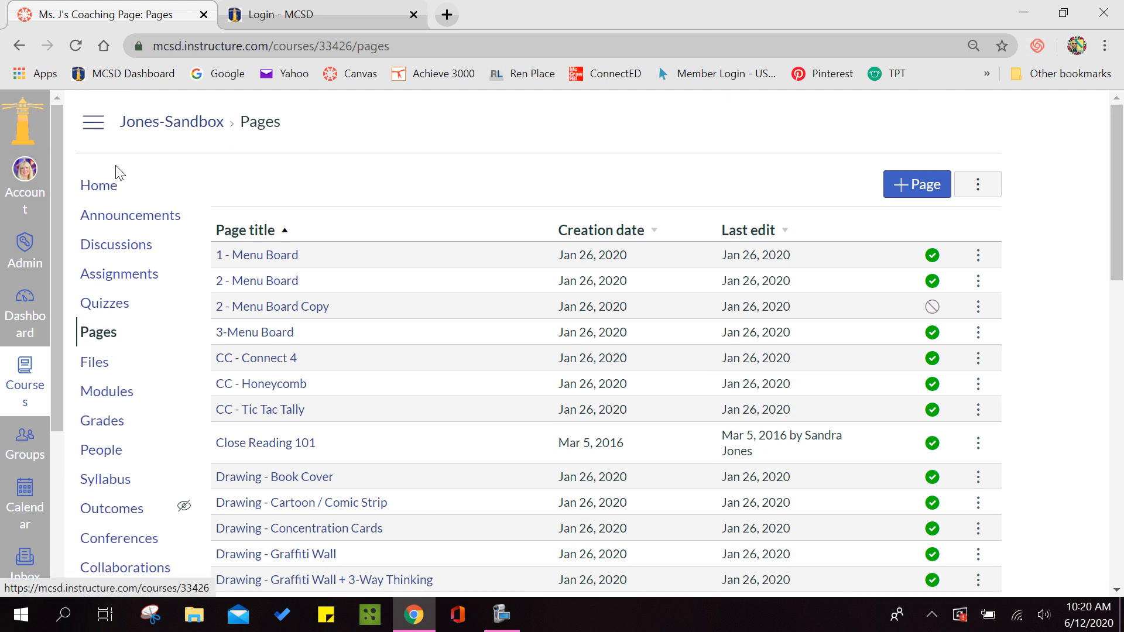
pyautogui.click(98, 185)
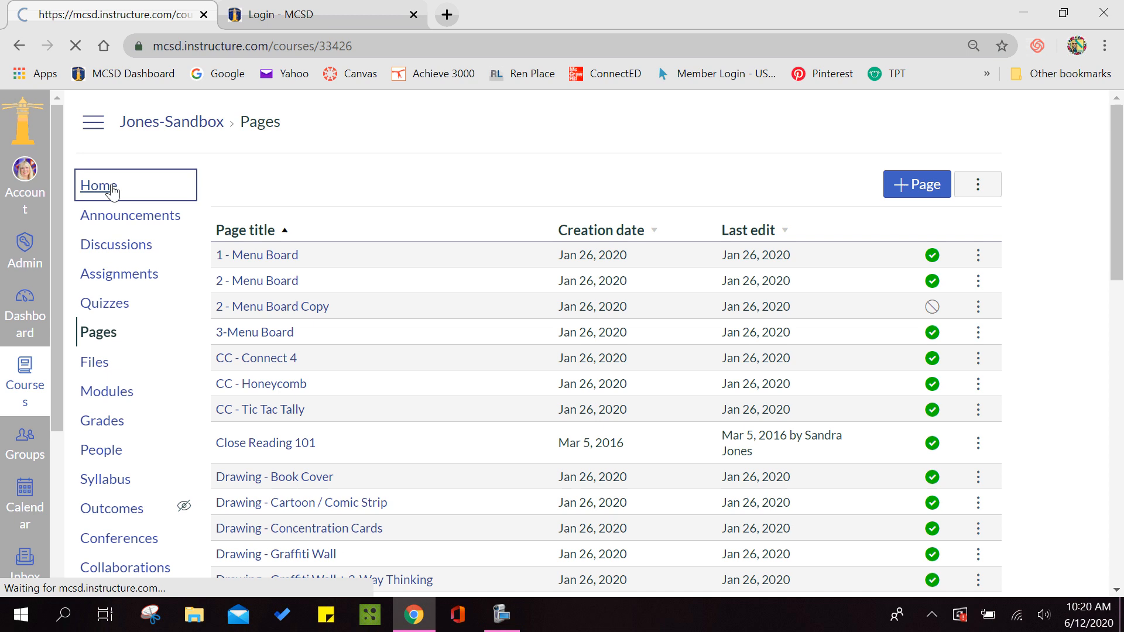
pyautogui.click(98, 186)
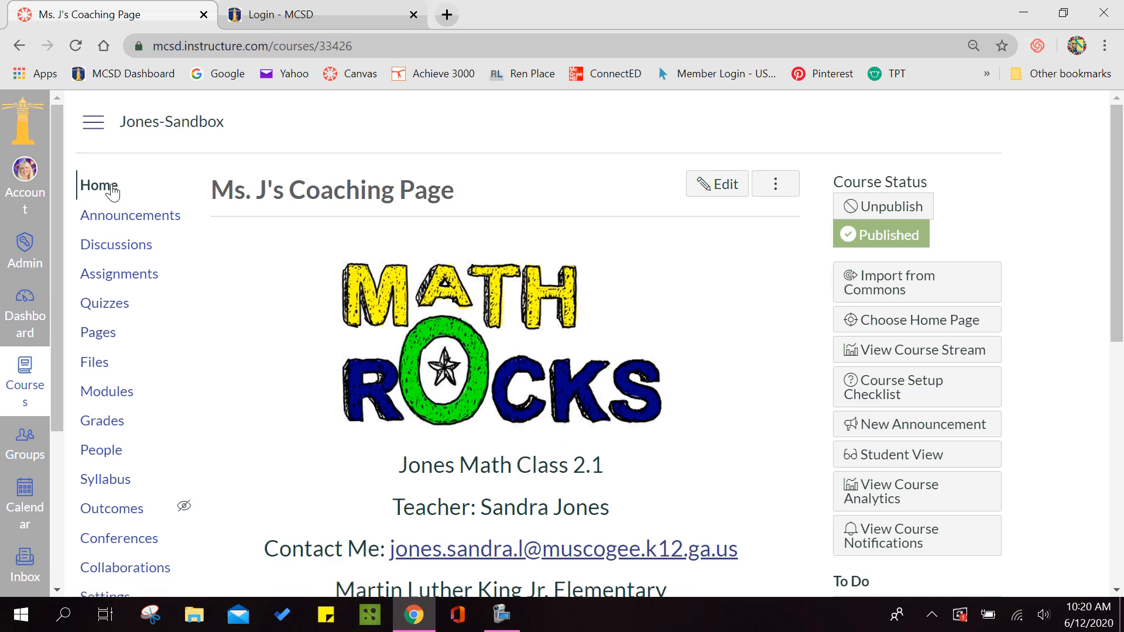
pyautogui.moveTo(834, 465)
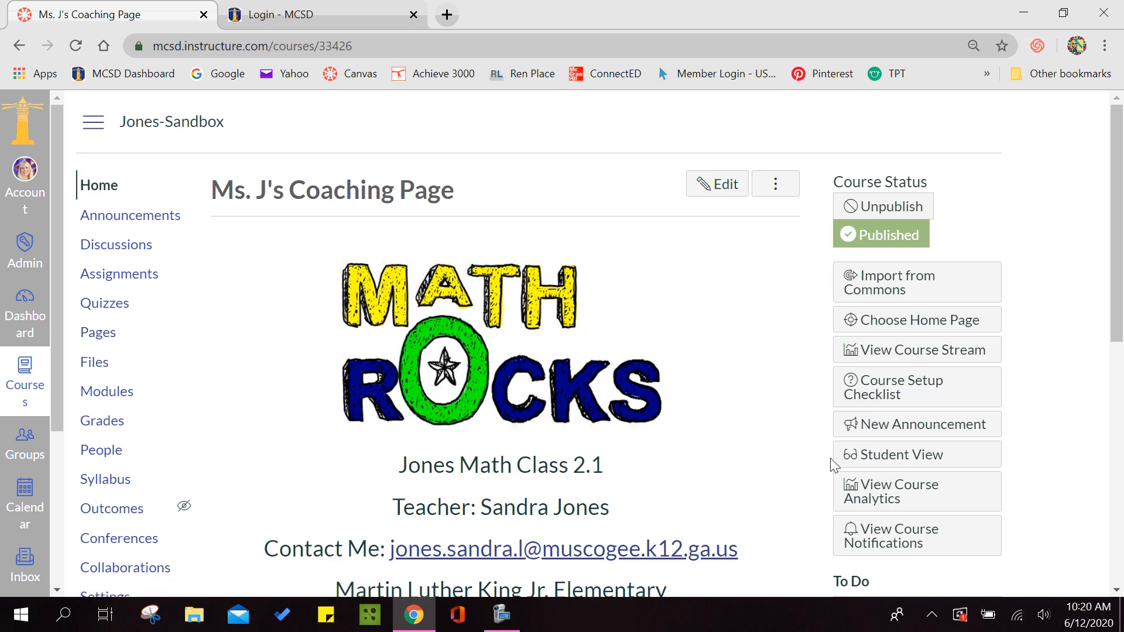
pyautogui.moveTo(842, 333)
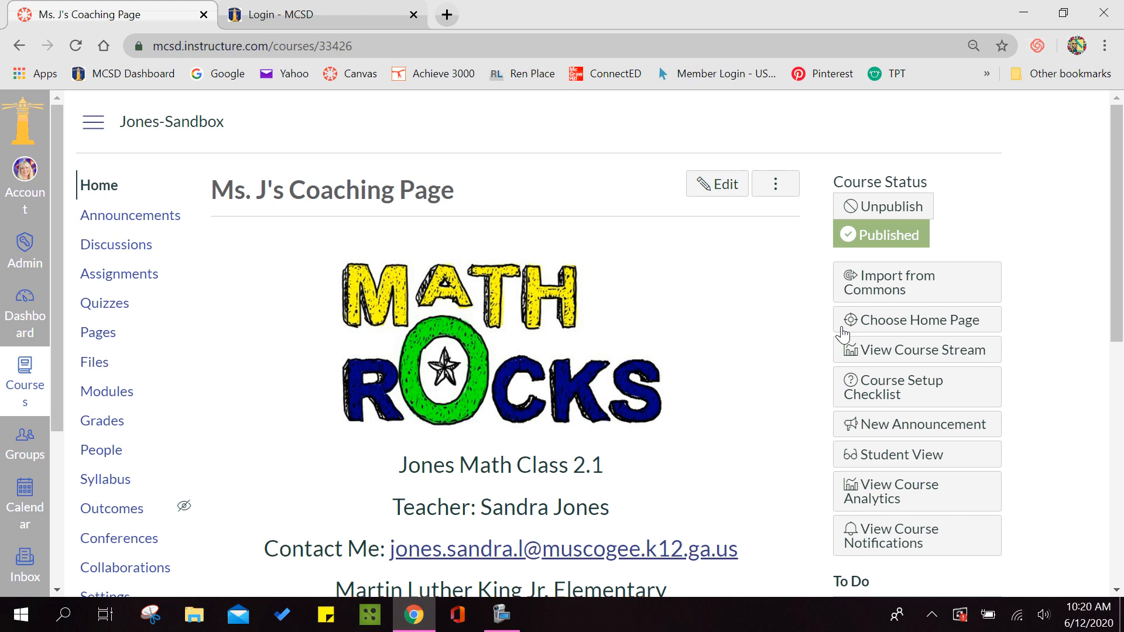
pyautogui.moveTo(906, 327)
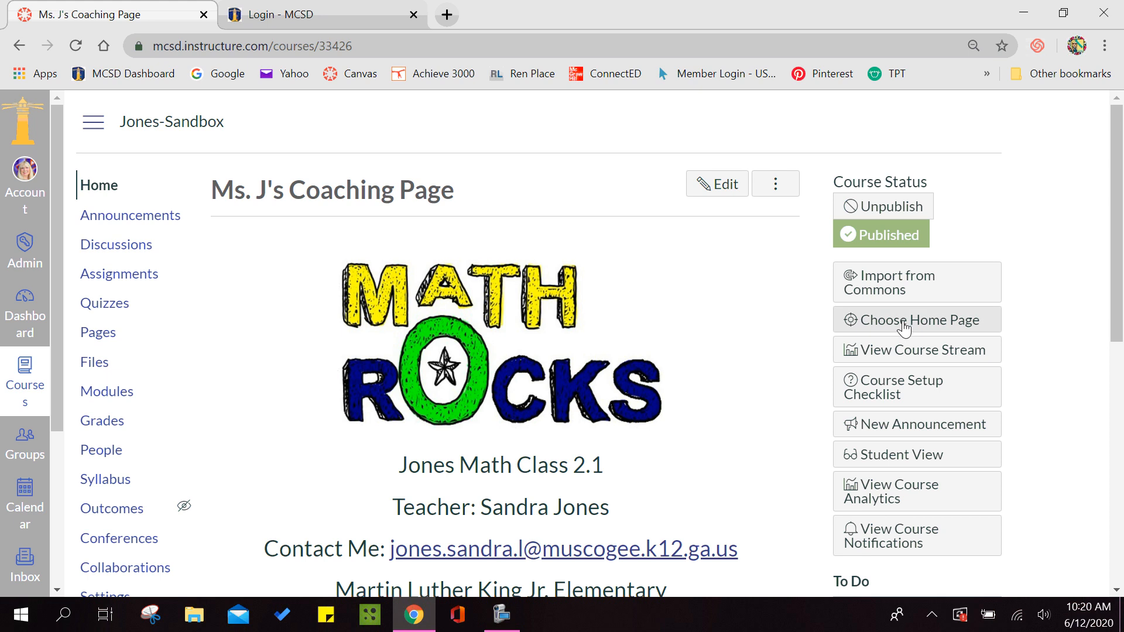
# Save the course home to display the Pages Front Page, Home Page.
pyautogui.click(918, 320)
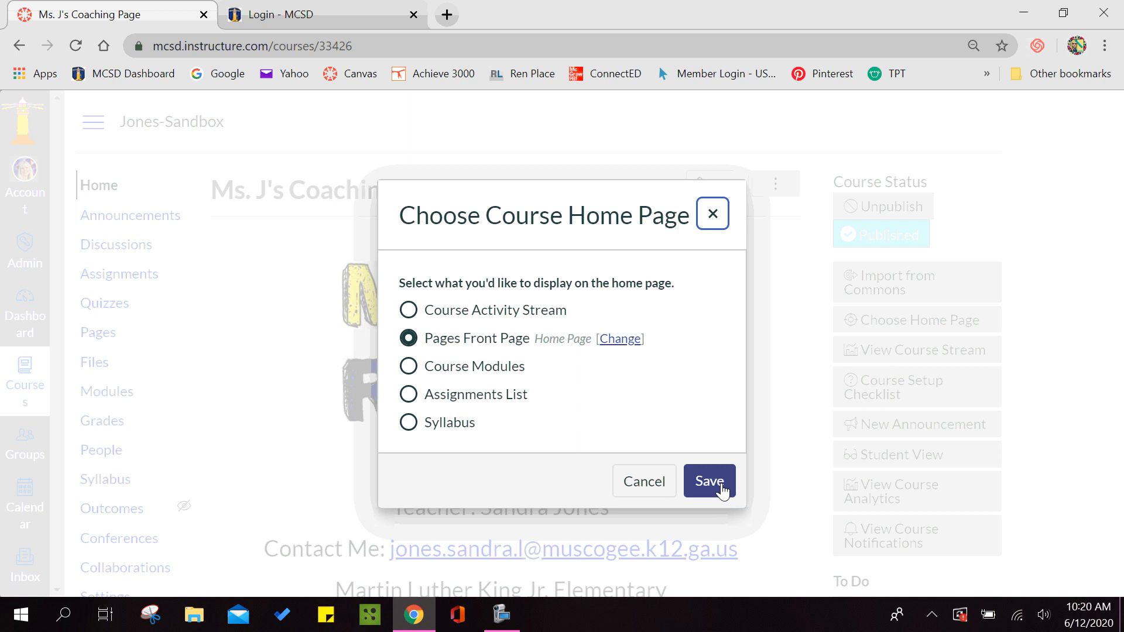
pyautogui.click(709, 481)
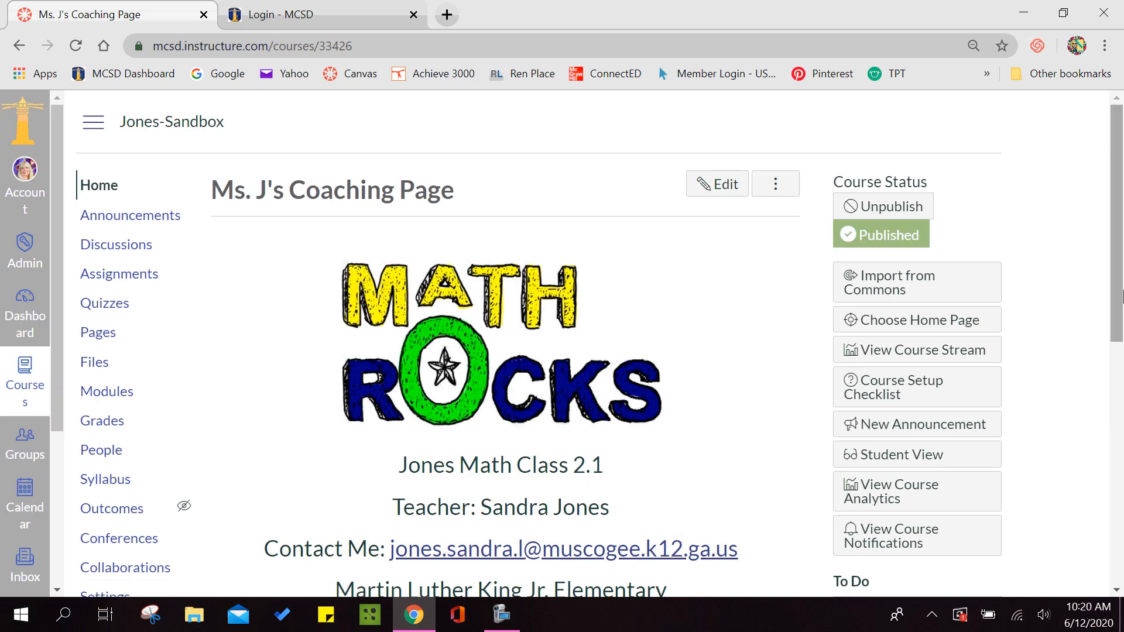
# Copy the Jones-Sandbox course home page URL from the address bar.
pyautogui.scroll(-3)
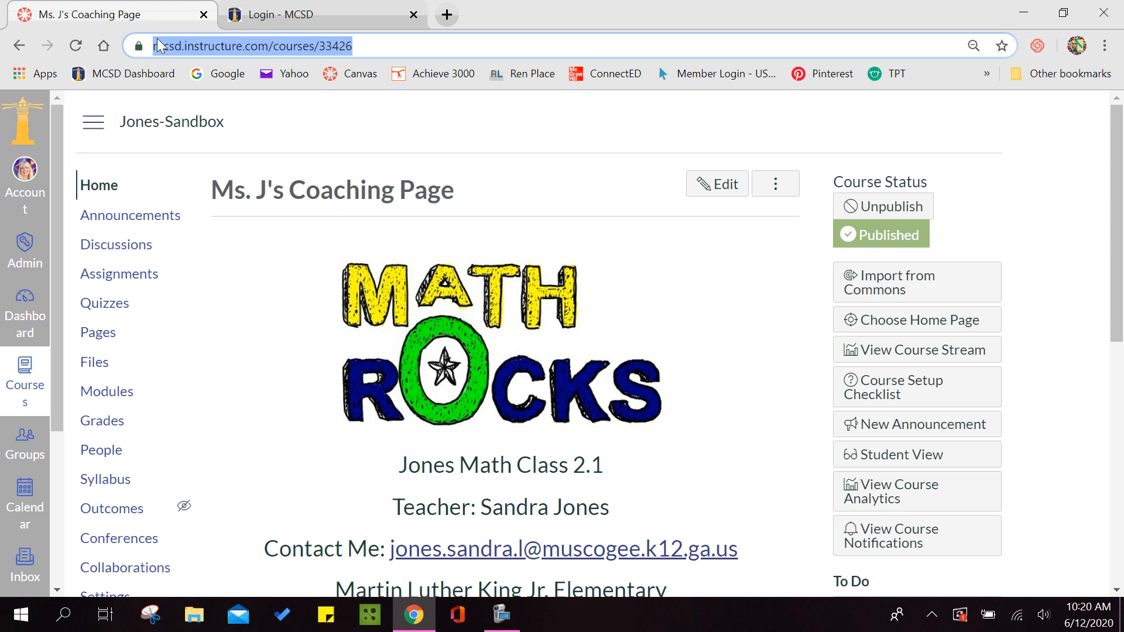
pyautogui.rightClick(254, 46)
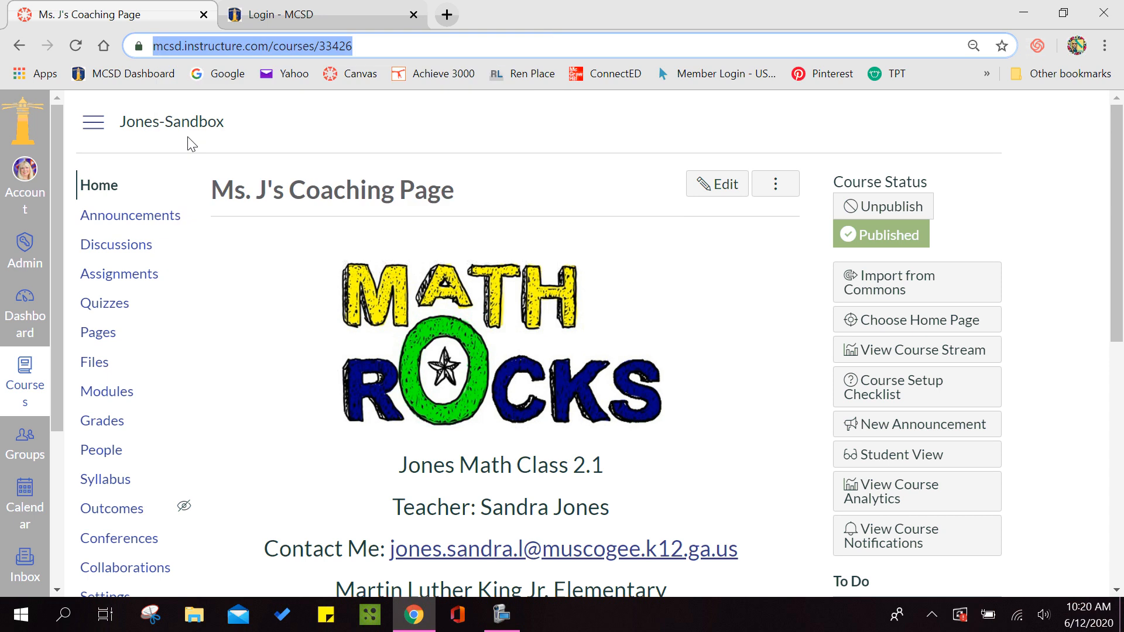
pyautogui.moveTo(163, 374)
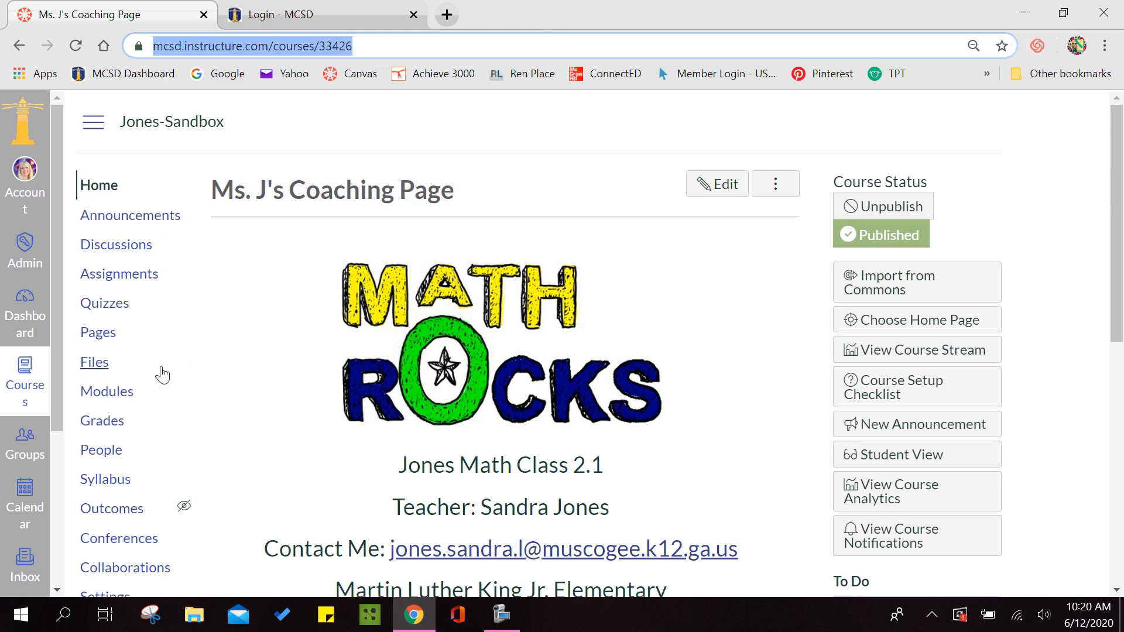
pyautogui.moveTo(24, 313)
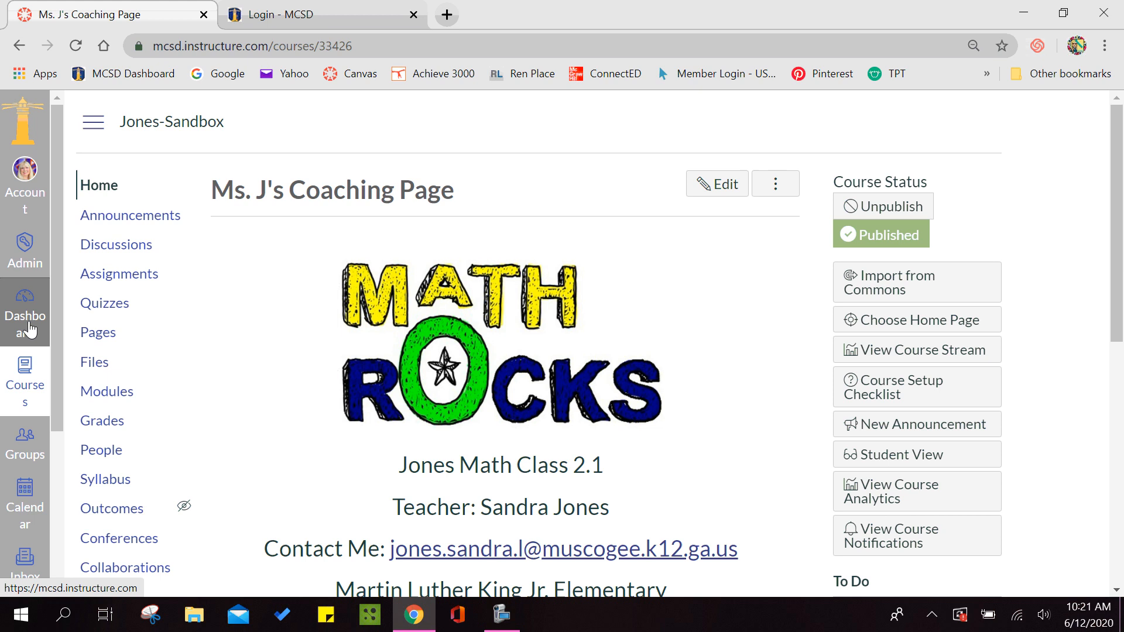
pyautogui.click(24, 314)
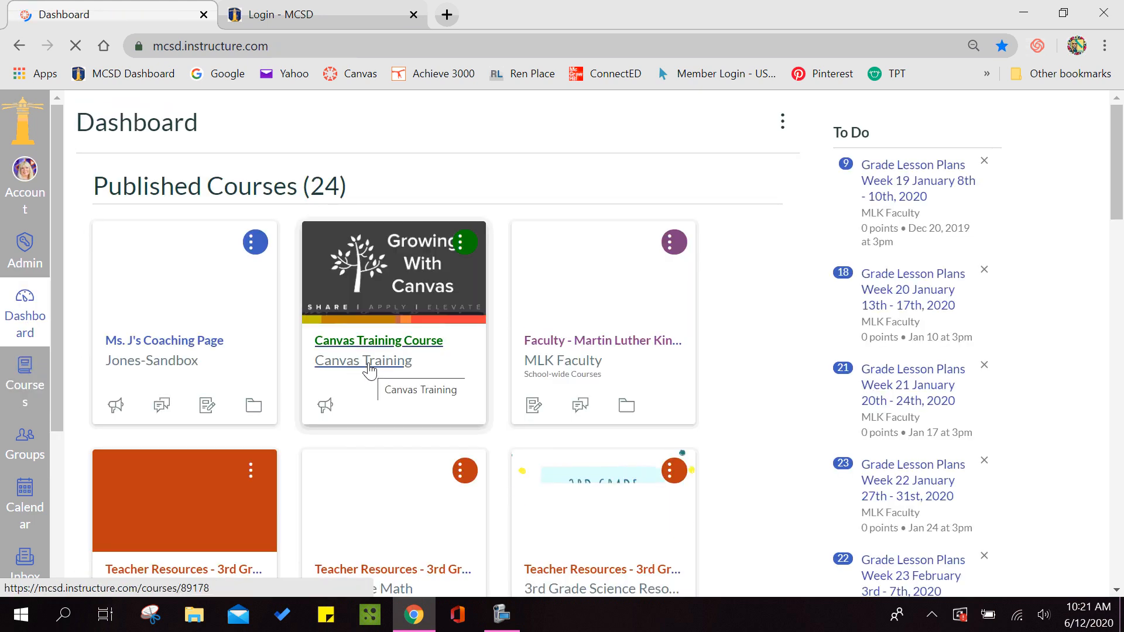
pyautogui.click(378, 339)
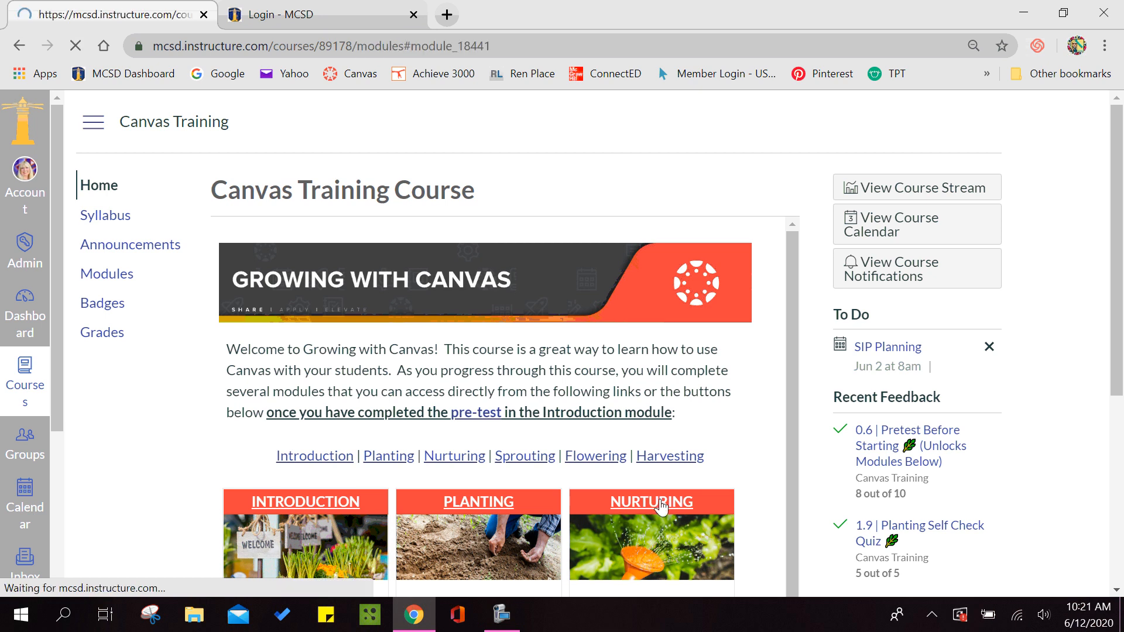
pyautogui.click(651, 502)
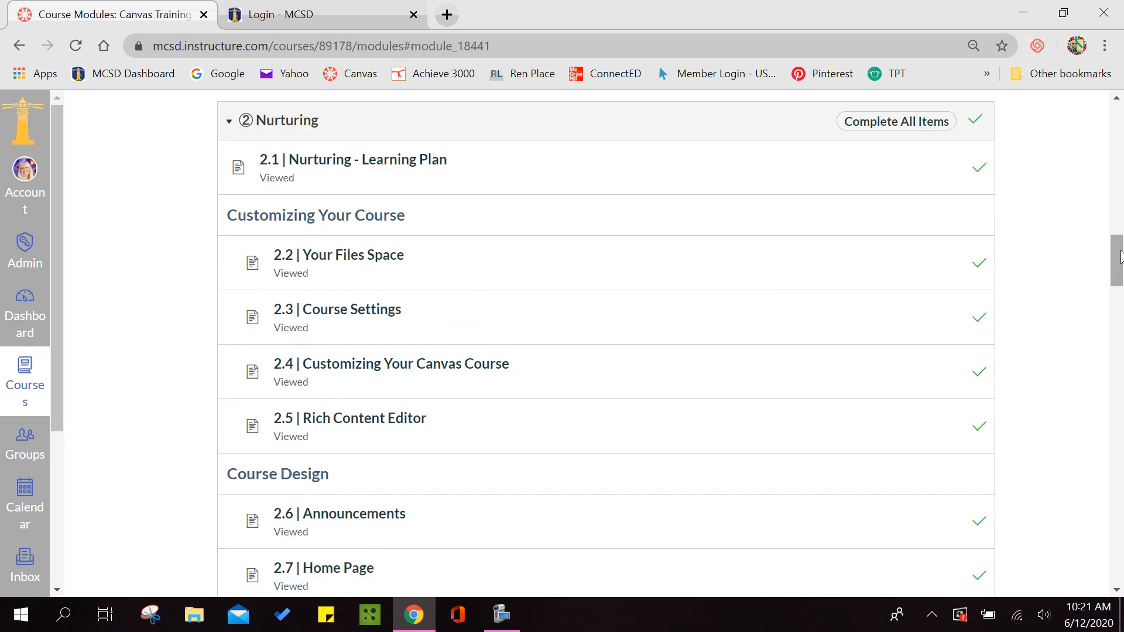
pyautogui.scroll(-3)
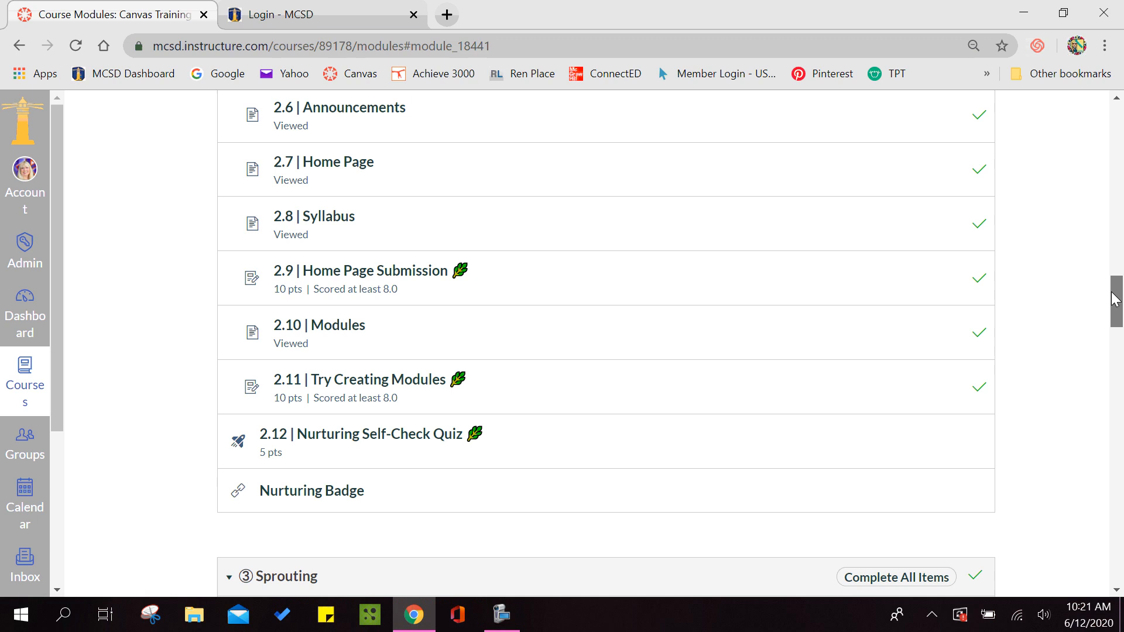
pyautogui.click(362, 271)
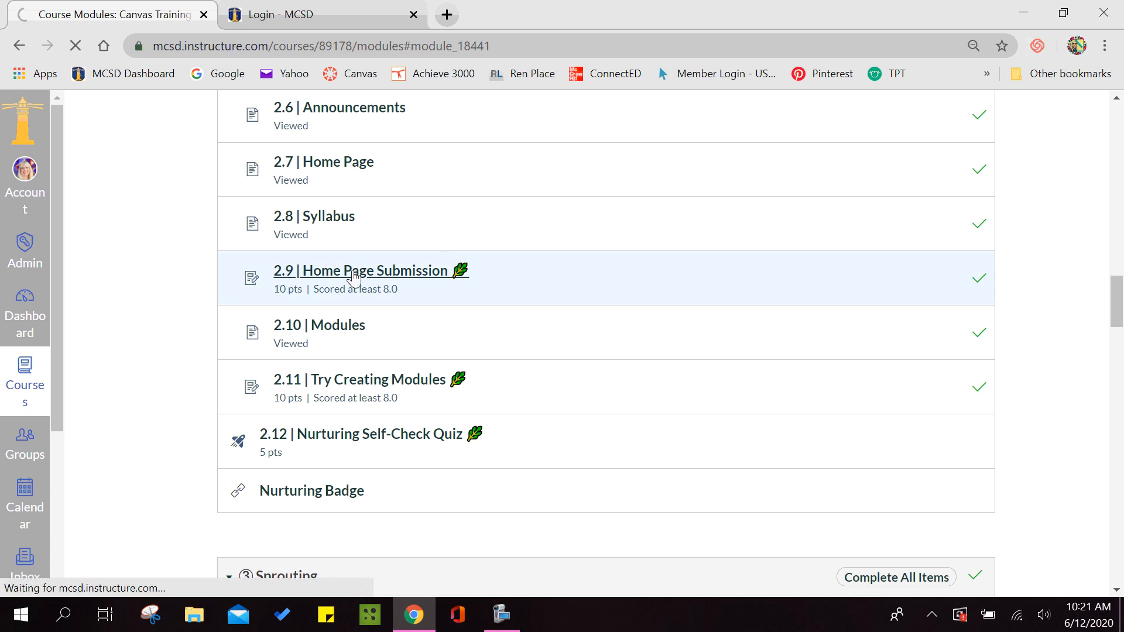
pyautogui.click(369, 271)
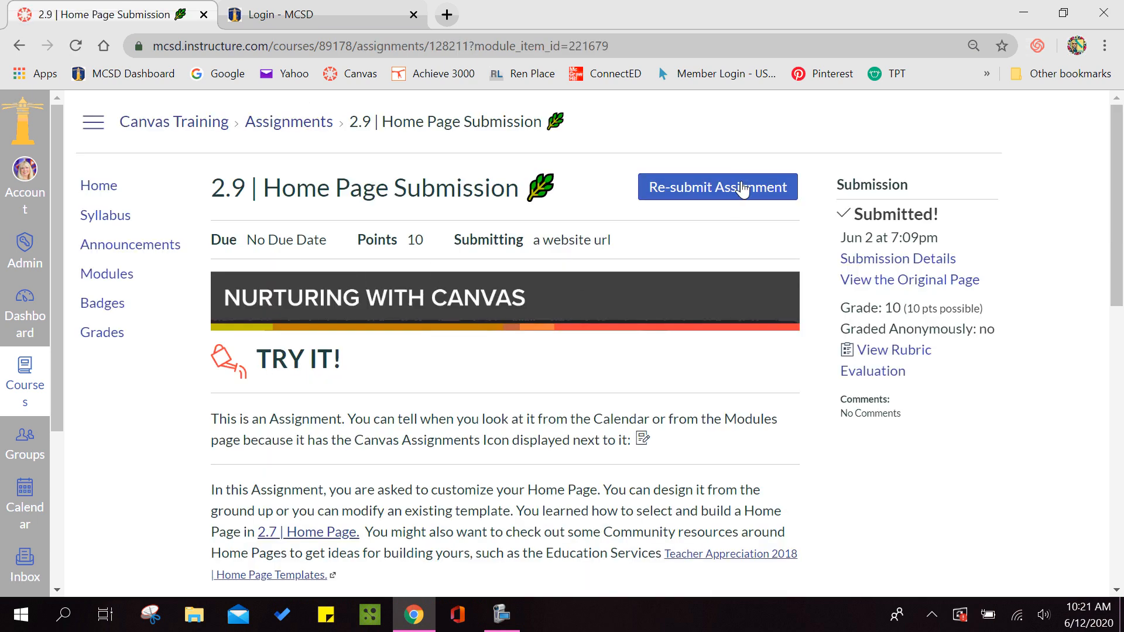
pyautogui.moveTo(749, 228)
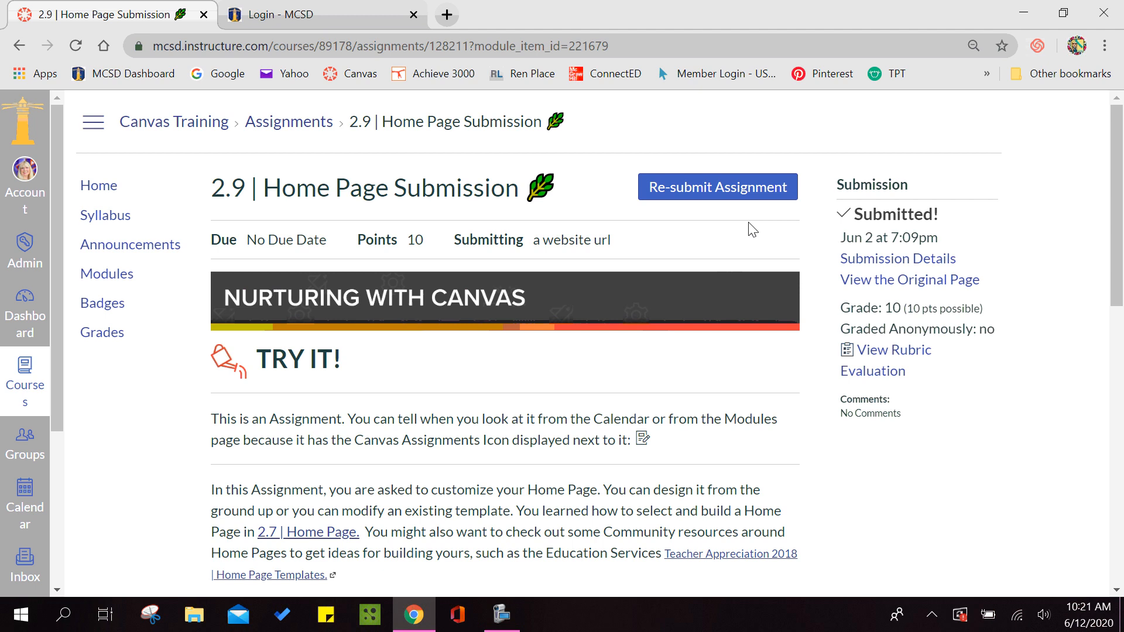
pyautogui.moveTo(769, 142)
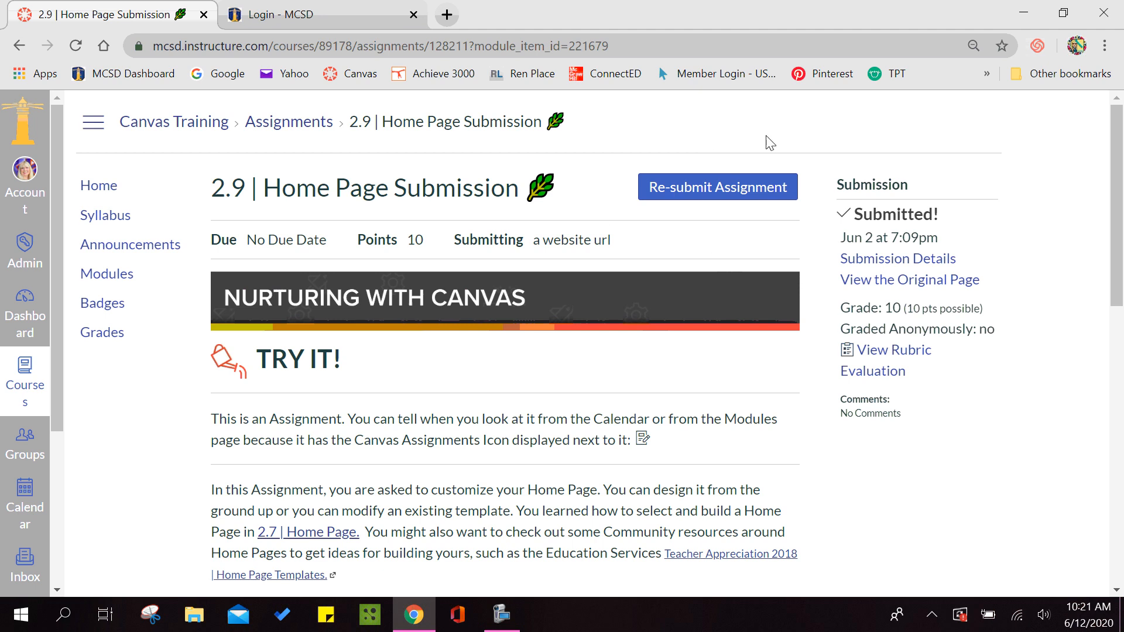
pyautogui.moveTo(77, 366)
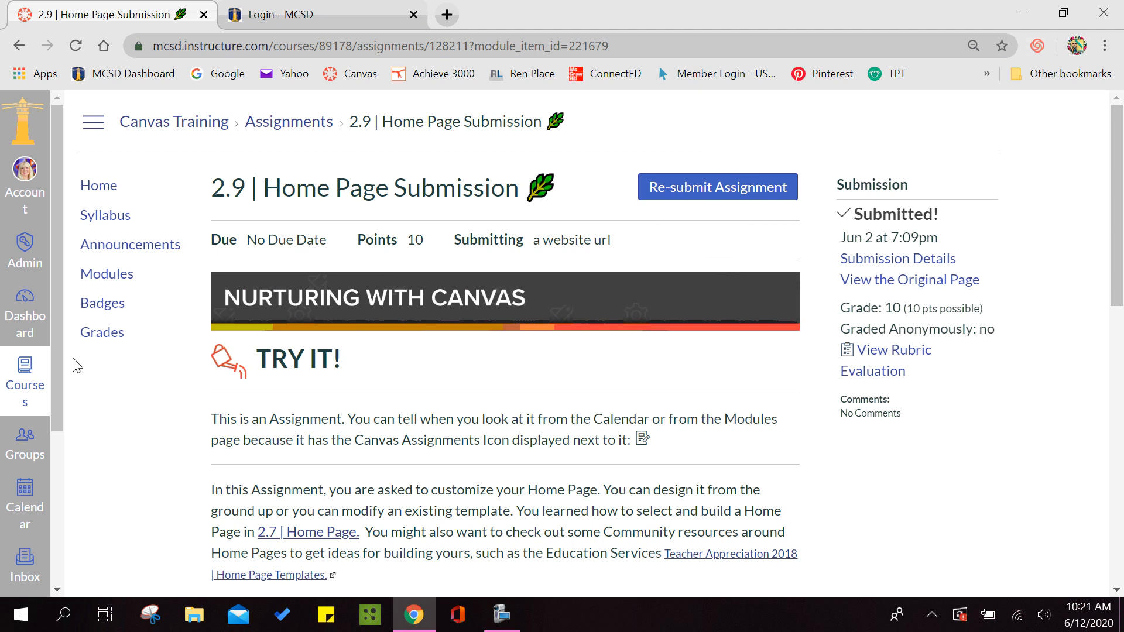
pyautogui.click(24, 314)
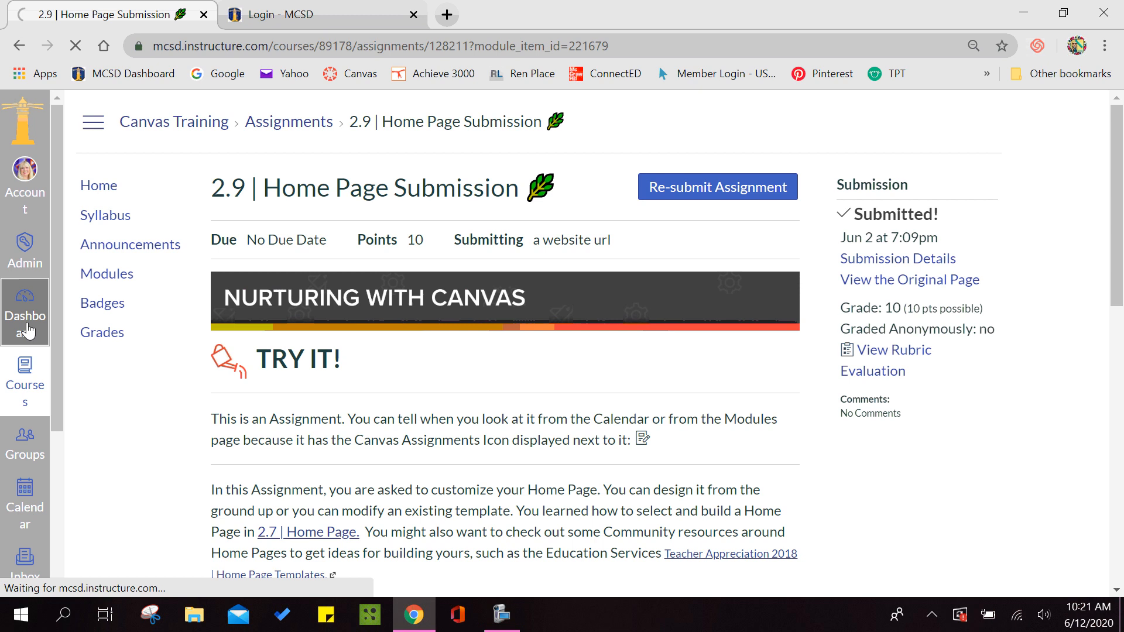
# Enter the Jones-Sandbox course from the Dashboard and switch to Student View.
pyautogui.click(25, 313)
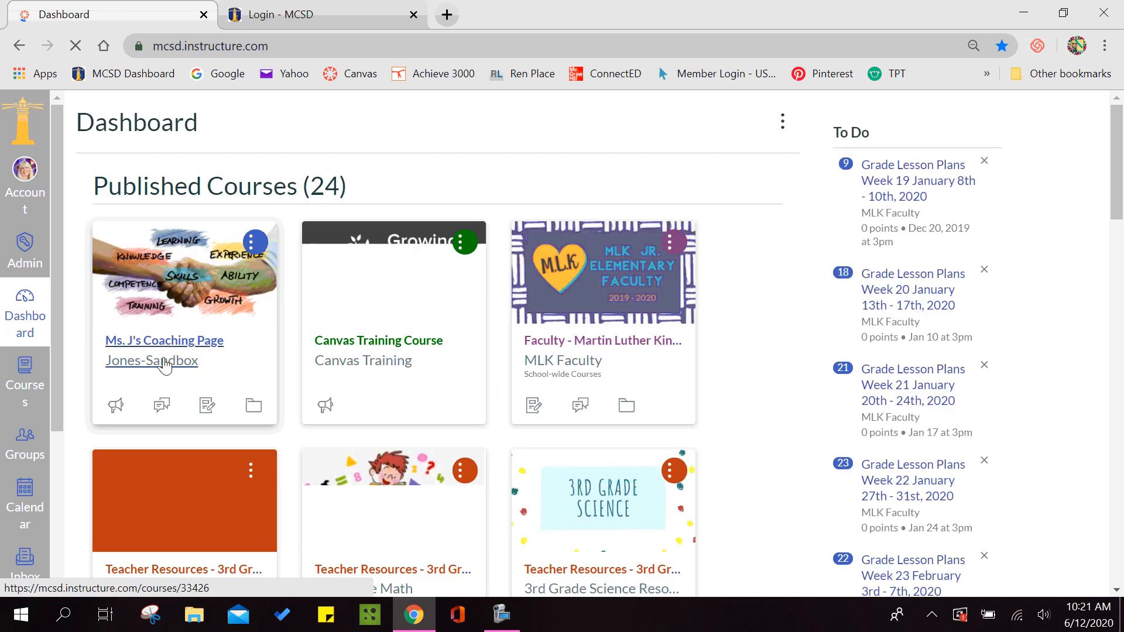
pyautogui.click(164, 340)
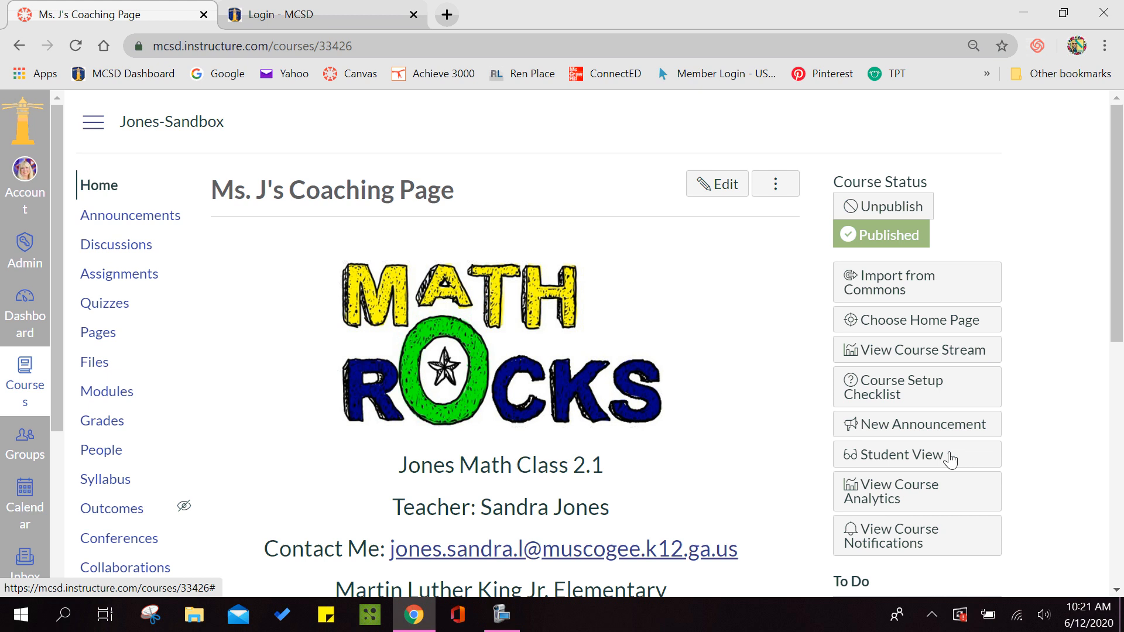
pyautogui.click(896, 454)
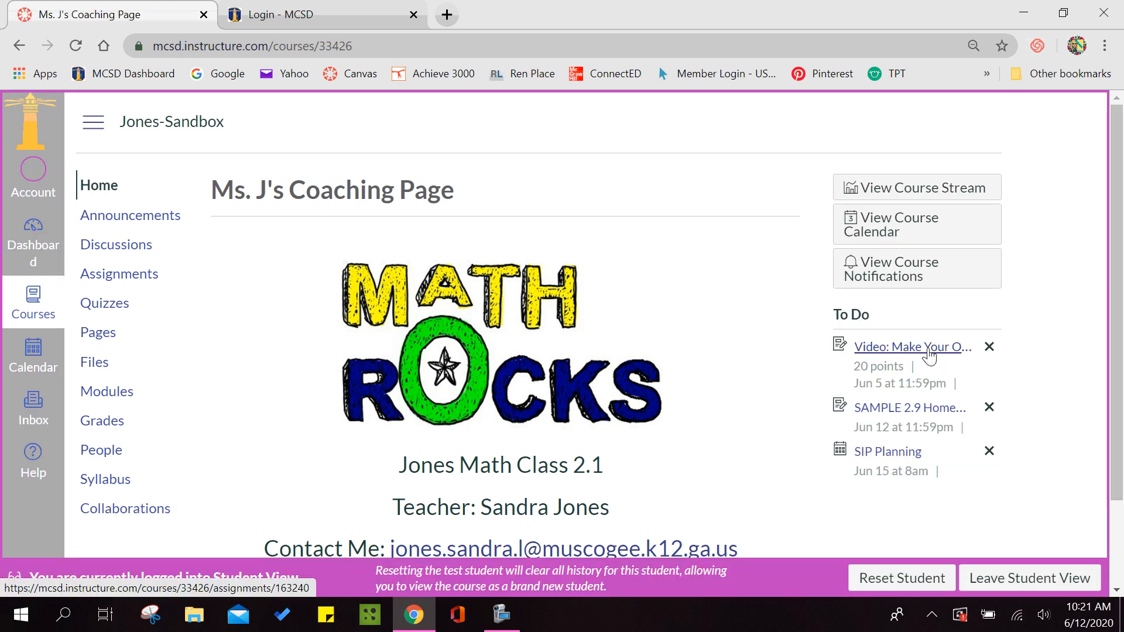
# Start then abandon an erosion video submission, returning to the course home via Assignments.
pyautogui.click(912, 347)
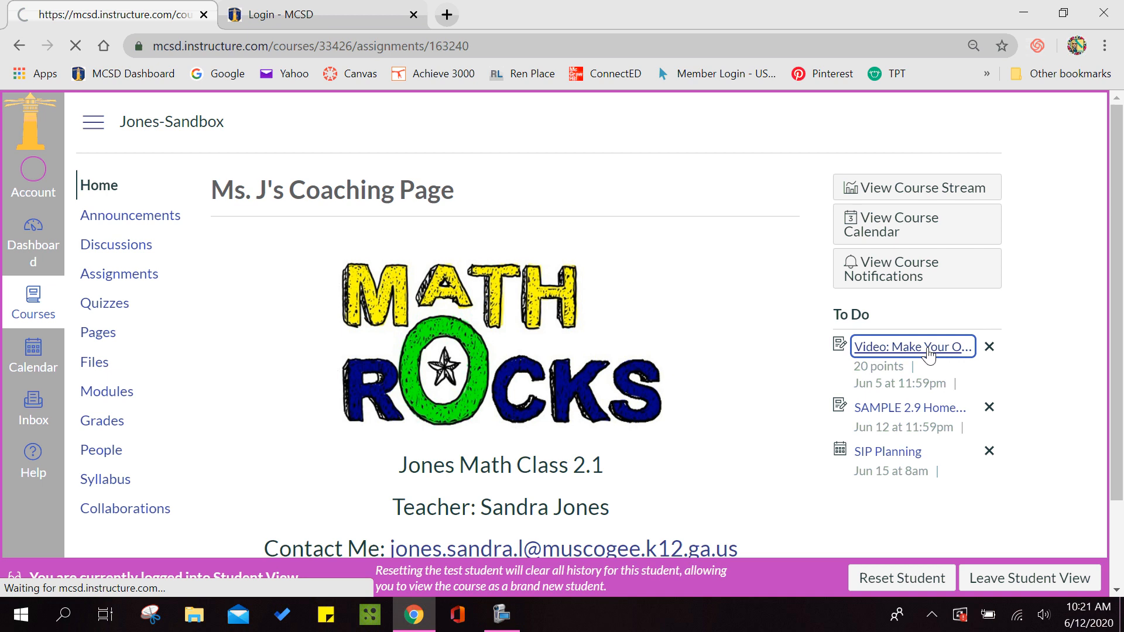
pyautogui.click(911, 346)
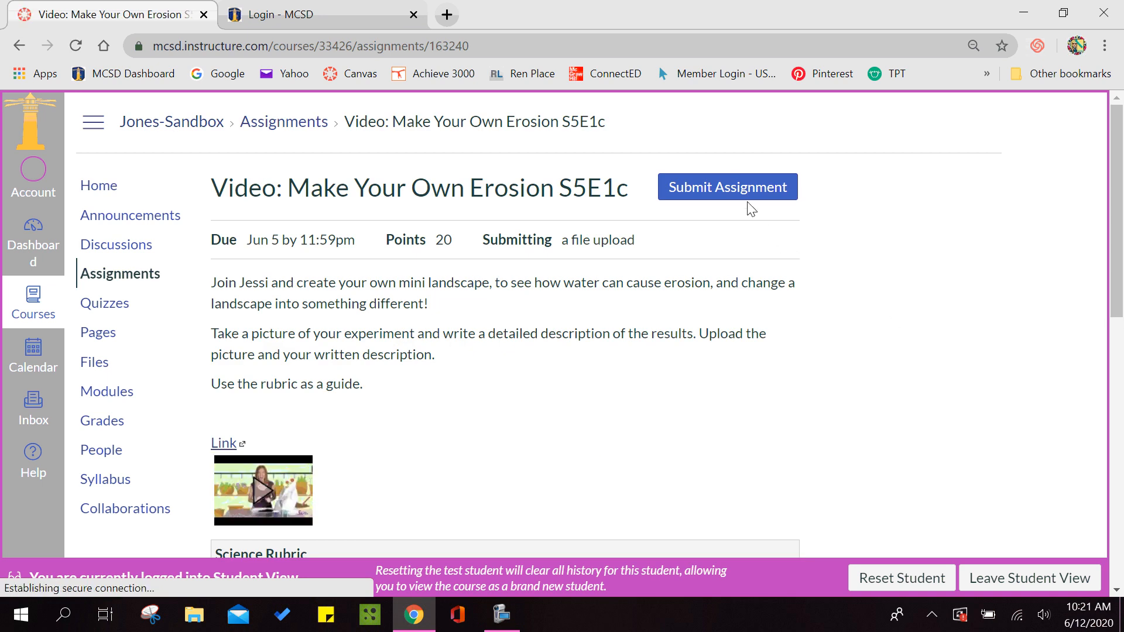
pyautogui.click(727, 187)
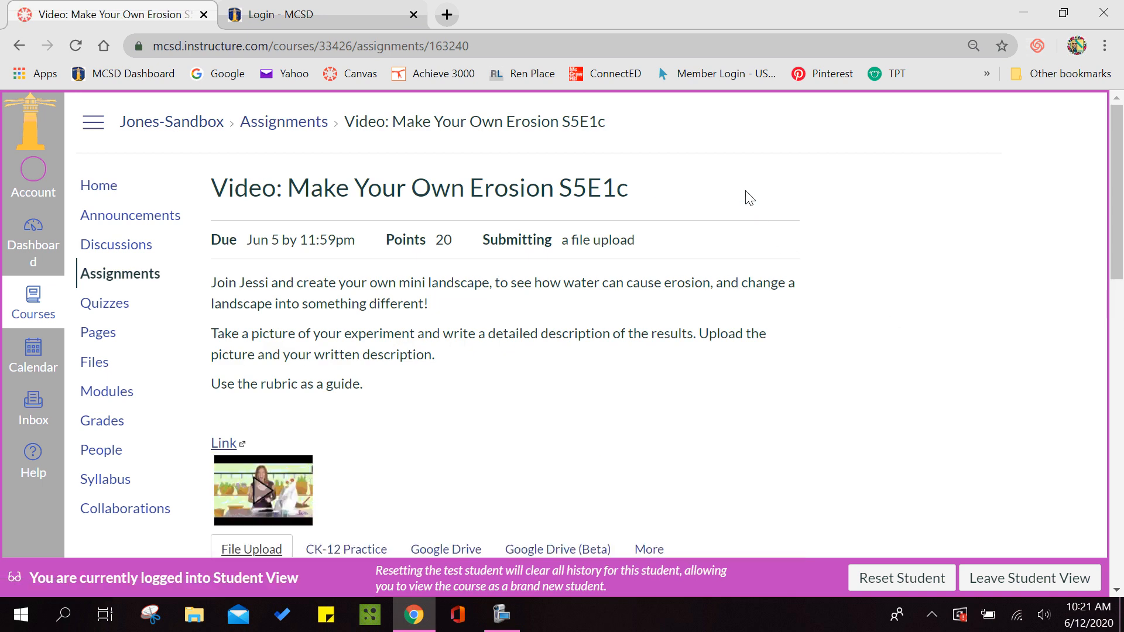
pyautogui.moveTo(120, 273)
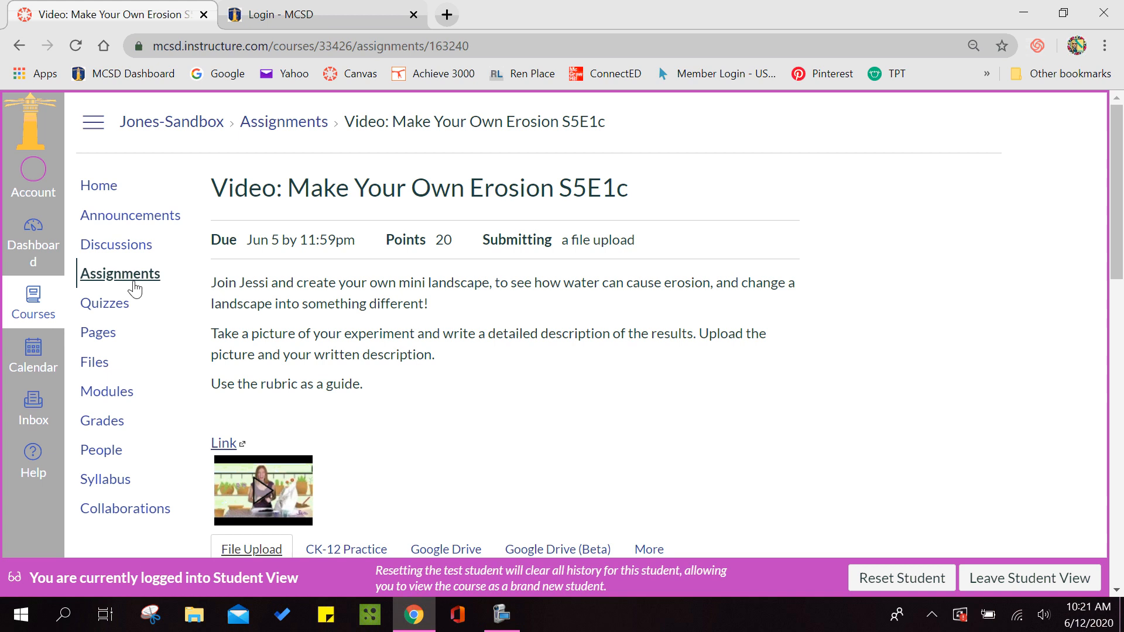
pyautogui.click(119, 272)
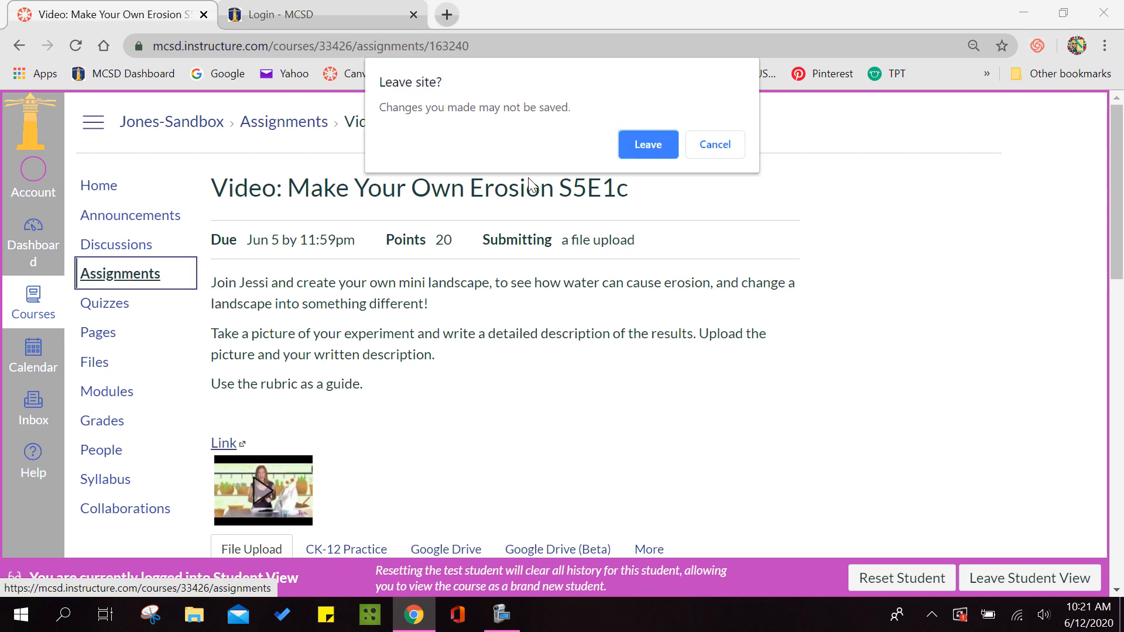
pyautogui.click(646, 144)
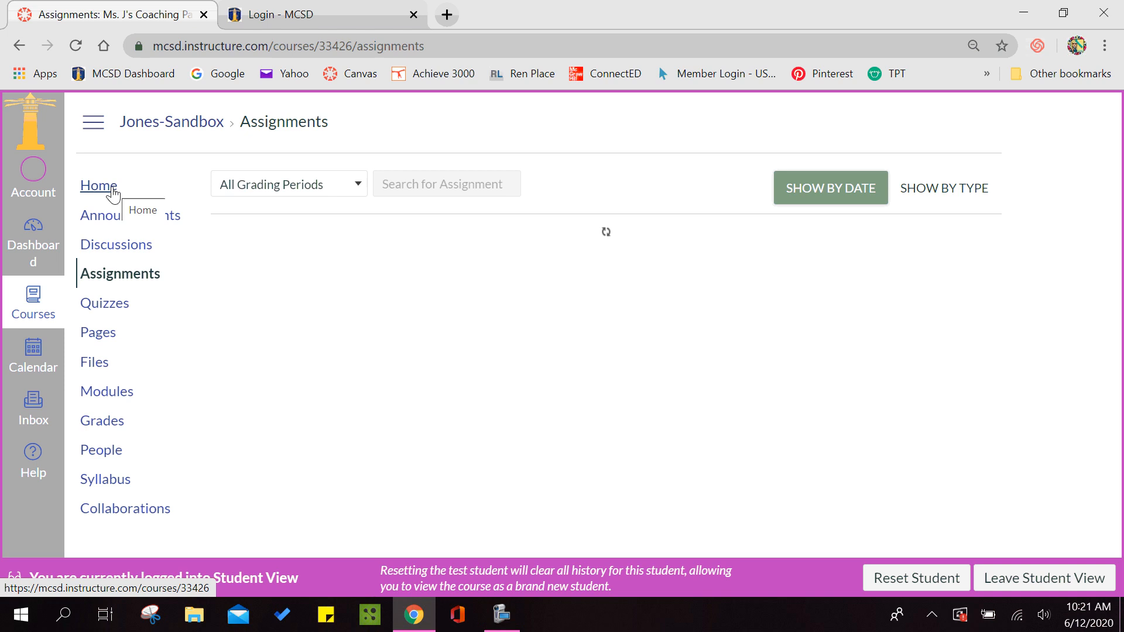
pyautogui.click(97, 187)
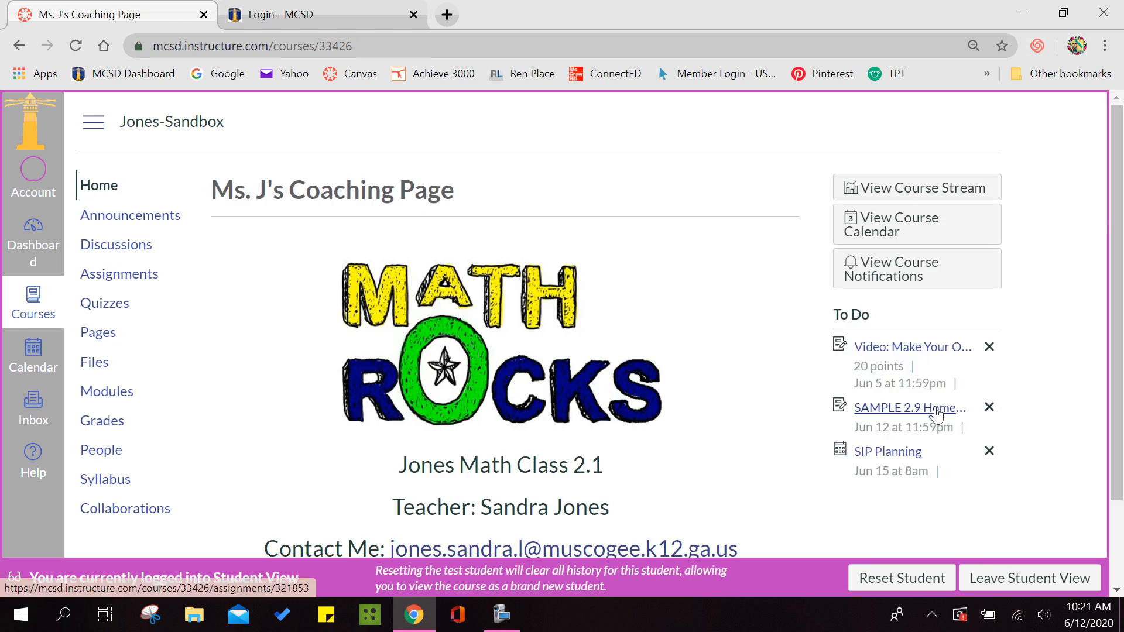
# Submit the copied course home URL as a Website URL to SAMPLE 2.9 Homepage.
pyautogui.click(908, 407)
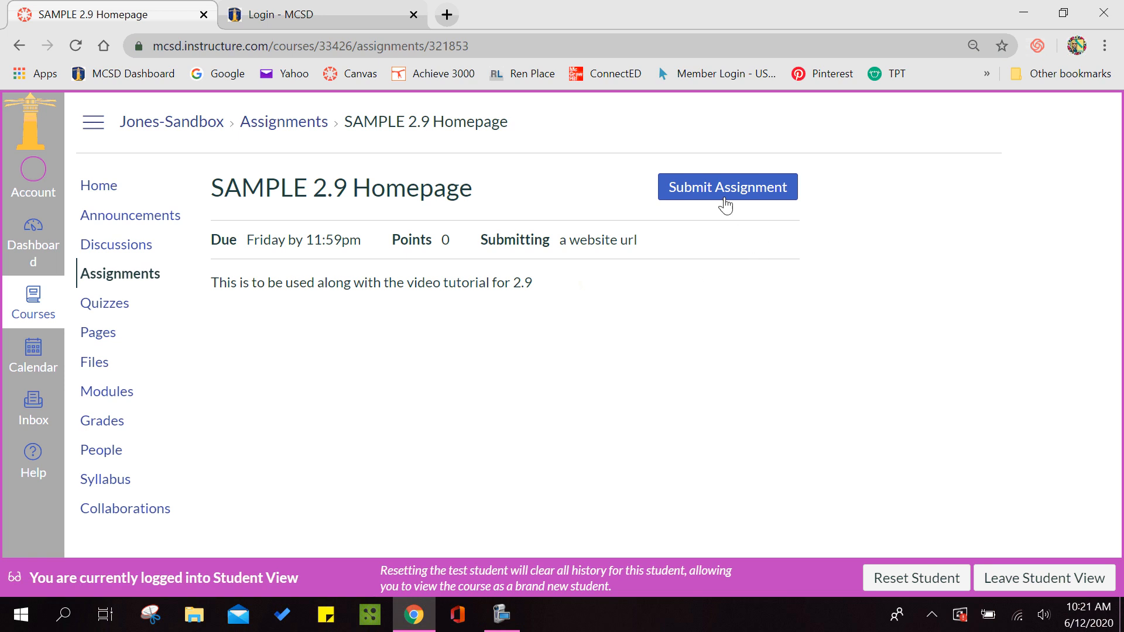
pyautogui.moveTo(319, 218)
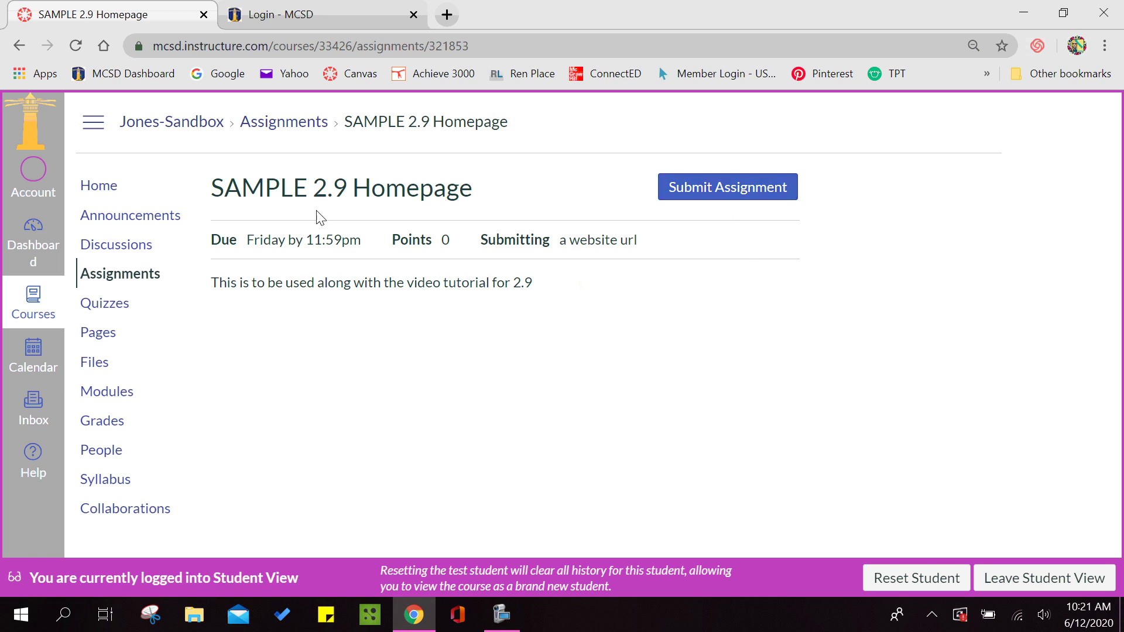
pyautogui.moveTo(728, 188)
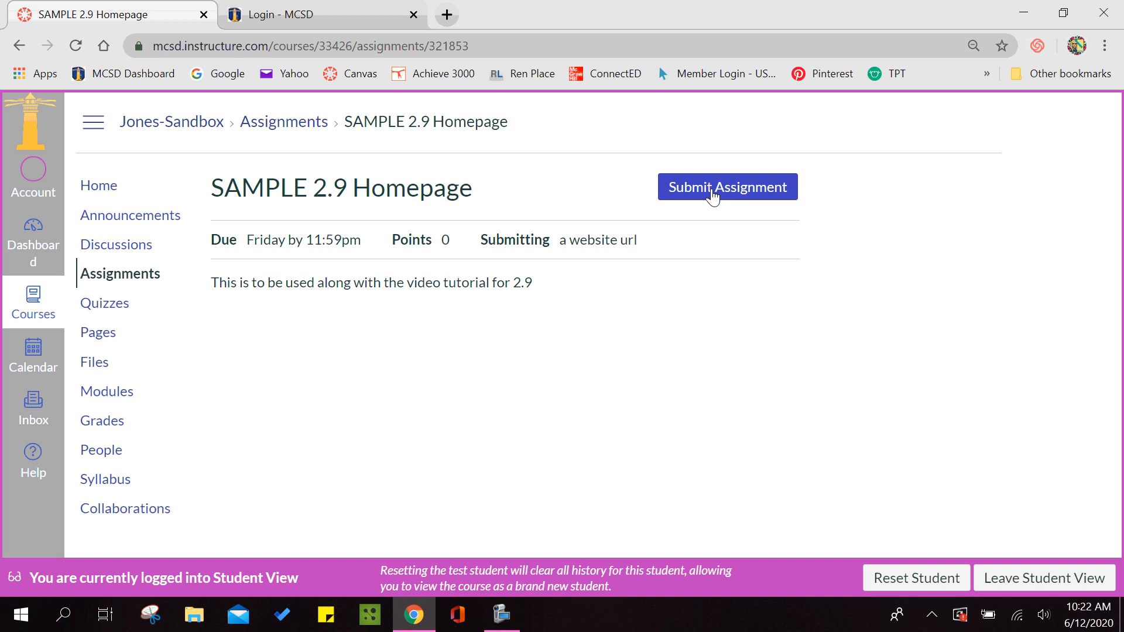
pyautogui.click(727, 187)
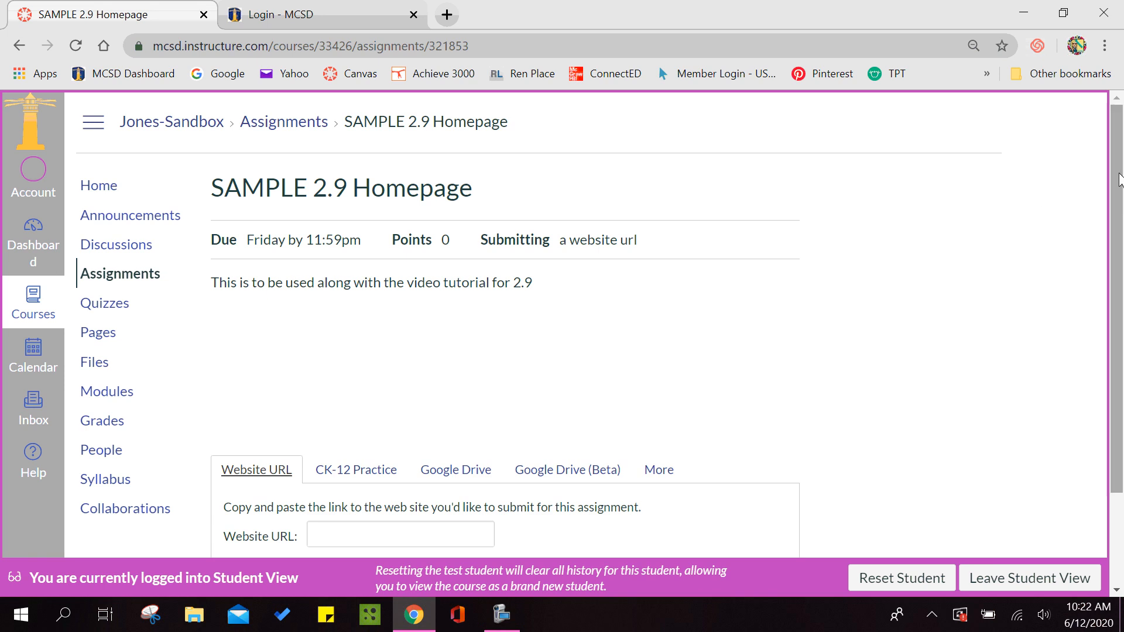
pyautogui.scroll(-3)
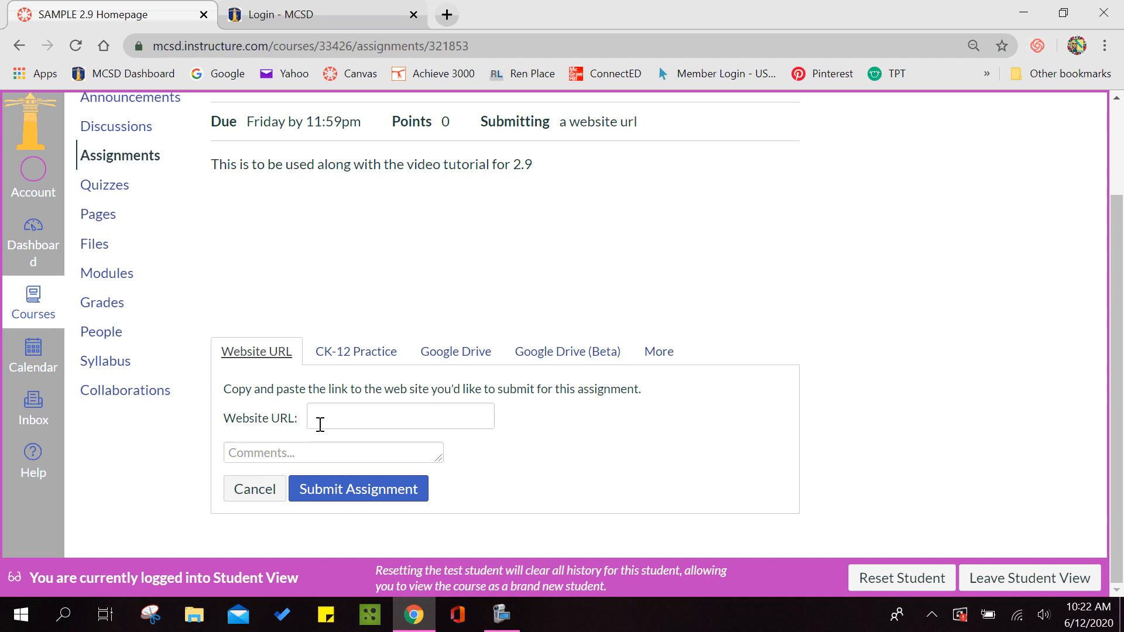
pyautogui.moveTo(331, 415)
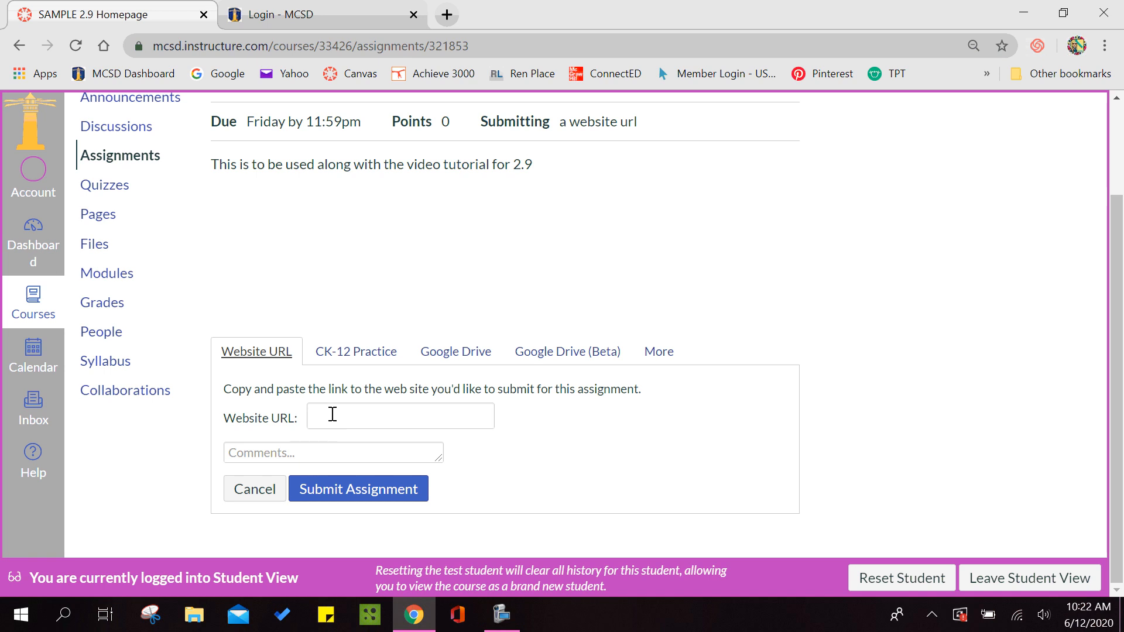
pyautogui.click(401, 416)
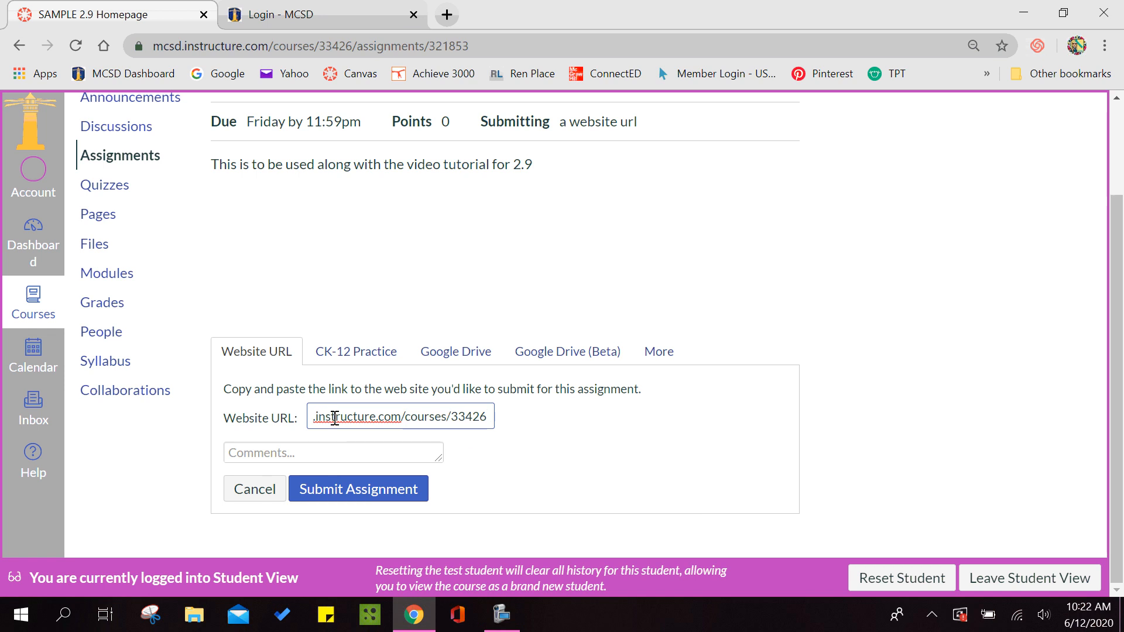
pyautogui.click(359, 490)
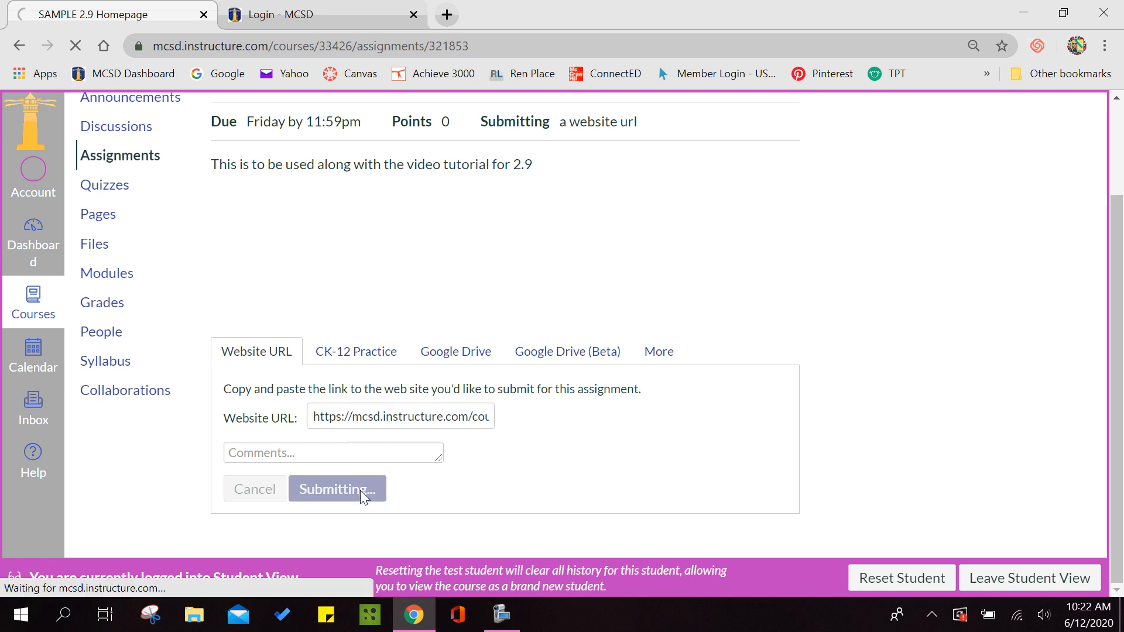
# Complete the submission so SAMPLE 2.9 Homepage shows Submitted on Jun 12.
pyautogui.click(337, 488)
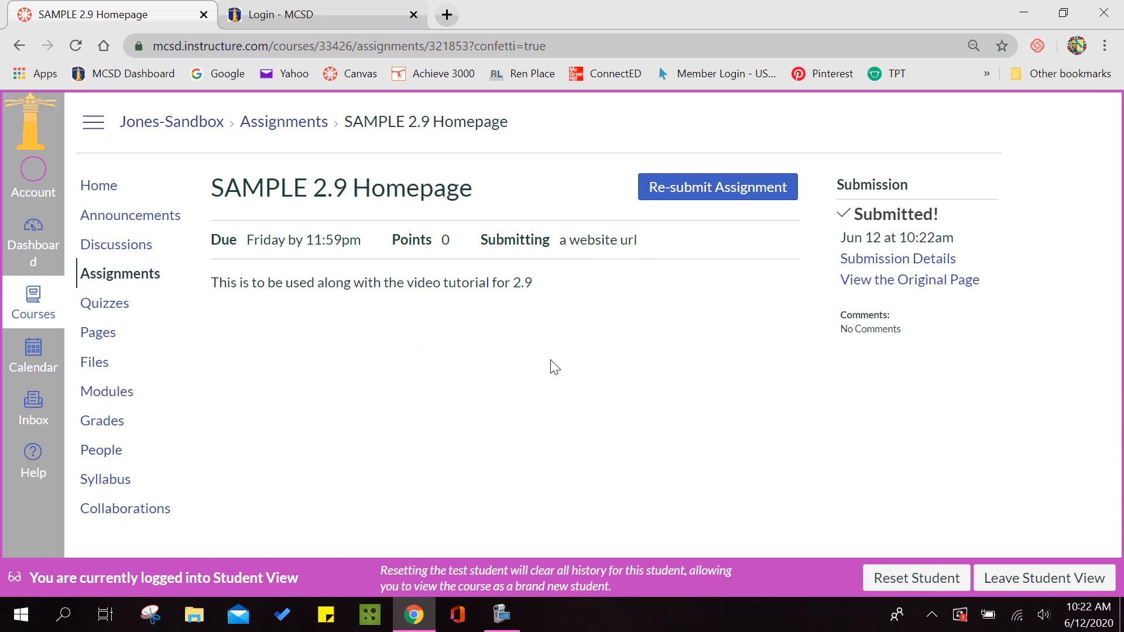
pyautogui.moveTo(384, 354)
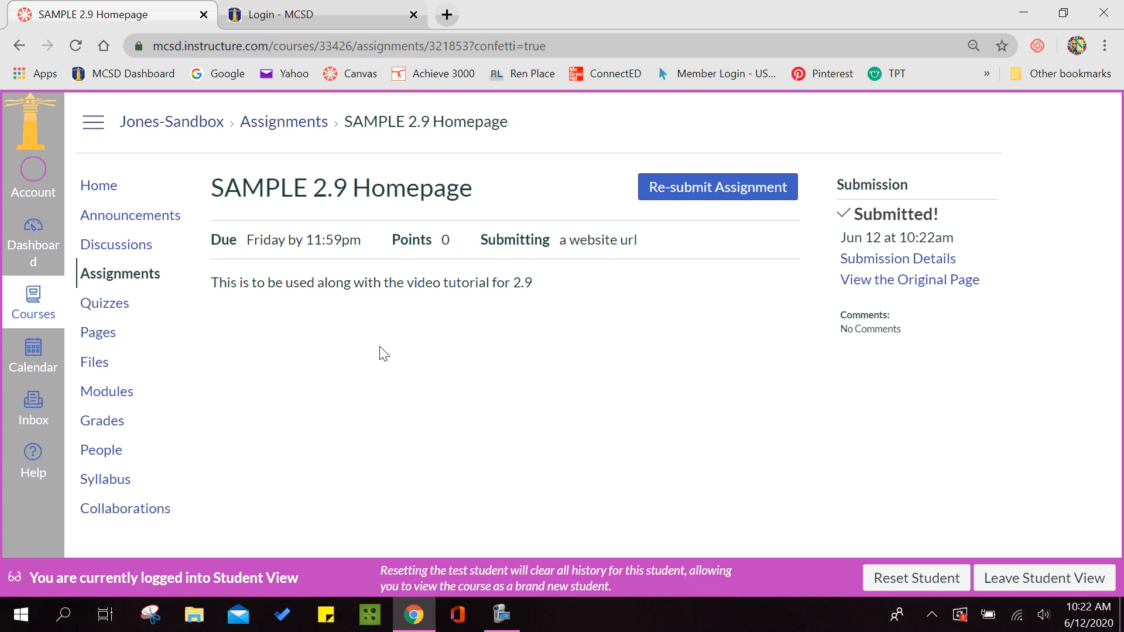
pyautogui.moveTo(424, 592)
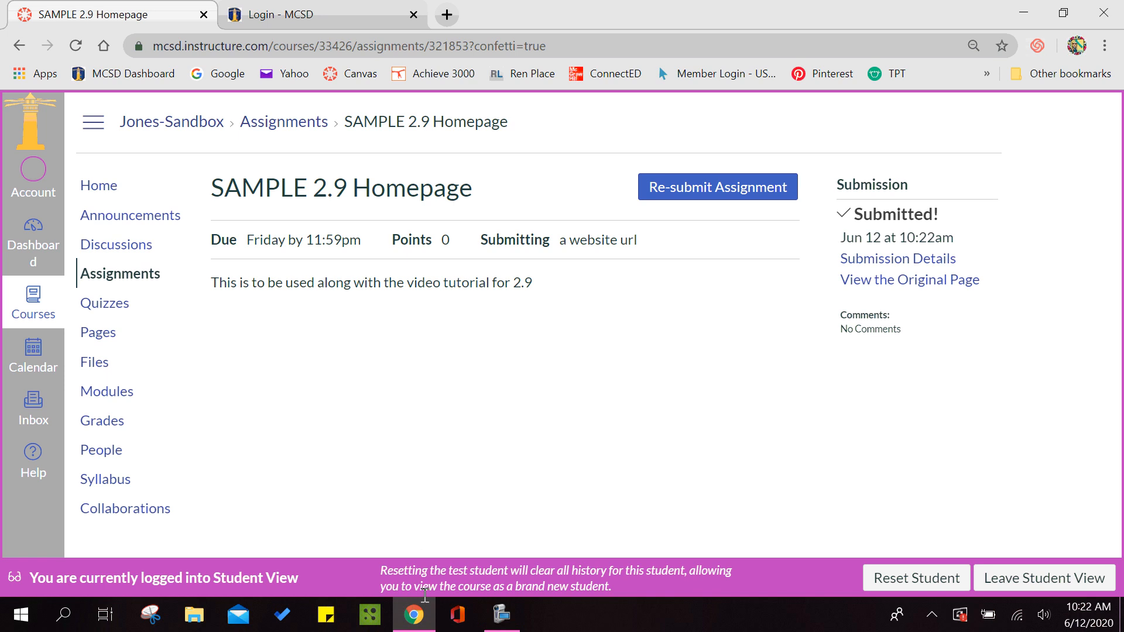
pyautogui.click(502, 615)
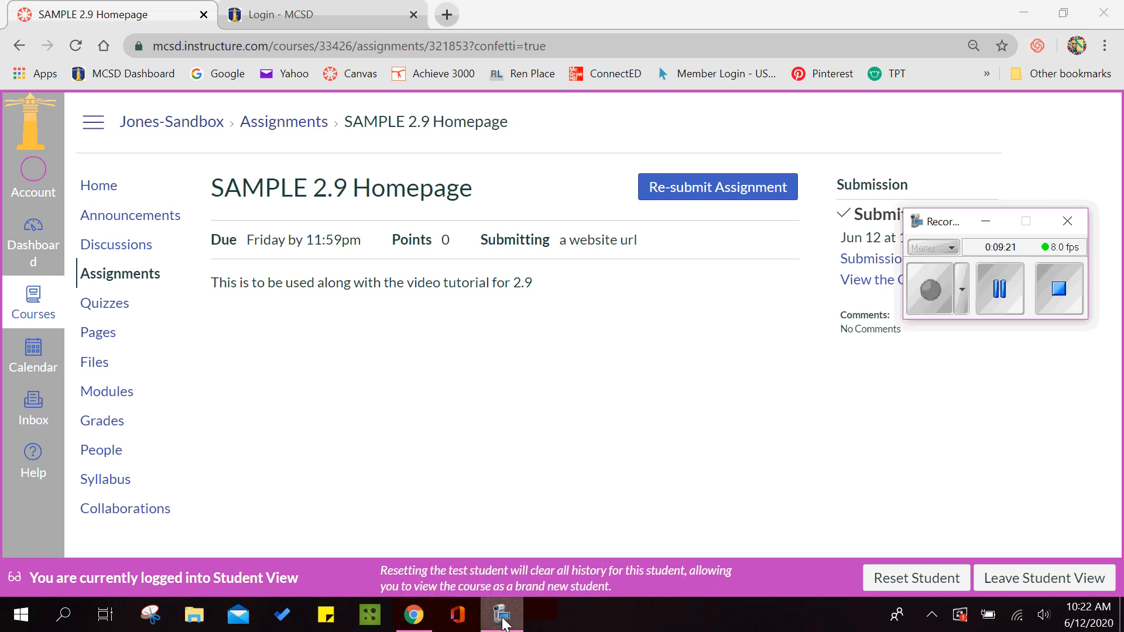
pyautogui.moveTo(878, 423)
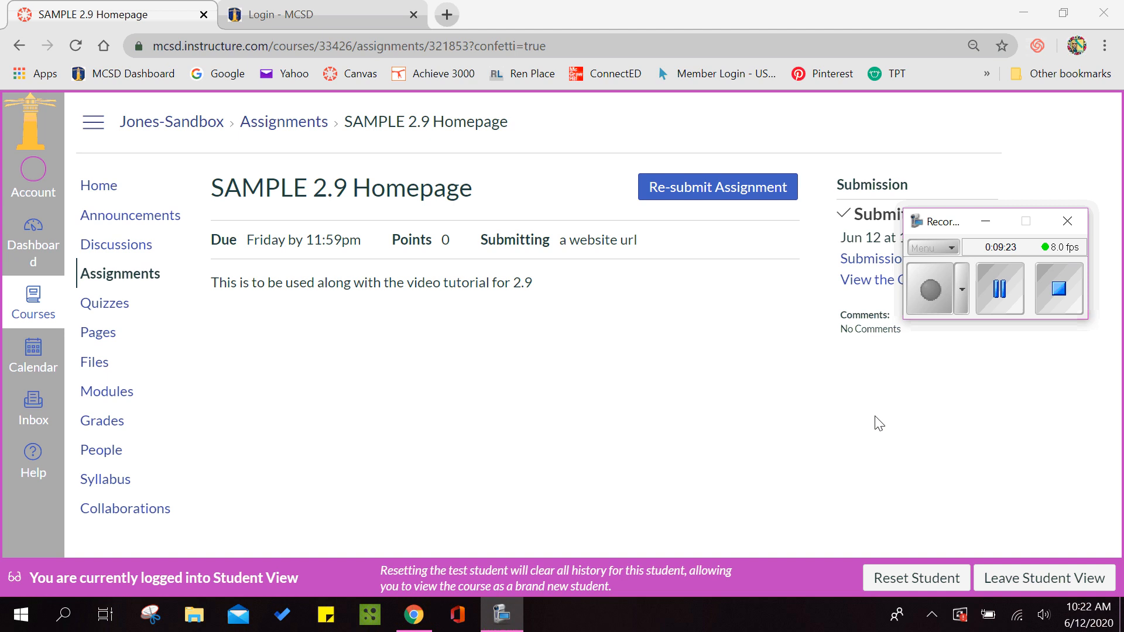